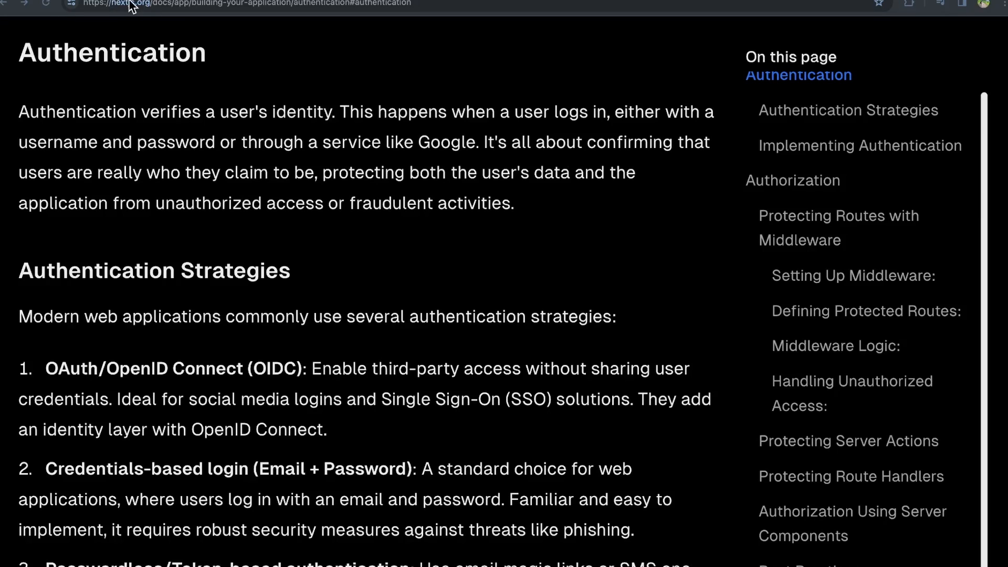
mouse_move(361, 375)
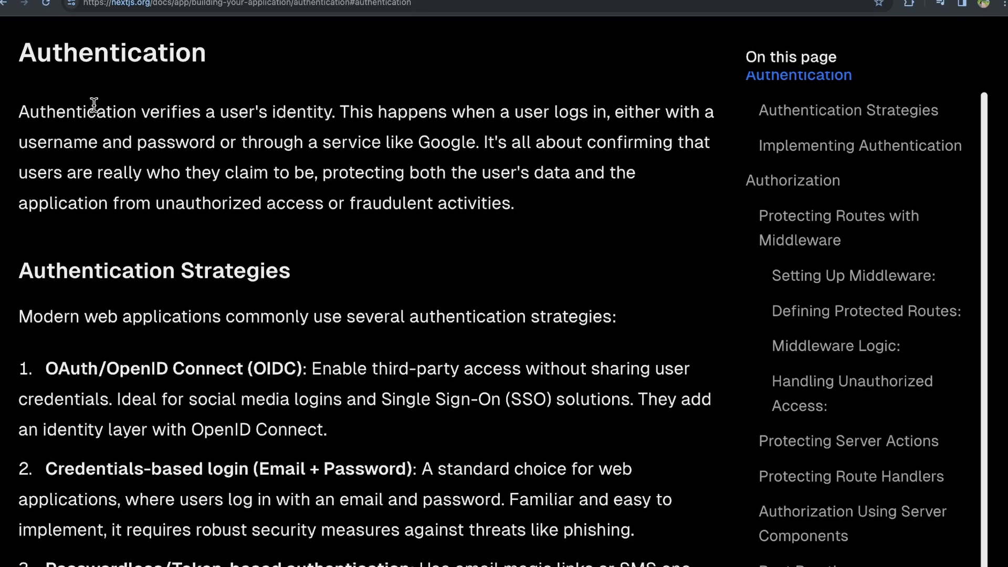
Highlight the authentication definition, where it happens, and the username-and-password example.
double_click(37, 112)
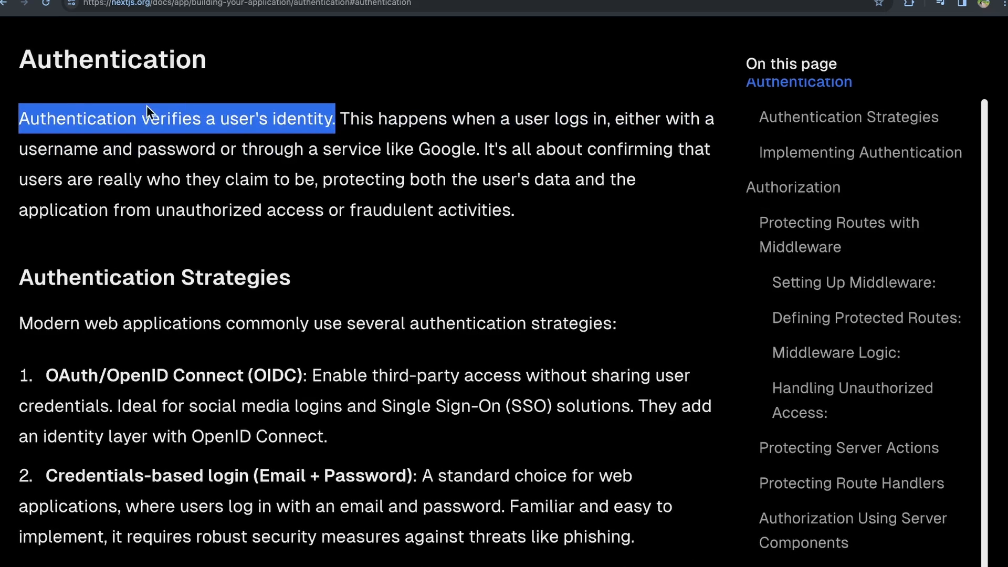
click(76, 118)
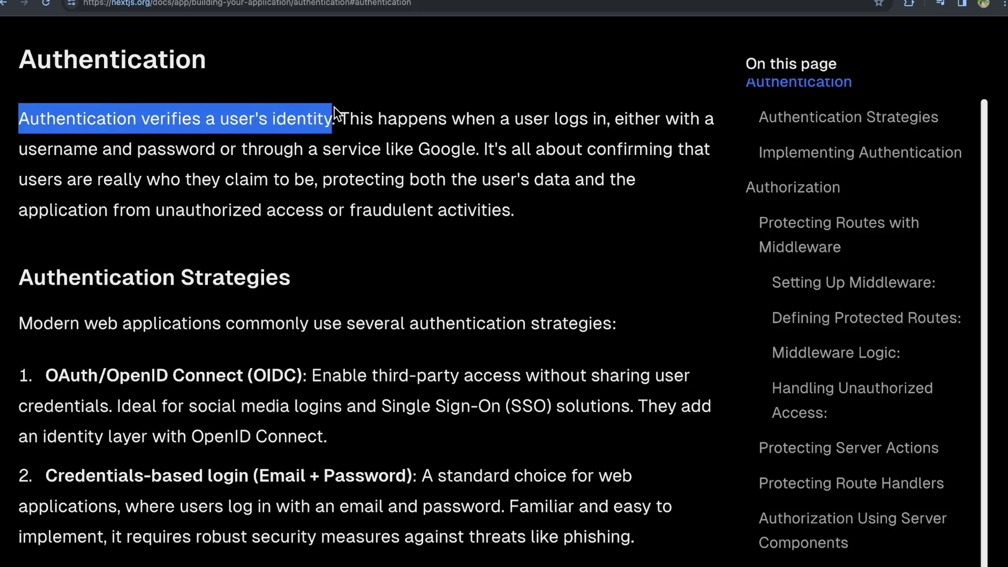
mouse_move(336, 115)
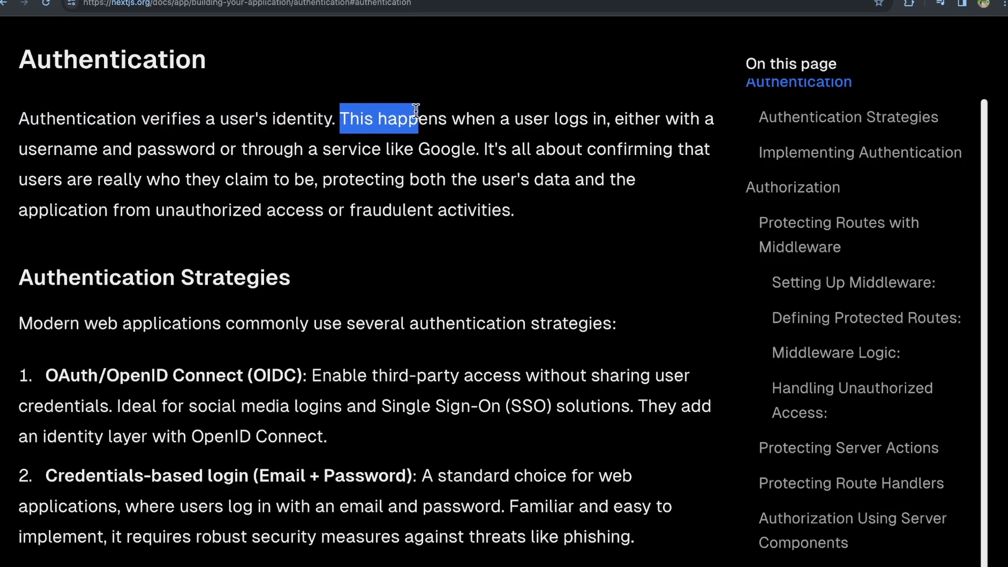
drag(417, 118, 521, 118)
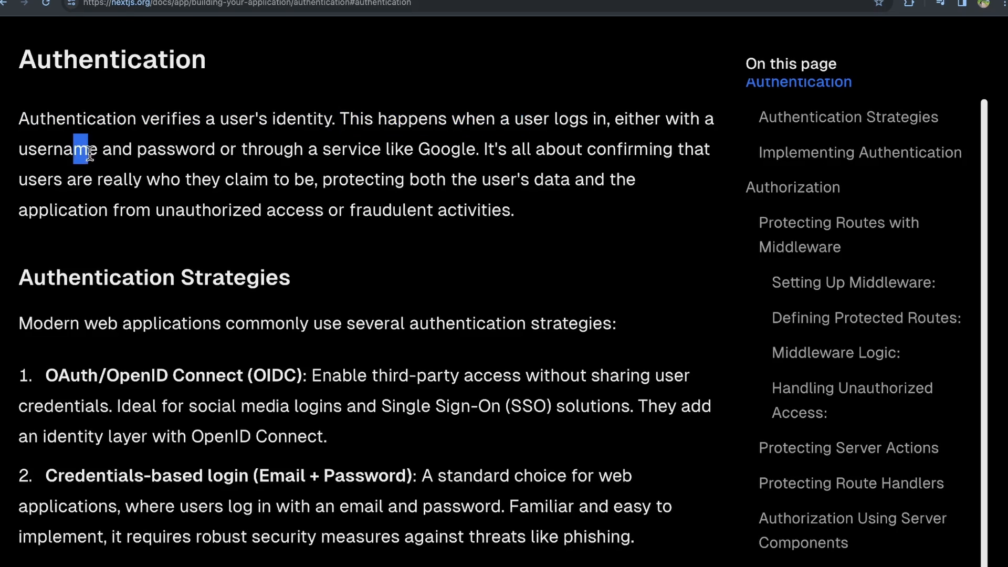
drag(84, 148, 456, 148)
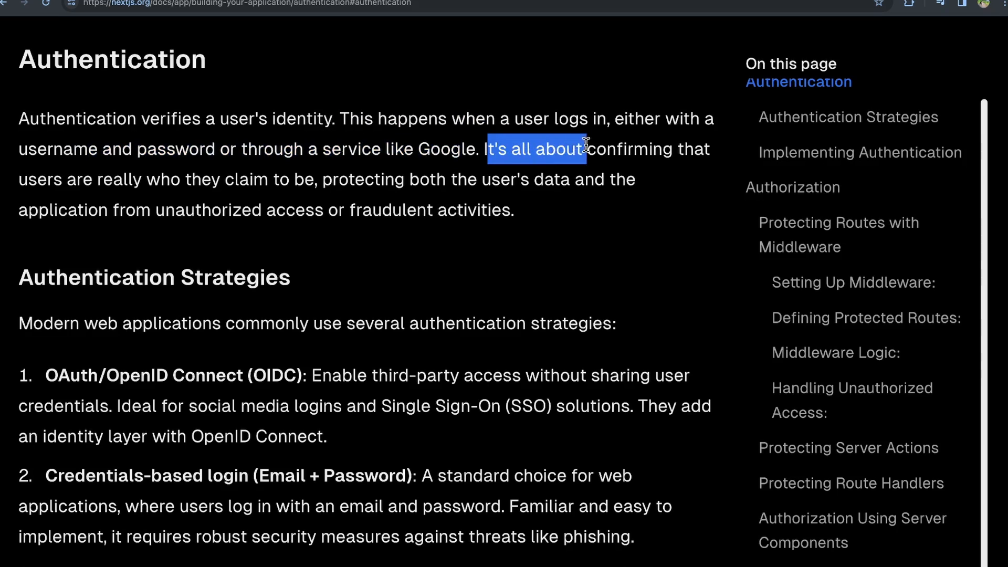
Highlight the sentences on confirming identity and protecting data and the application, then clear the highlight.
drag(584, 148, 92, 179)
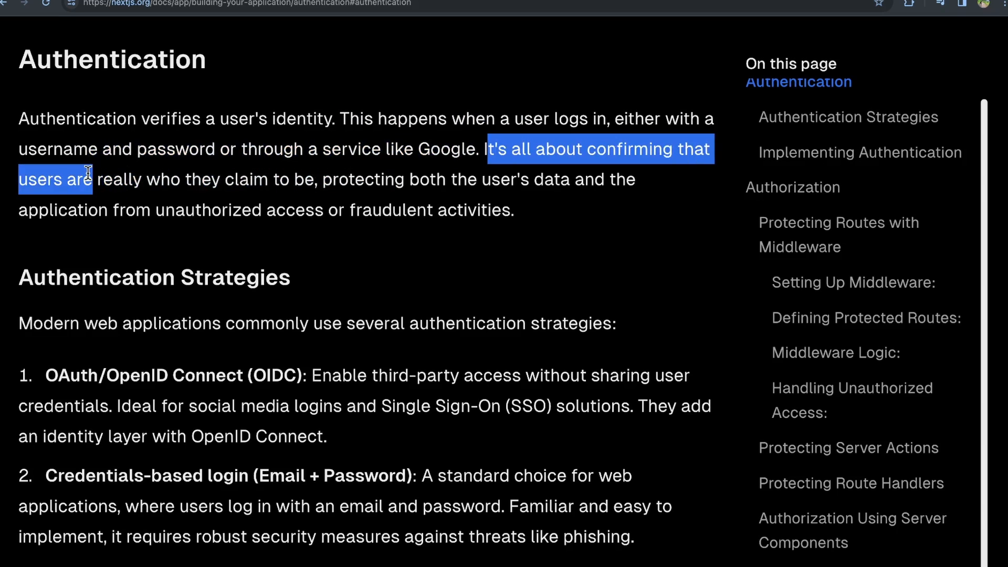
drag(93, 179, 399, 178)
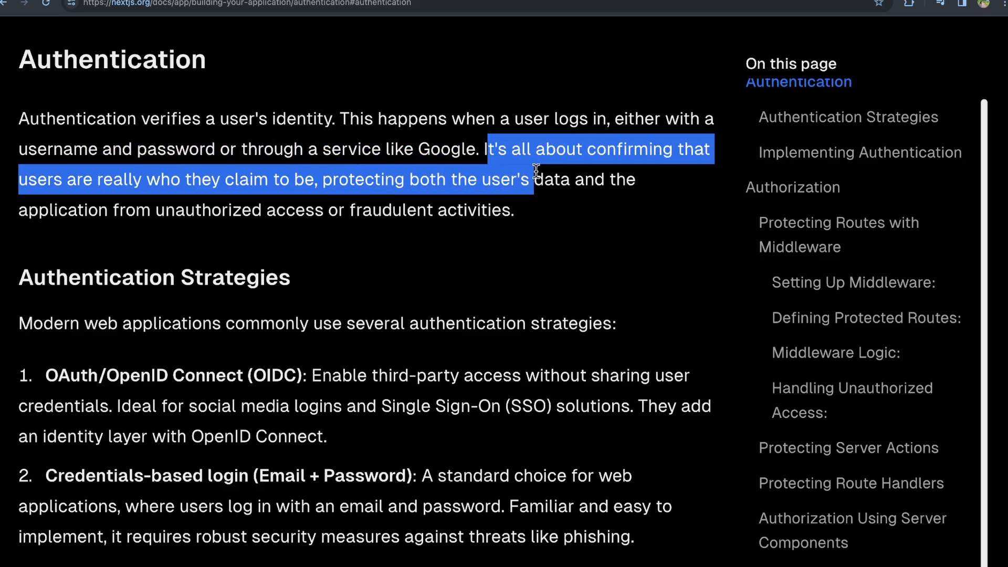
drag(535, 180, 100, 209)
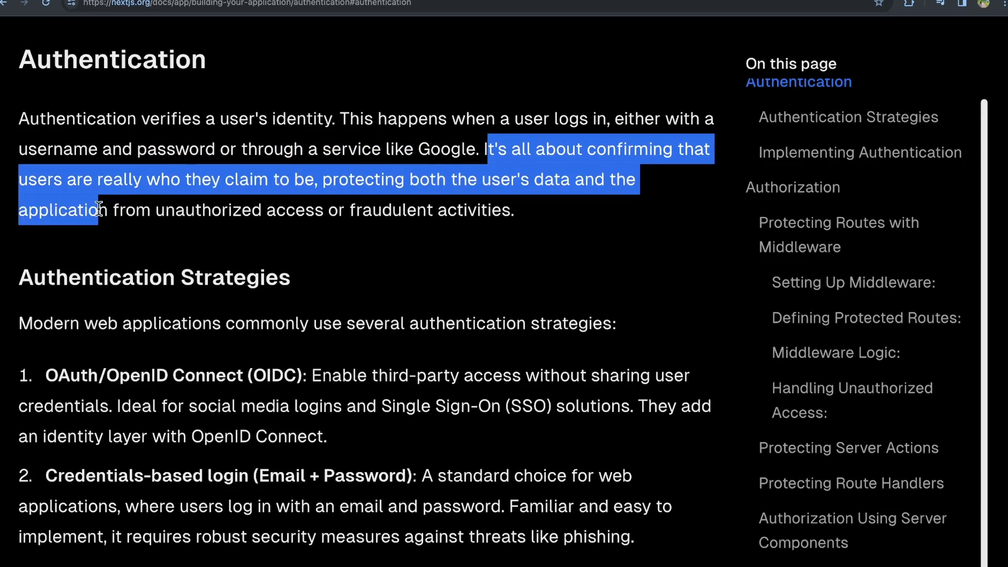
drag(100, 210, 170, 209)
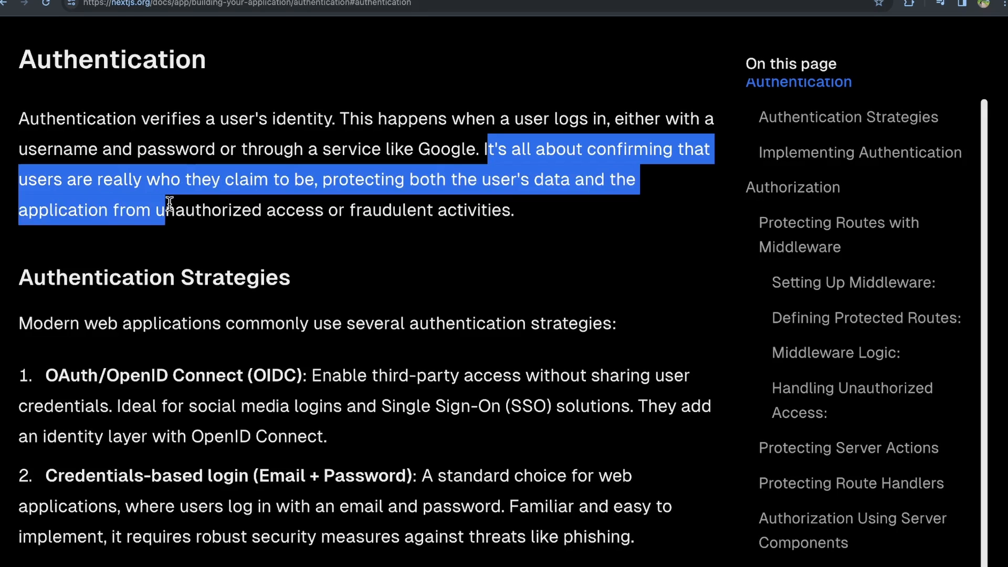
drag(165, 210, 399, 209)
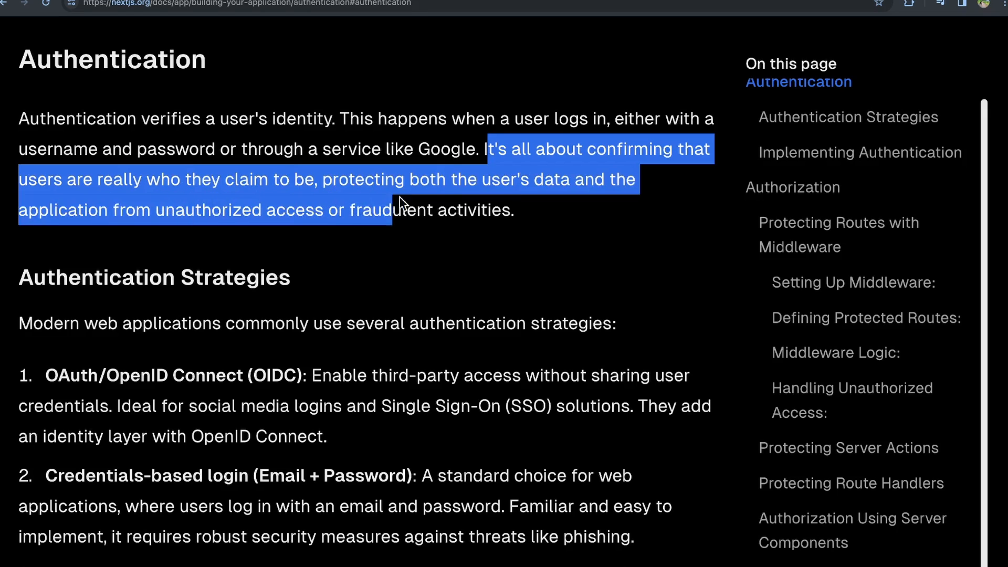
click(141, 137)
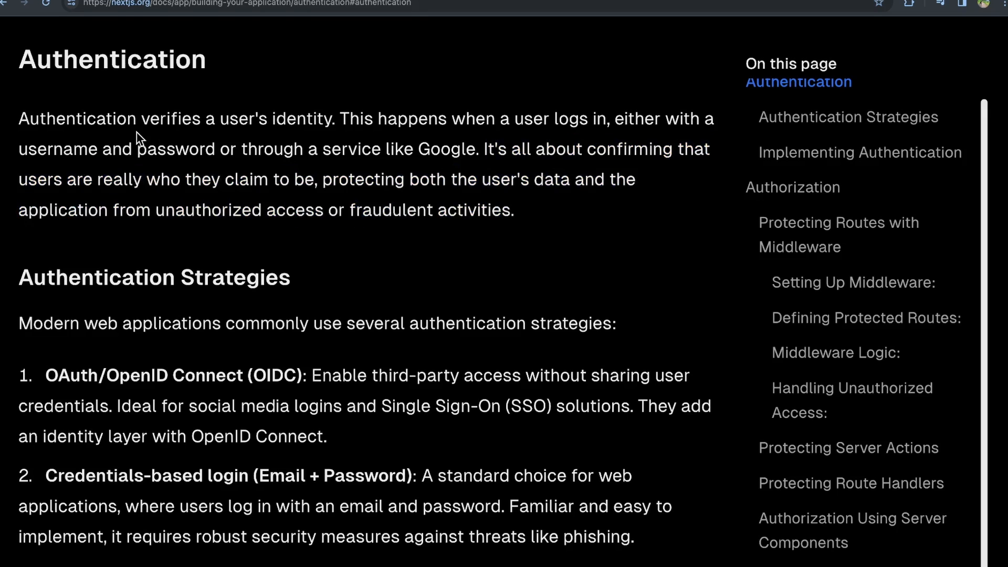
mouse_move(113, 58)
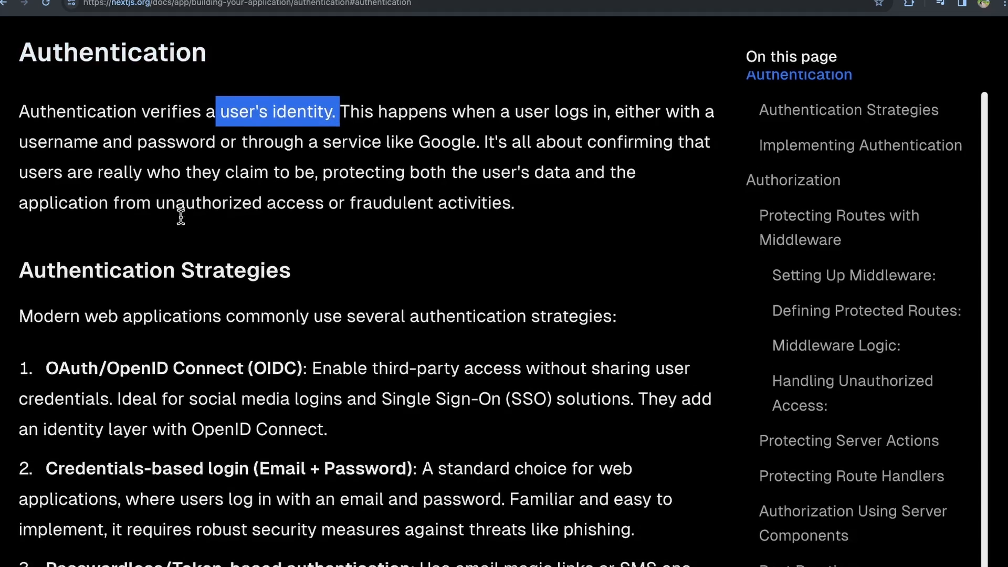
Scroll to Authentication Strategies and highlight 'OAuth/OpenID Connect' and the word 'third-party'.
scroll(down, 3)
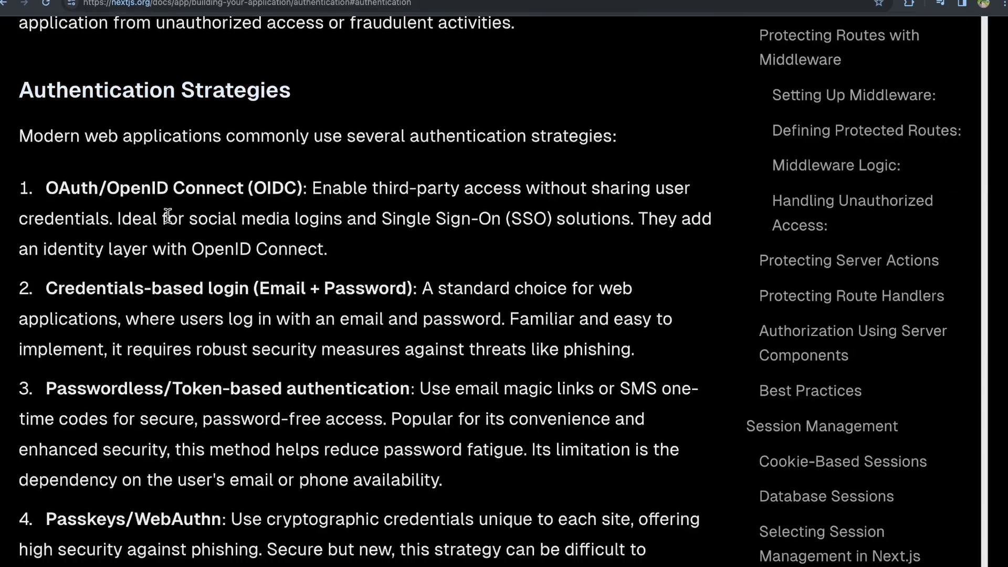
scroll(down, 3)
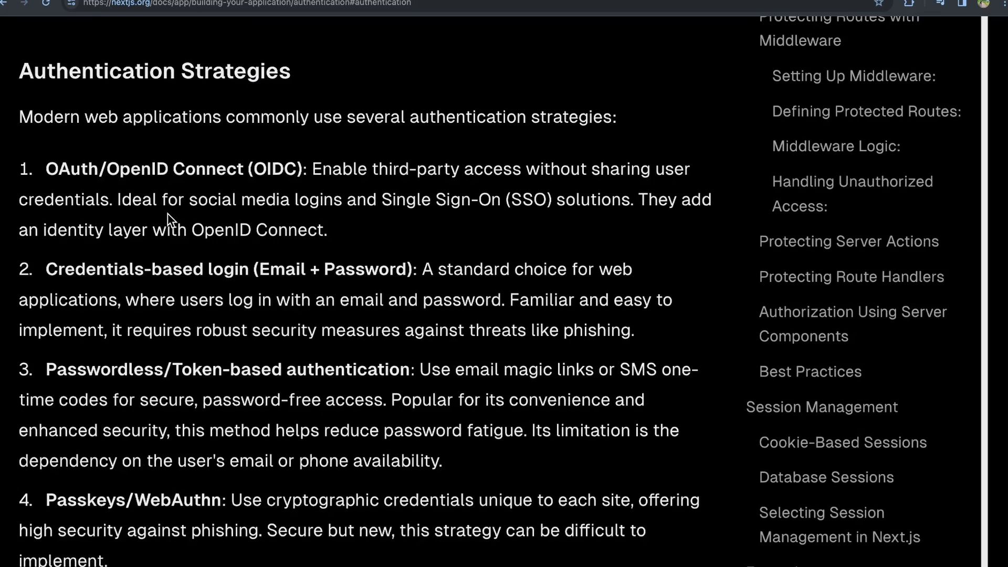
mouse_move(169, 207)
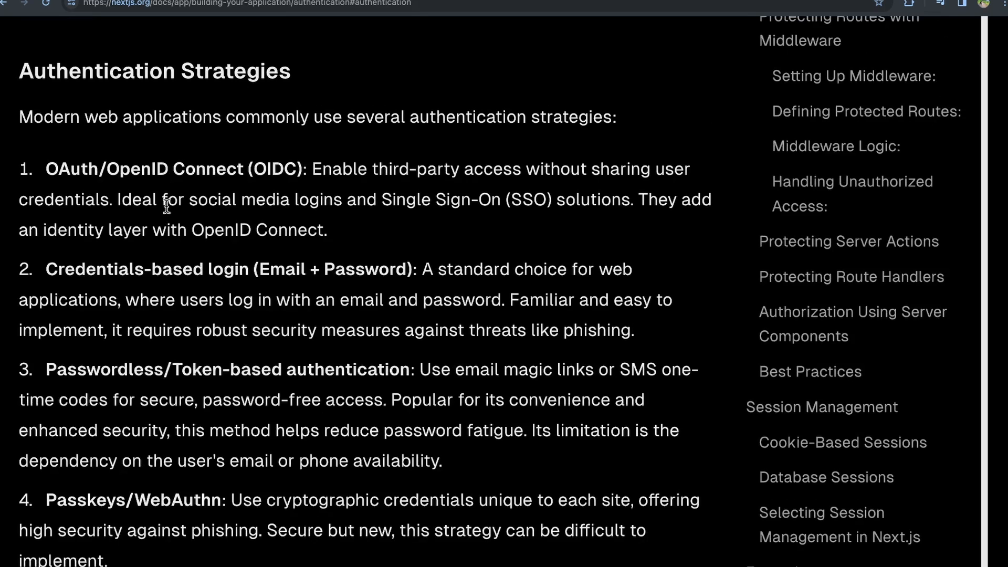
scroll(down, 3)
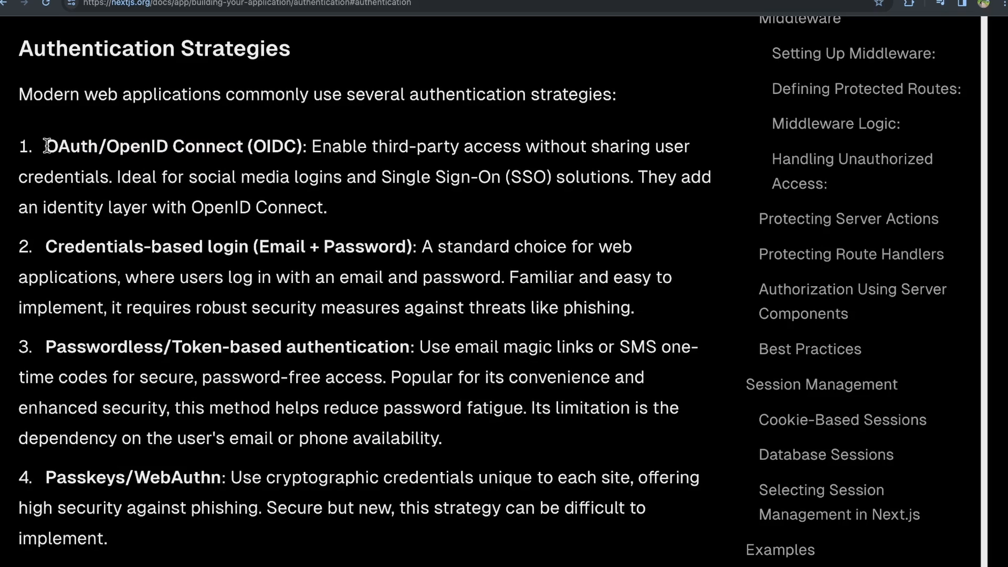
double_click(77, 146)
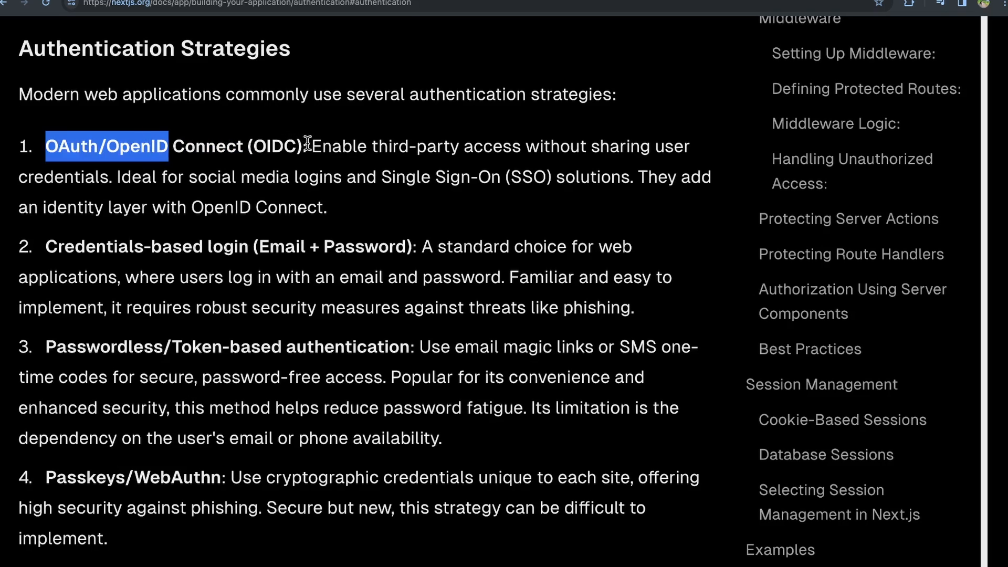
drag(309, 146, 512, 147)
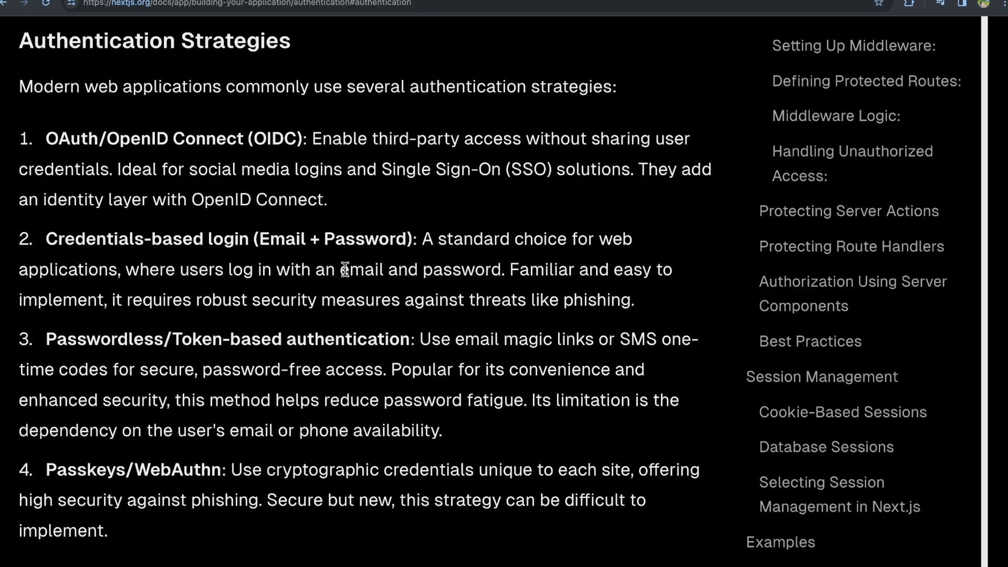
mouse_move(342, 264)
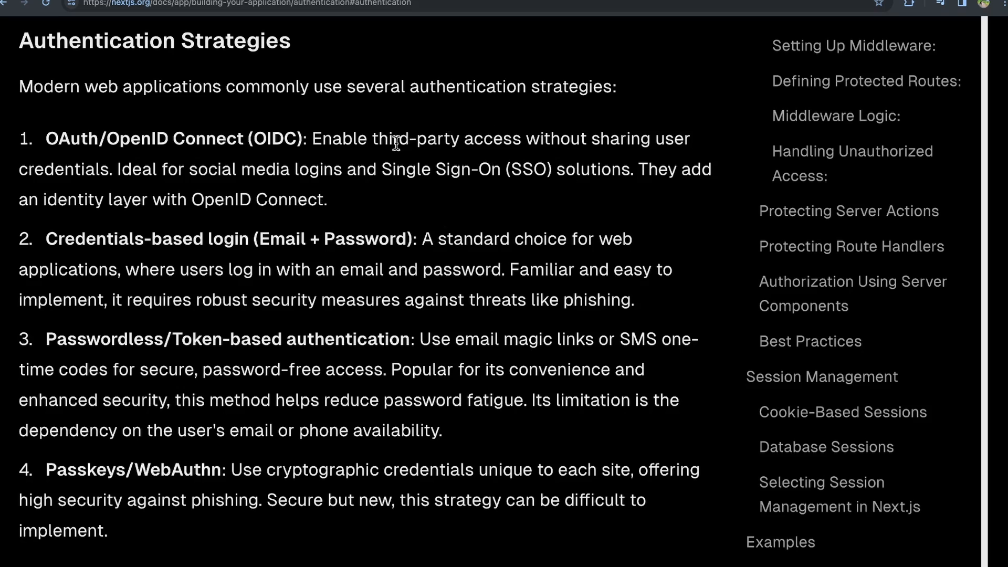
double_click(407, 138)
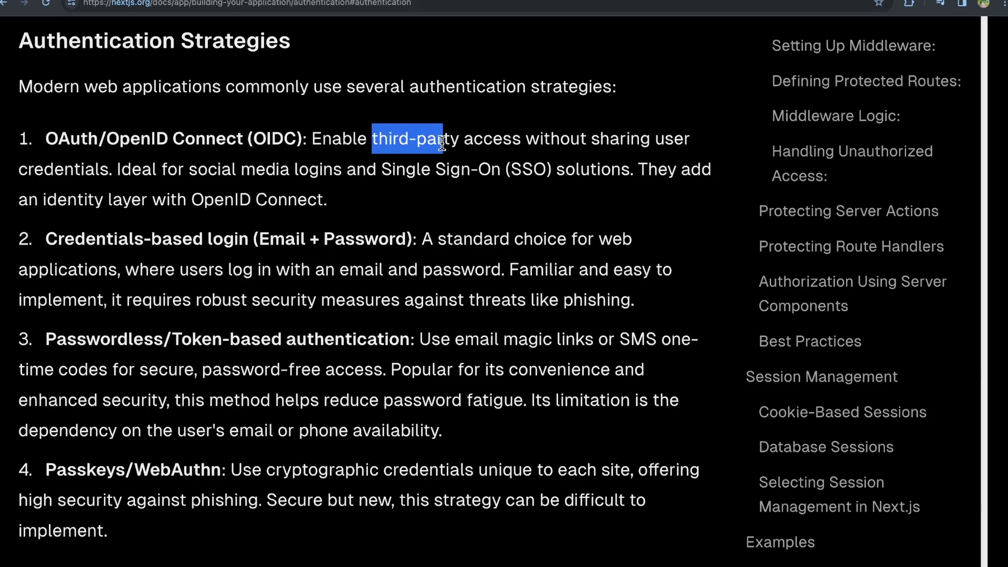
mouse_move(433, 103)
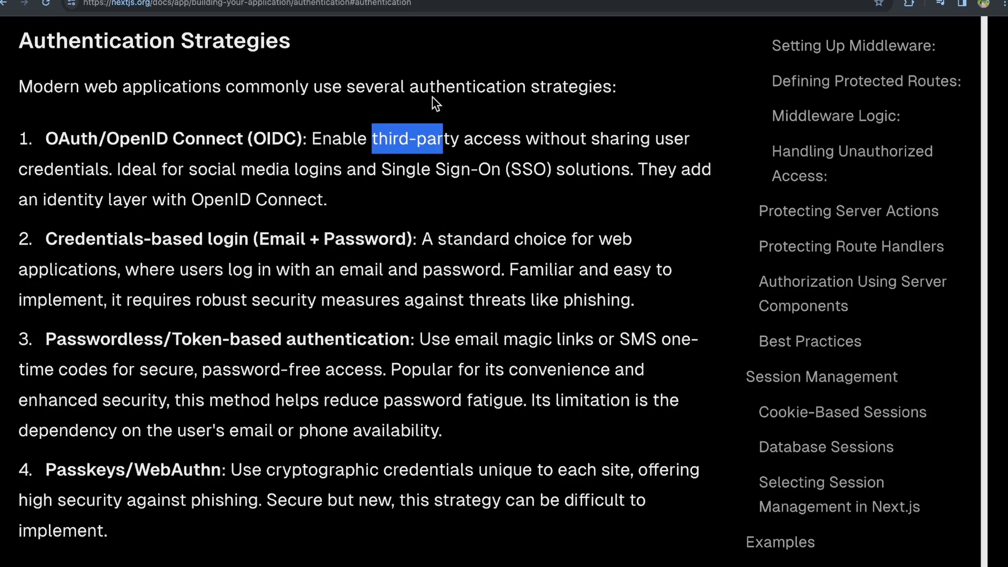
mouse_move(473, 190)
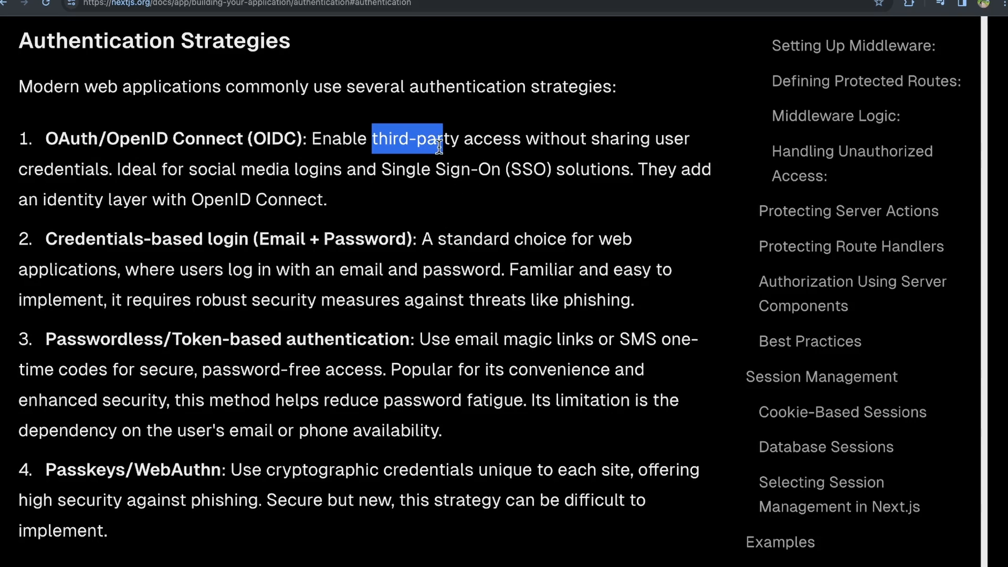
mouse_move(423, 122)
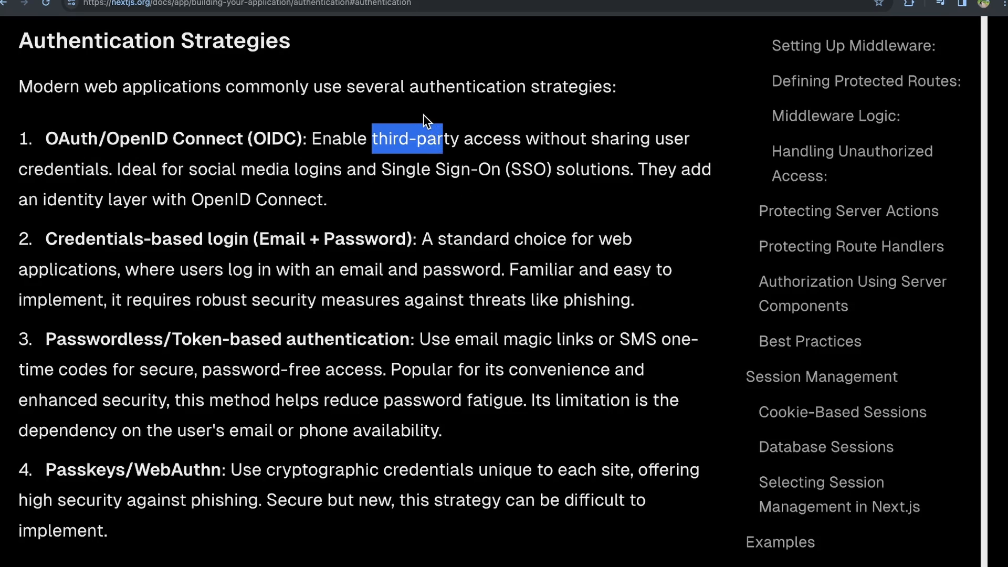
mouse_move(439, 121)
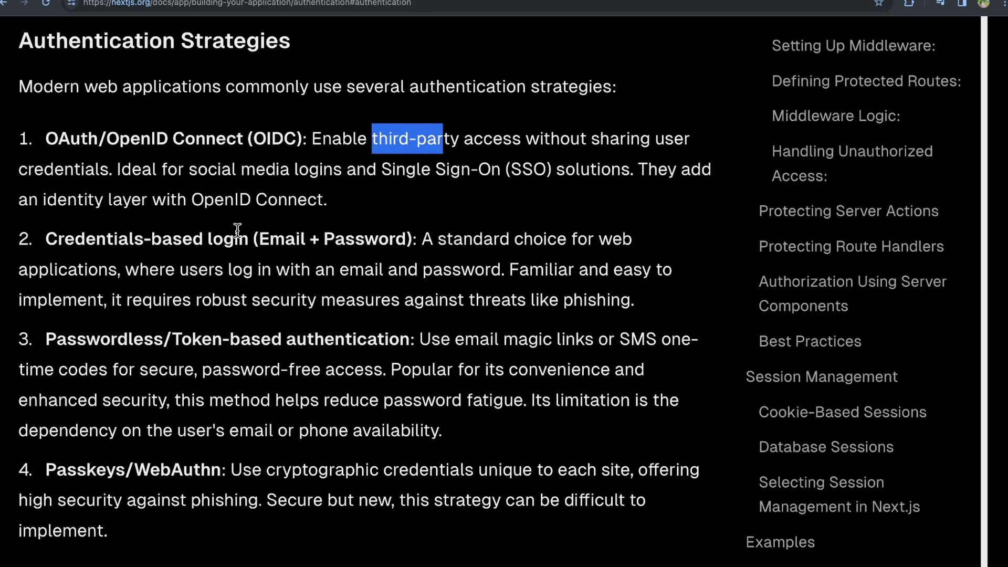
Highlight the credentials-based email and password login description.
scroll(down, 3)
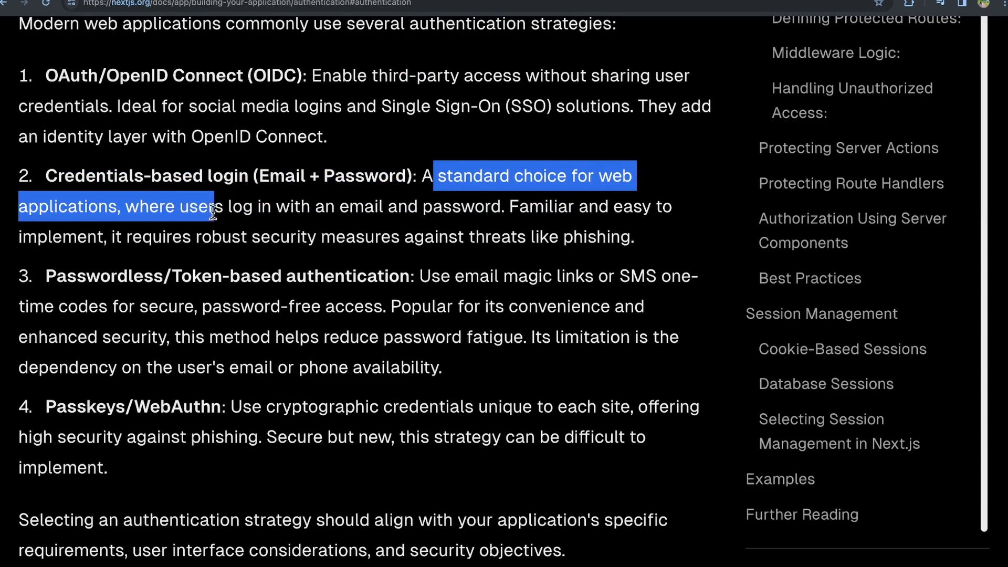
drag(215, 213, 466, 205)
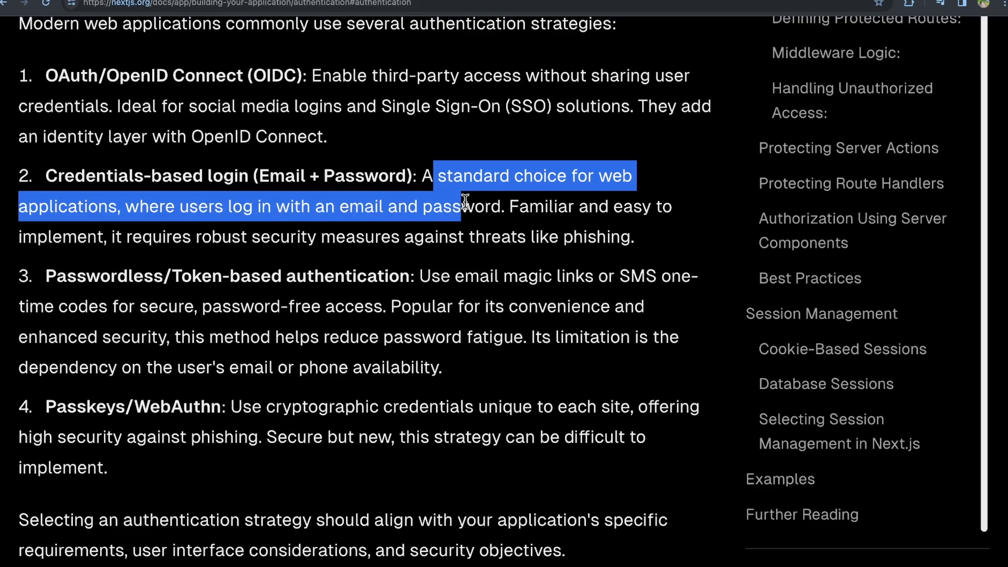
drag(507, 206, 89, 236)
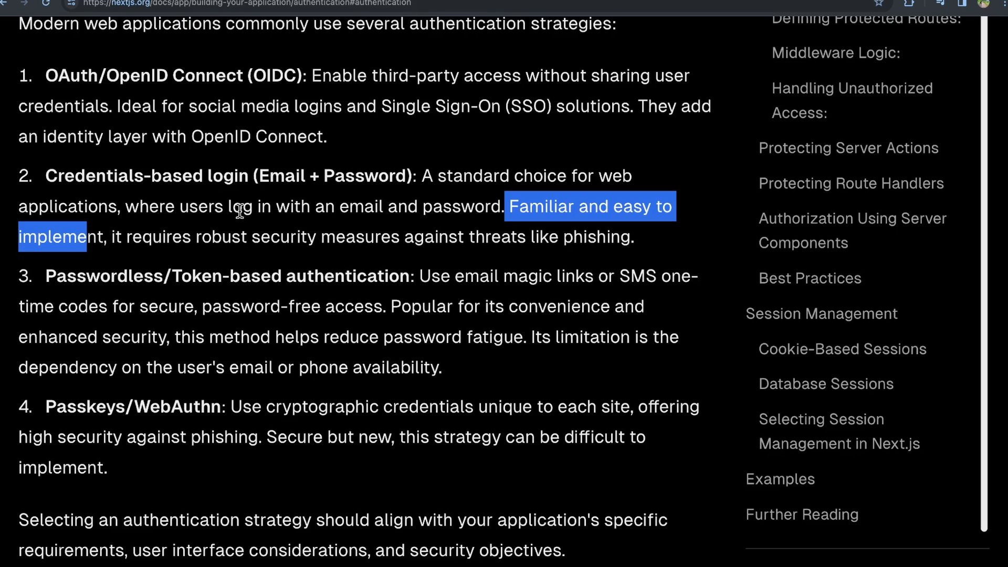
Highlight the passwordless strategy name, its convenience claim, password fatigue and its limitation.
scroll(down, 3)
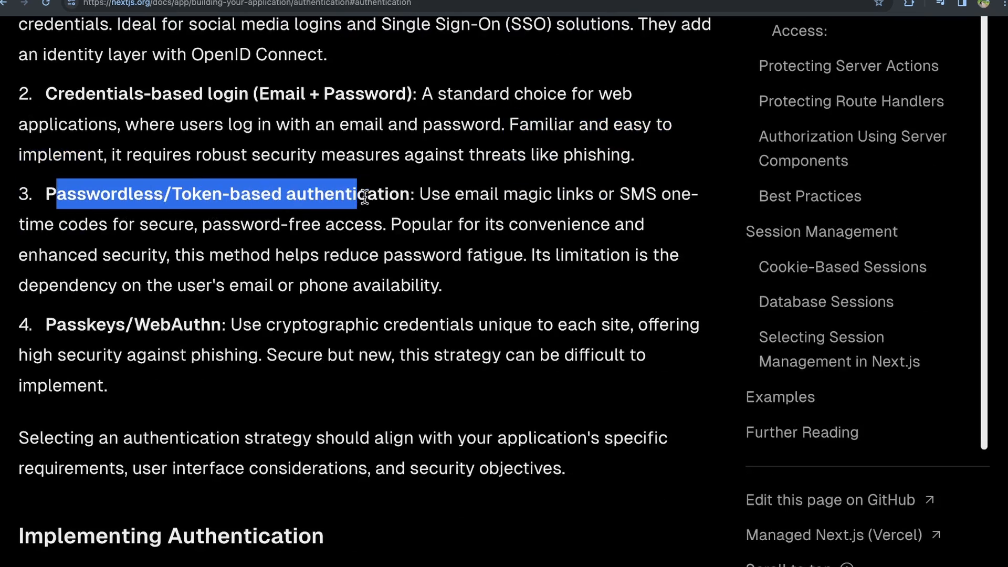
drag(421, 193, 552, 193)
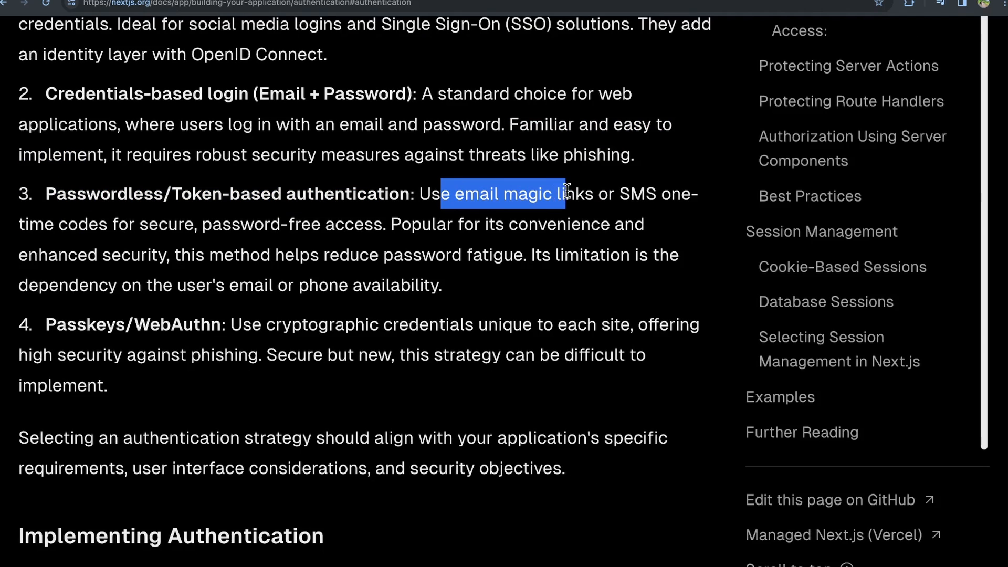
mouse_move(661, 222)
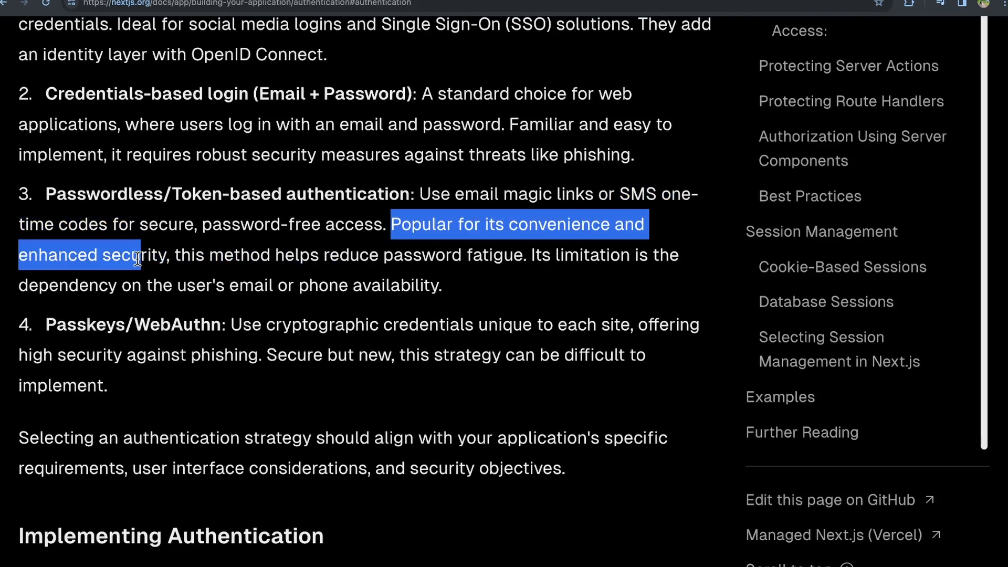
mouse_move(271, 249)
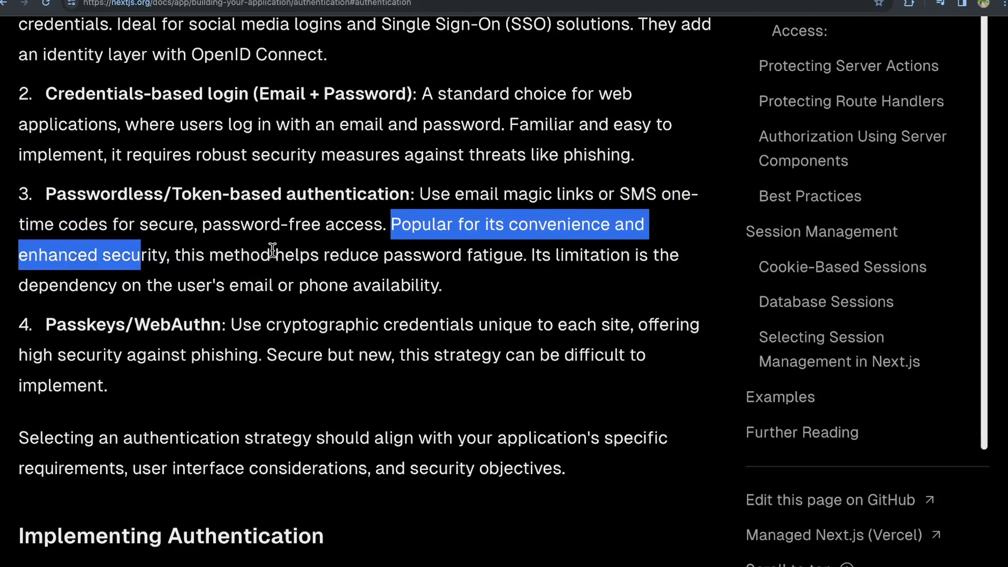
drag(272, 254, 452, 255)
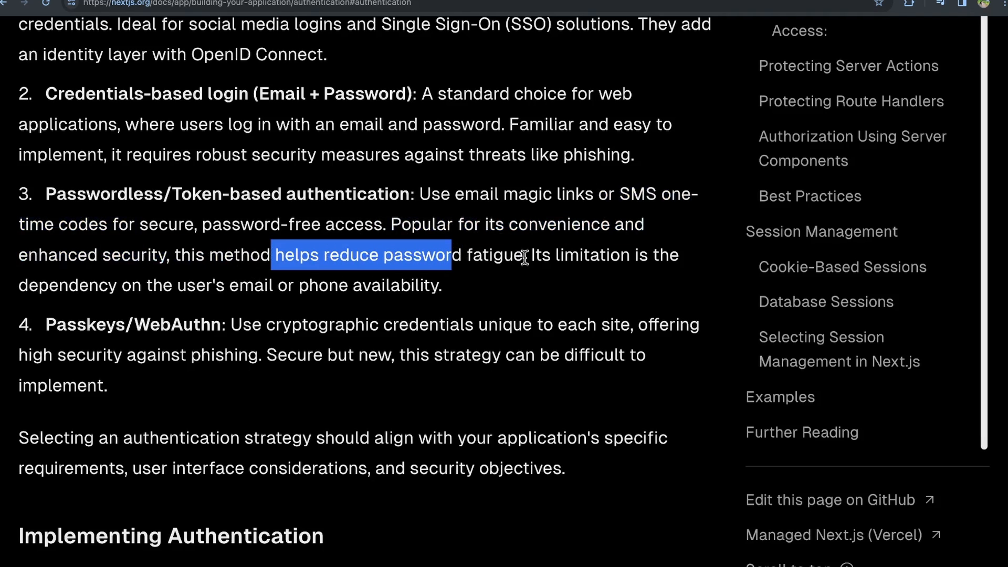
drag(522, 255, 164, 284)
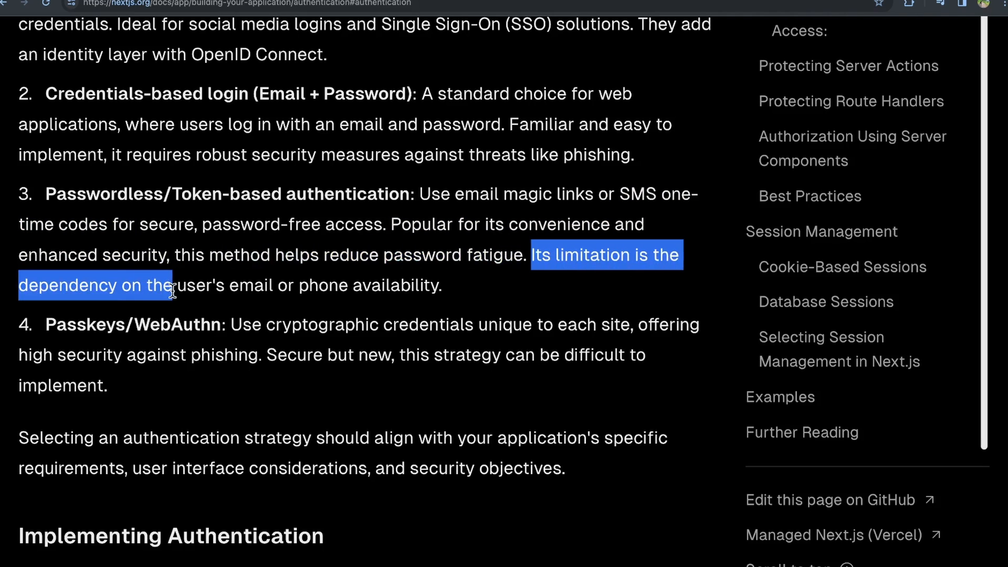
drag(167, 284, 350, 285)
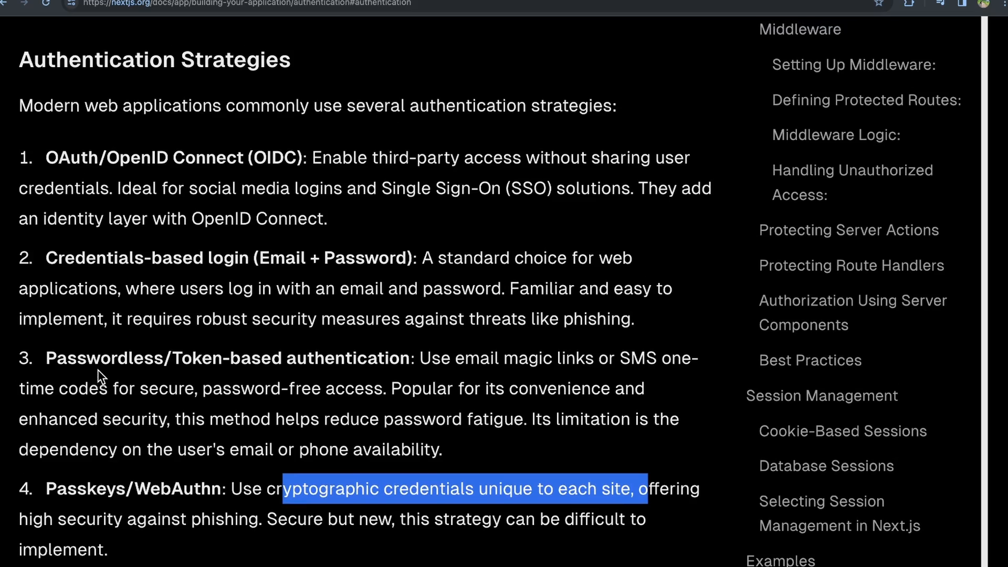
Mark the Credentials-based and Passwordless/Token-based strategy names.
scroll(down, 3)
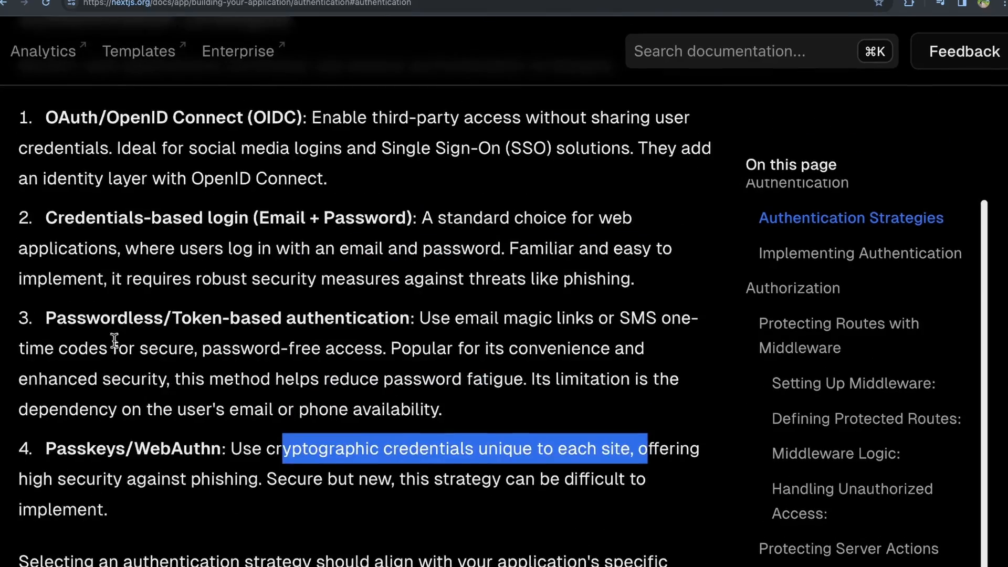
scroll(down, 3)
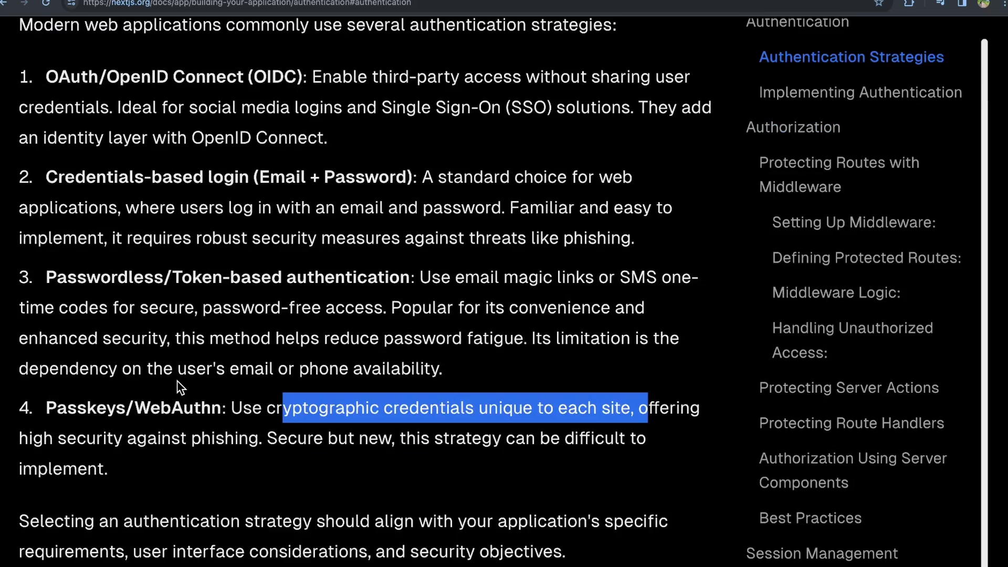
mouse_move(191, 424)
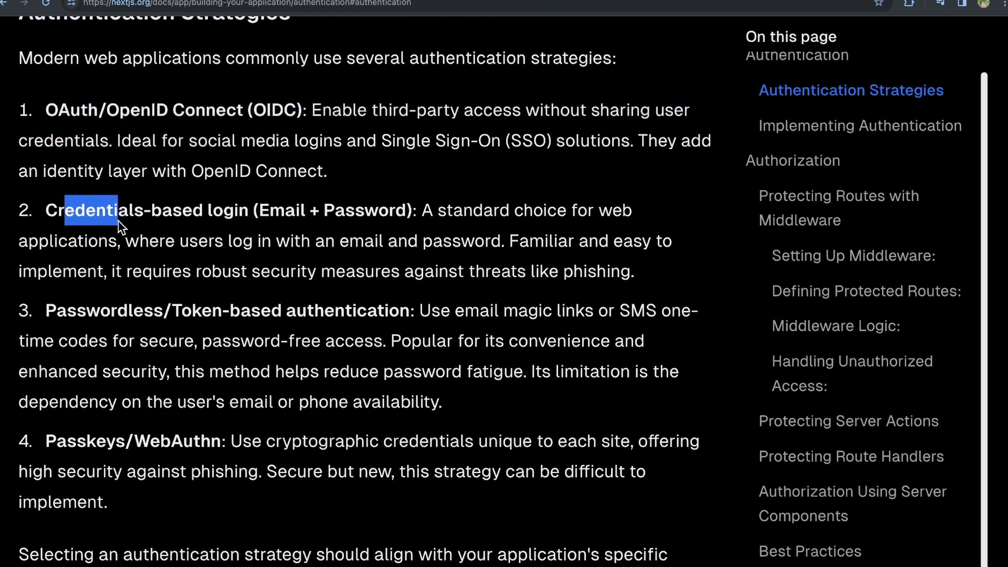
drag(89, 209, 443, 209)
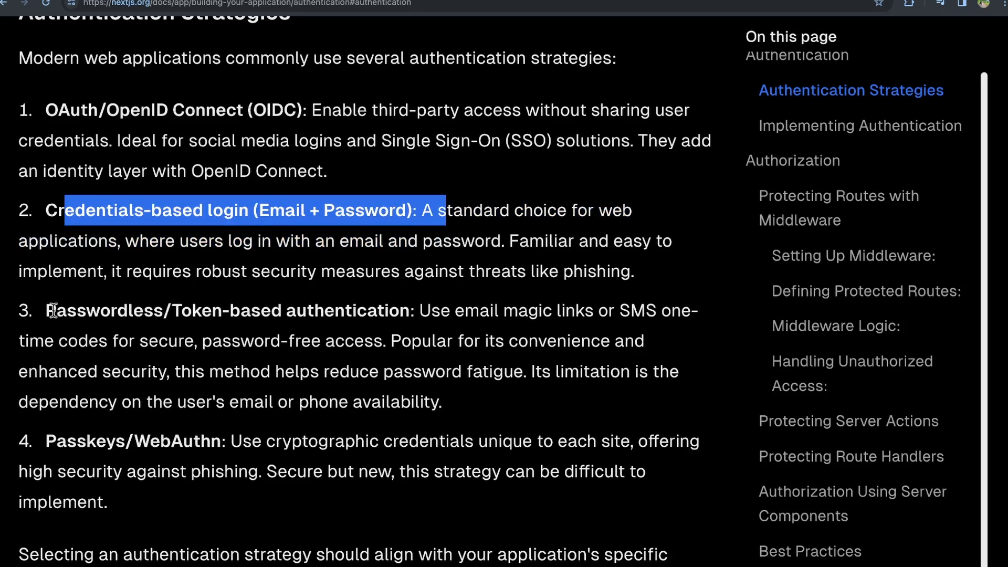
double_click(225, 310)
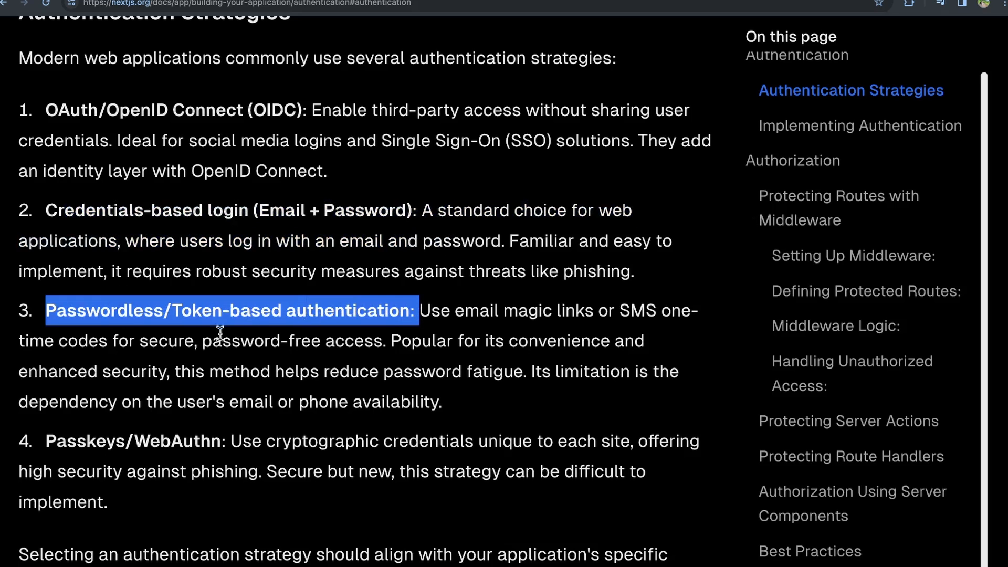
Scroll past the login form and actions.ts examples to the Authorization section.
scroll(down, 3)
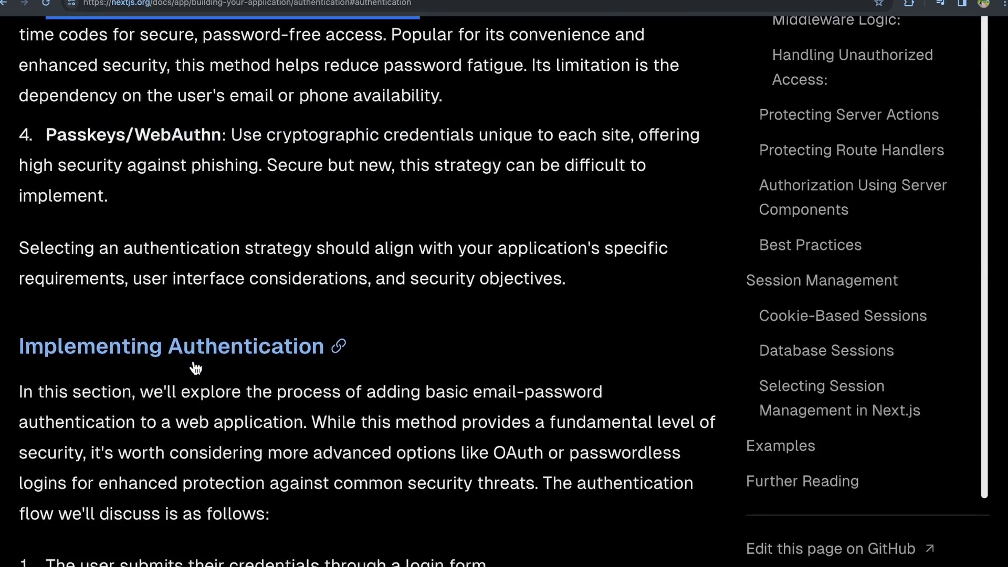
scroll(down, 3)
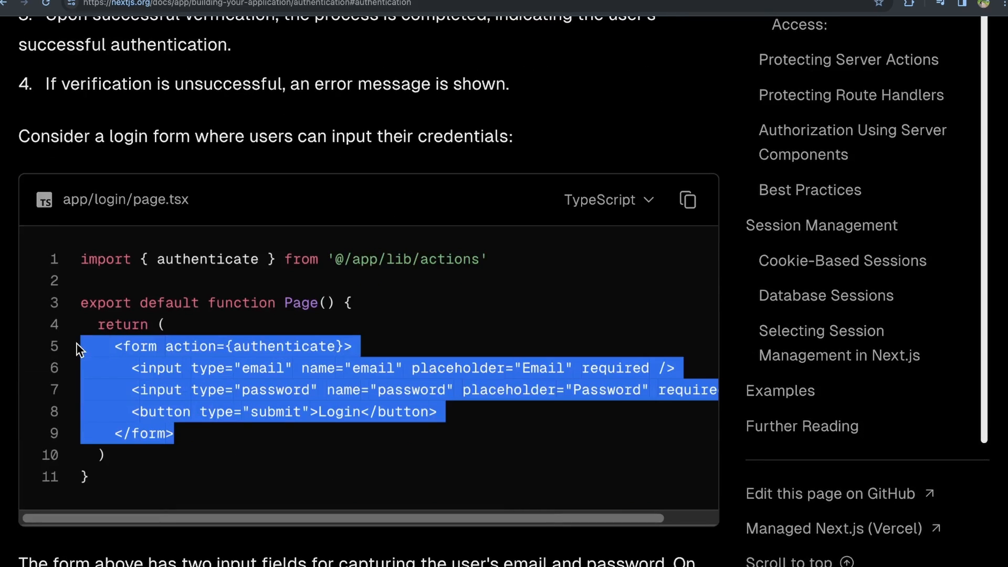
mouse_move(453, 261)
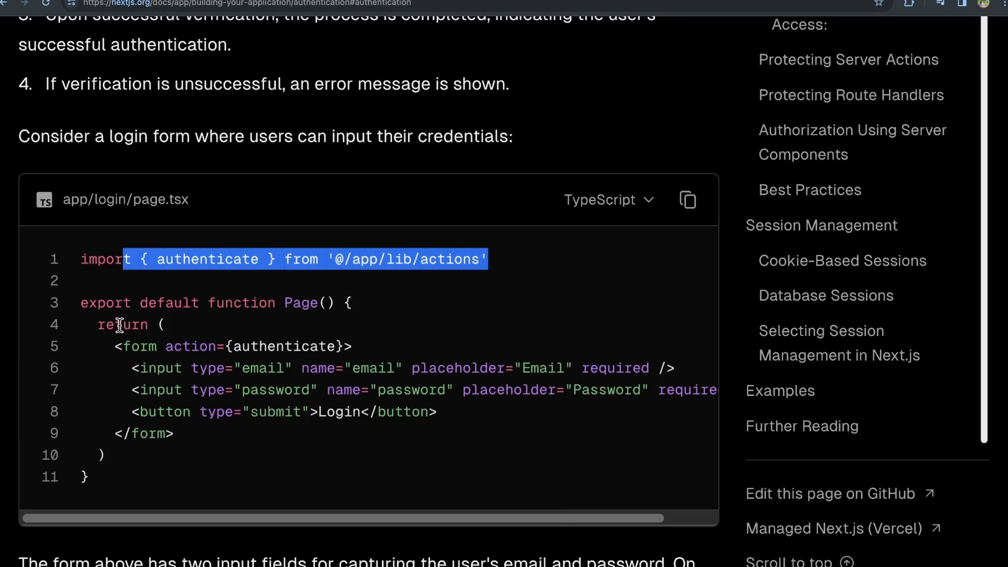
scroll(down, 3)
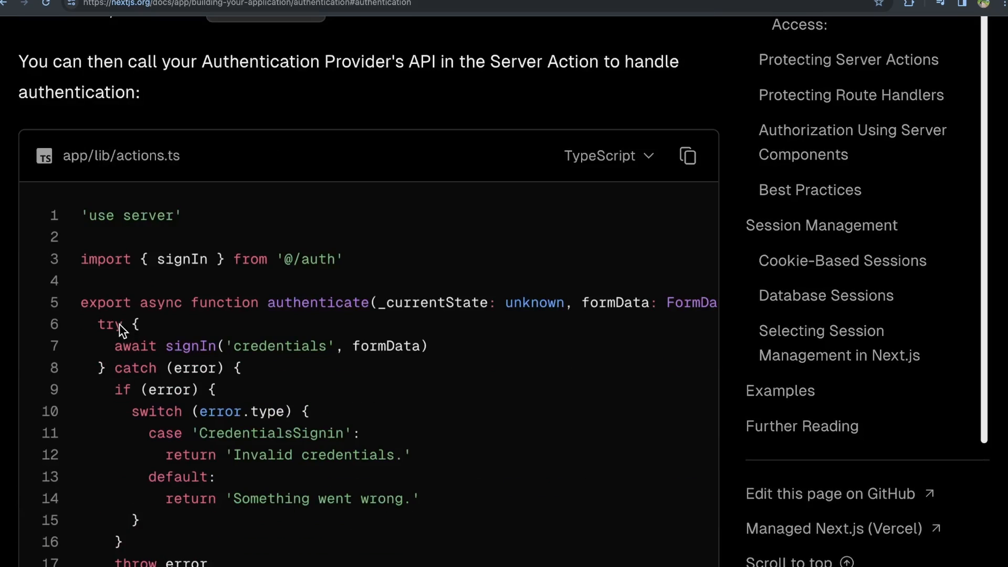
scroll(down, 3)
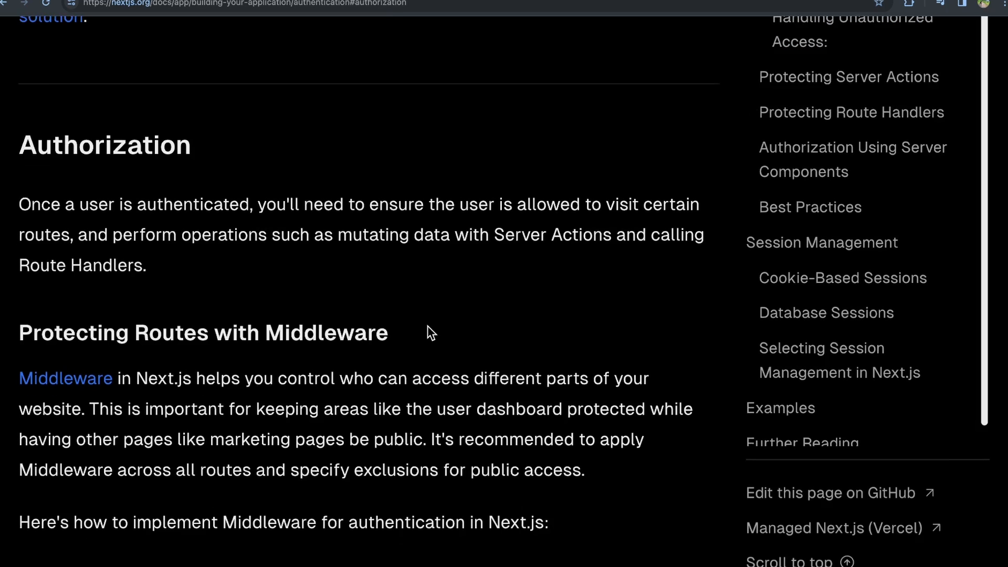
Highlight the full Authorization intro on allowed routes, Server Actions and Route Handlers.
scroll(down, 3)
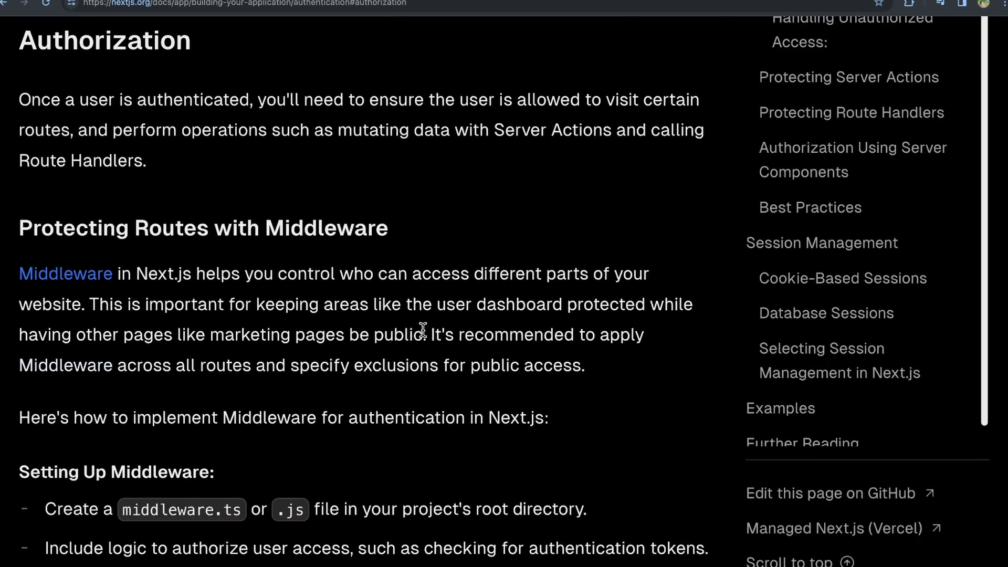
mouse_move(322, 238)
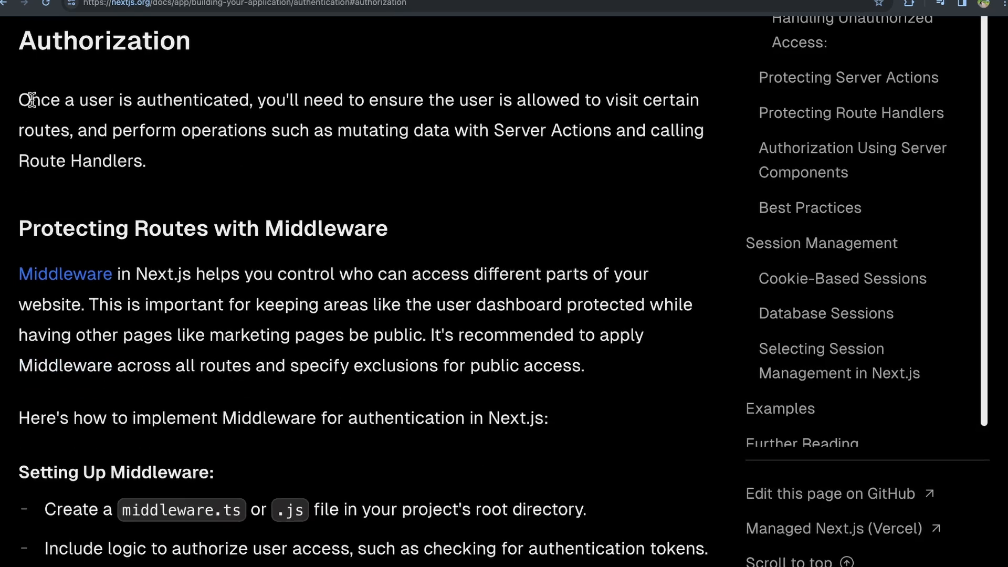
drag(28, 100, 216, 100)
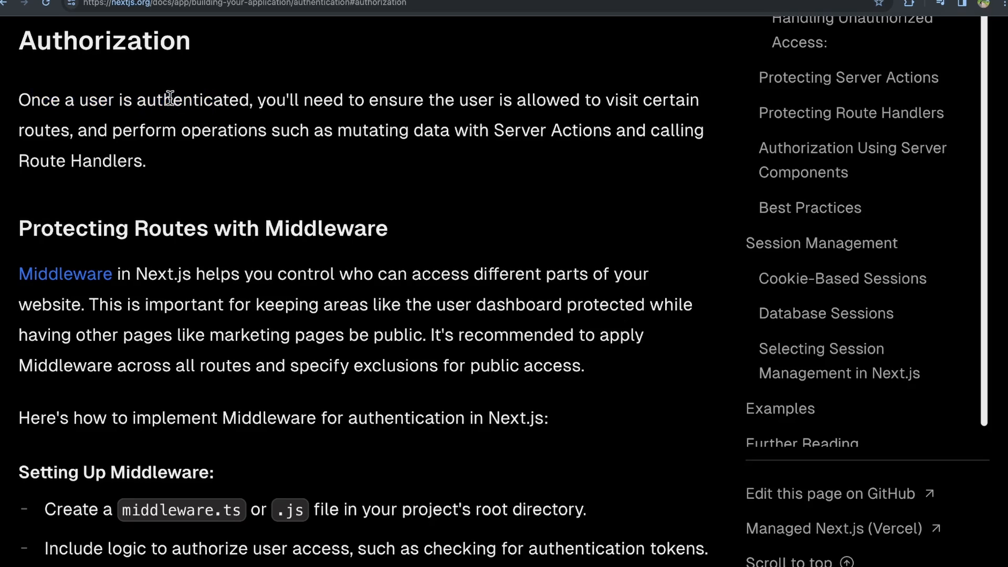
drag(20, 100, 132, 100)
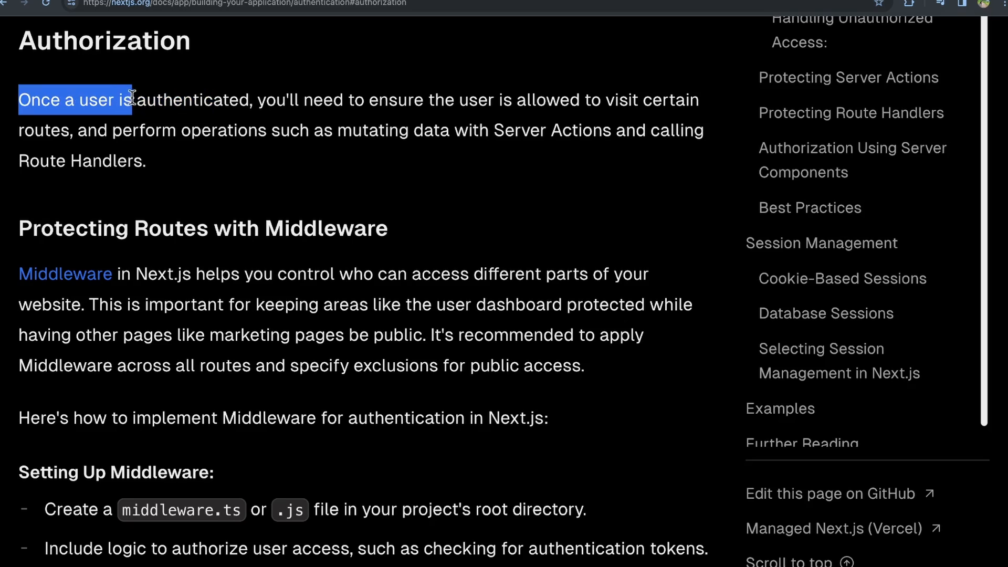
drag(132, 100, 251, 100)
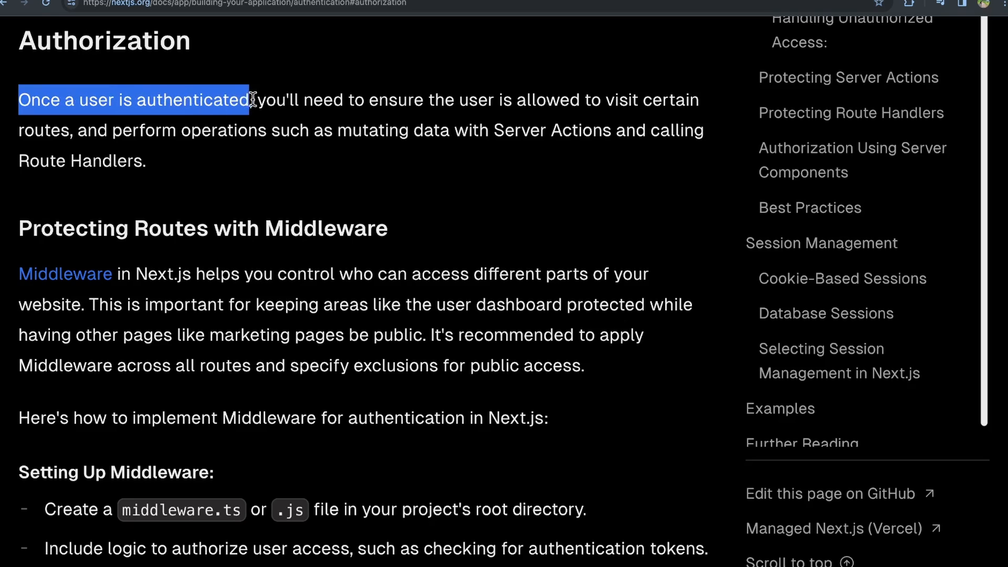
drag(251, 100, 572, 100)
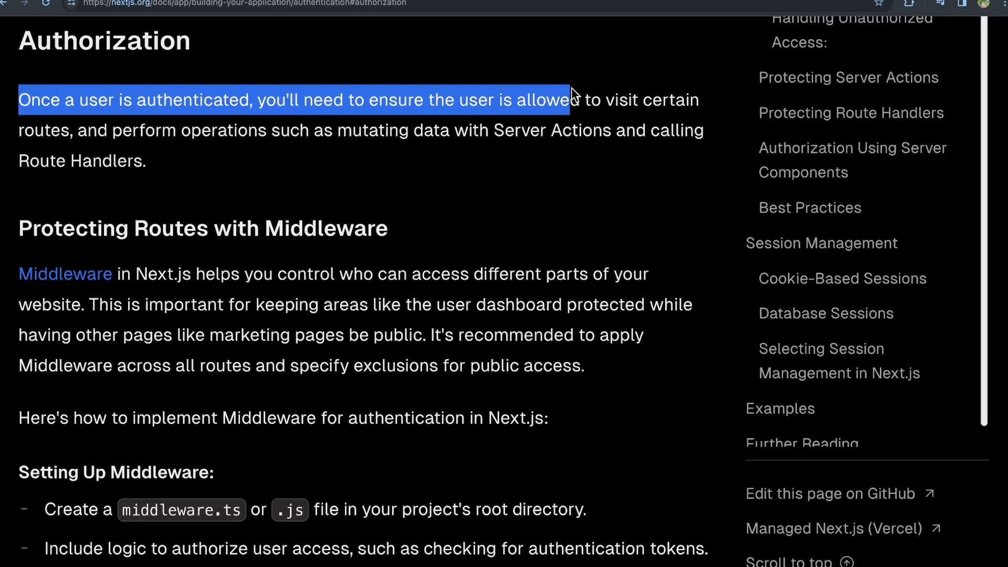
drag(572, 99, 218, 129)
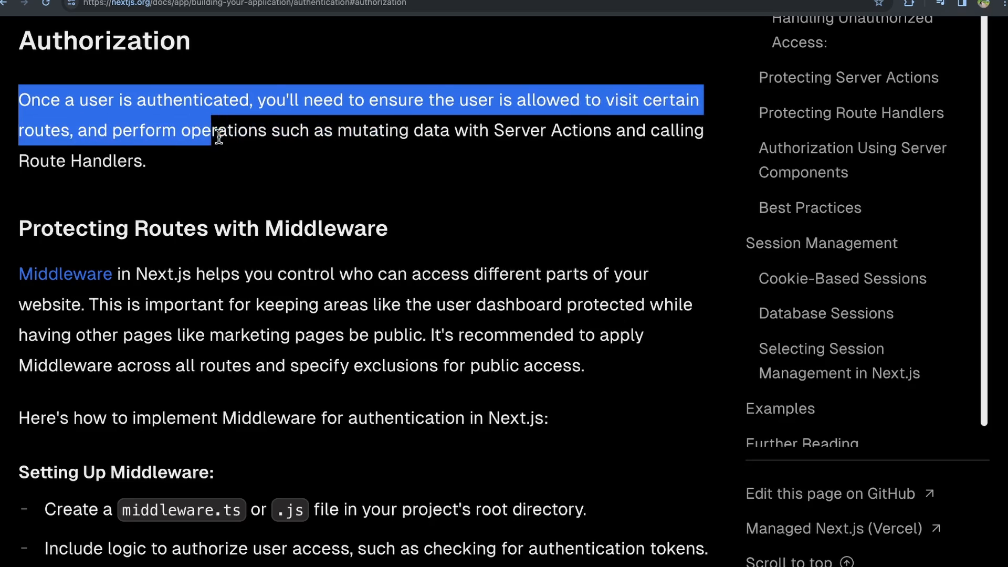
drag(215, 130, 350, 129)
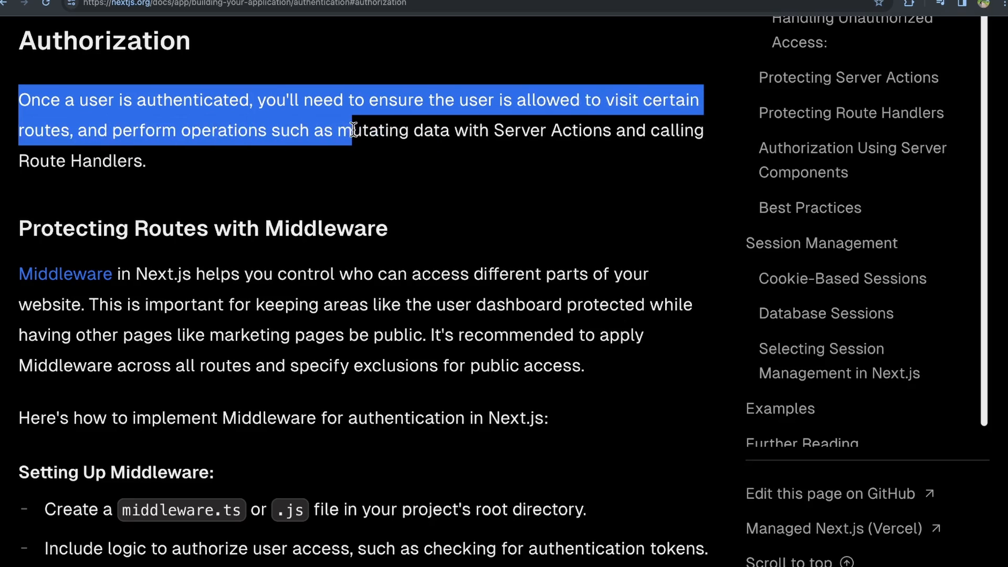
drag(350, 129, 146, 160)
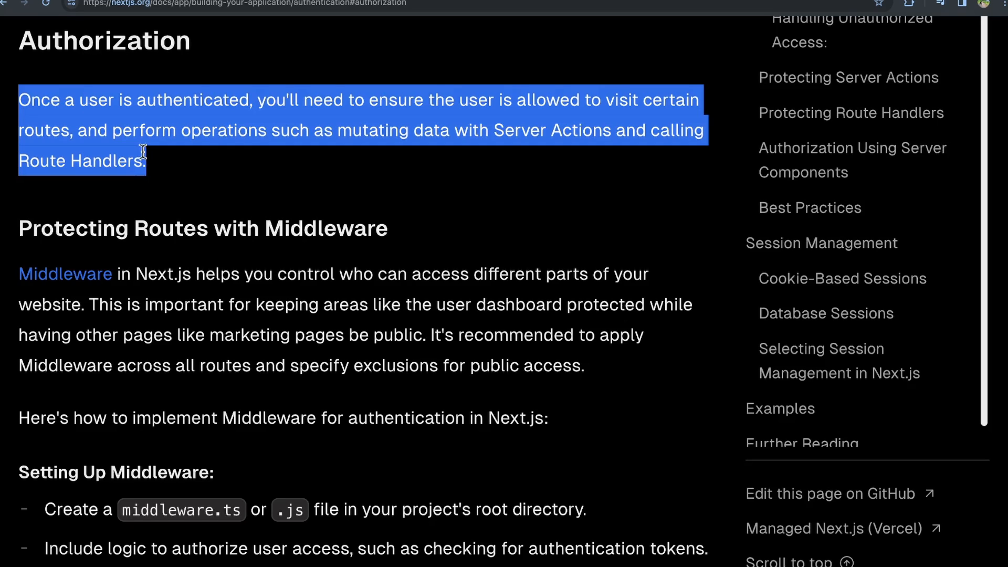
mouse_move(115, 166)
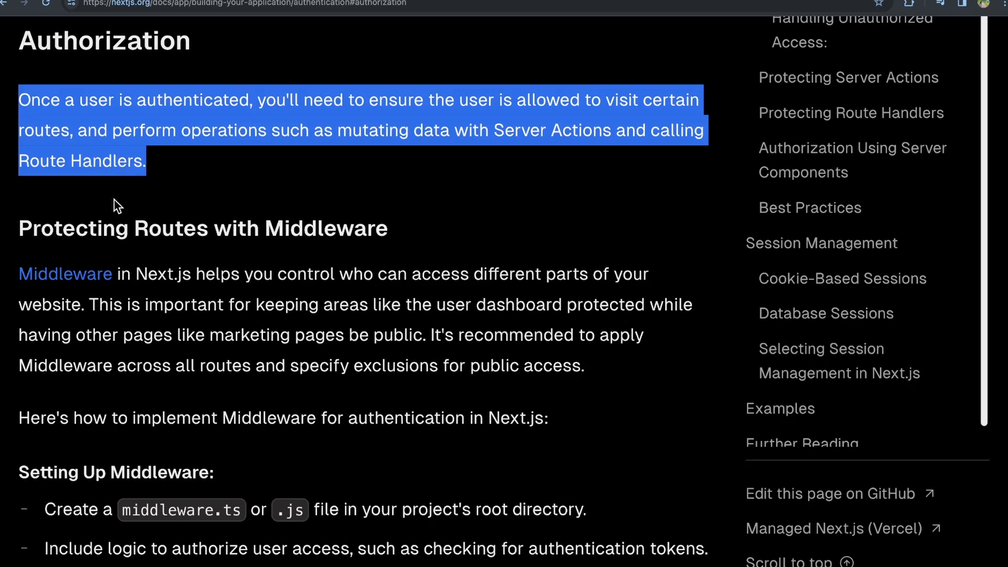
Mark how middleware controls who can access routes and why protecting dashboards matters.
scroll(down, 3)
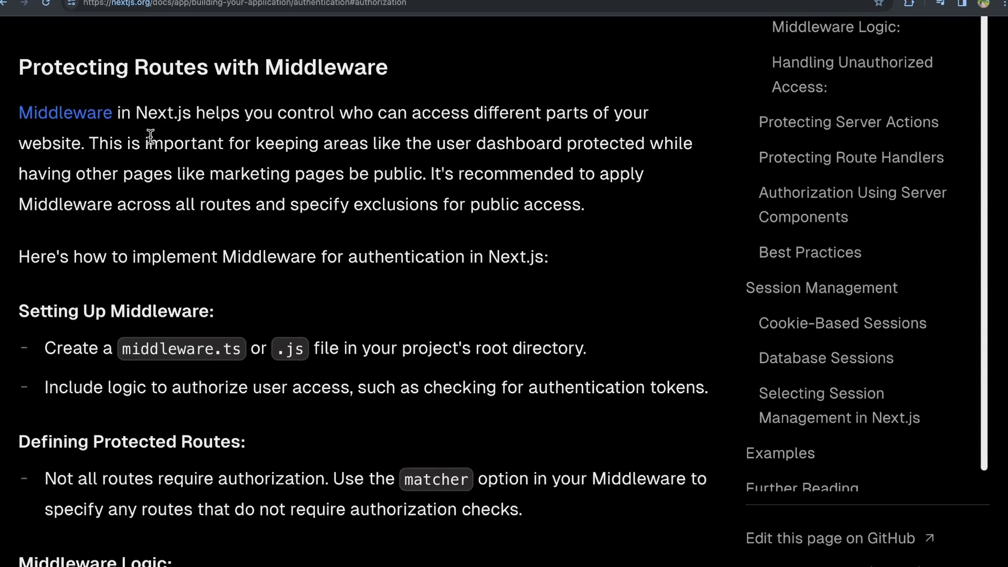
mouse_move(65, 112)
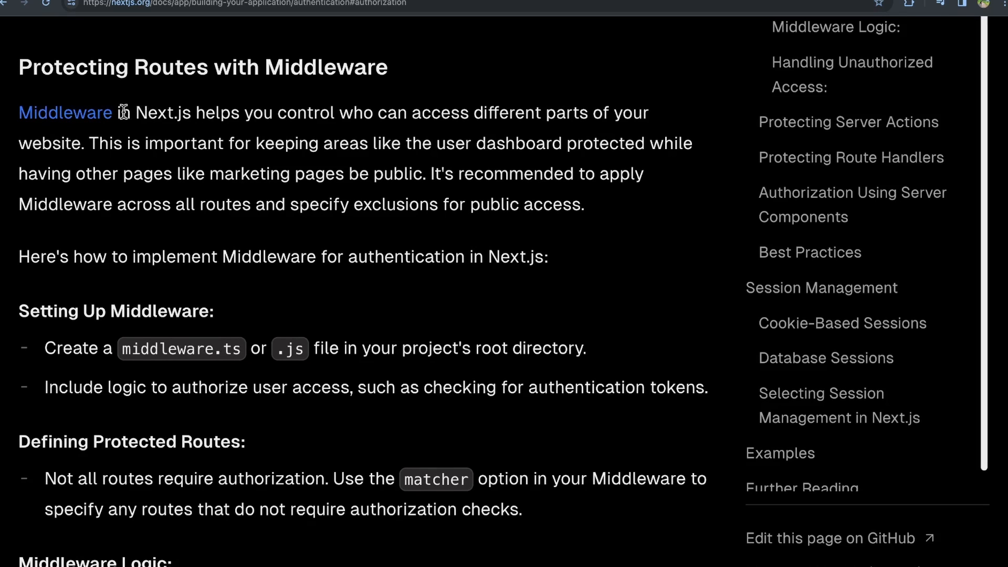
drag(122, 112, 373, 113)
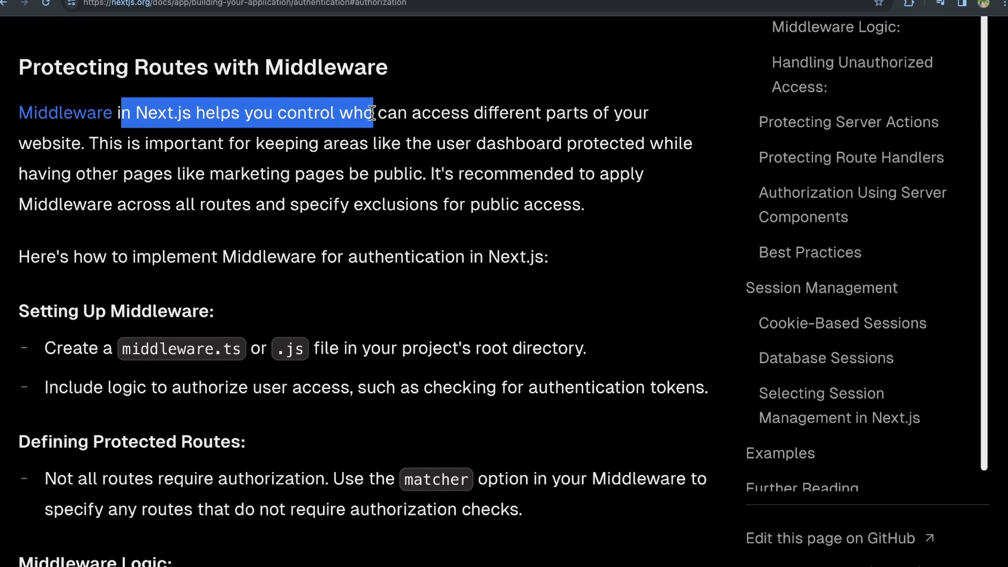
drag(372, 112, 478, 113)
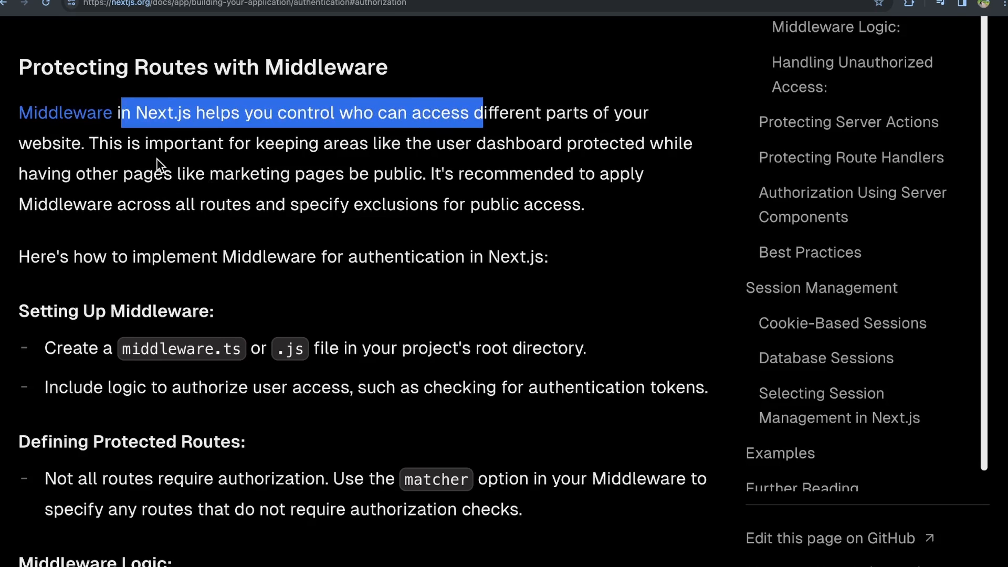
drag(161, 143, 514, 142)
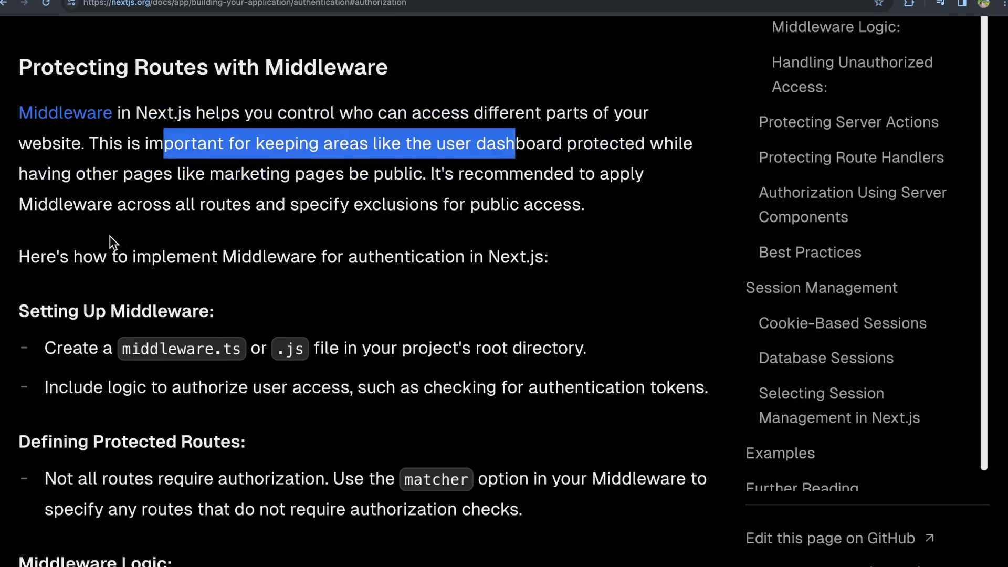
scroll(down, 3)
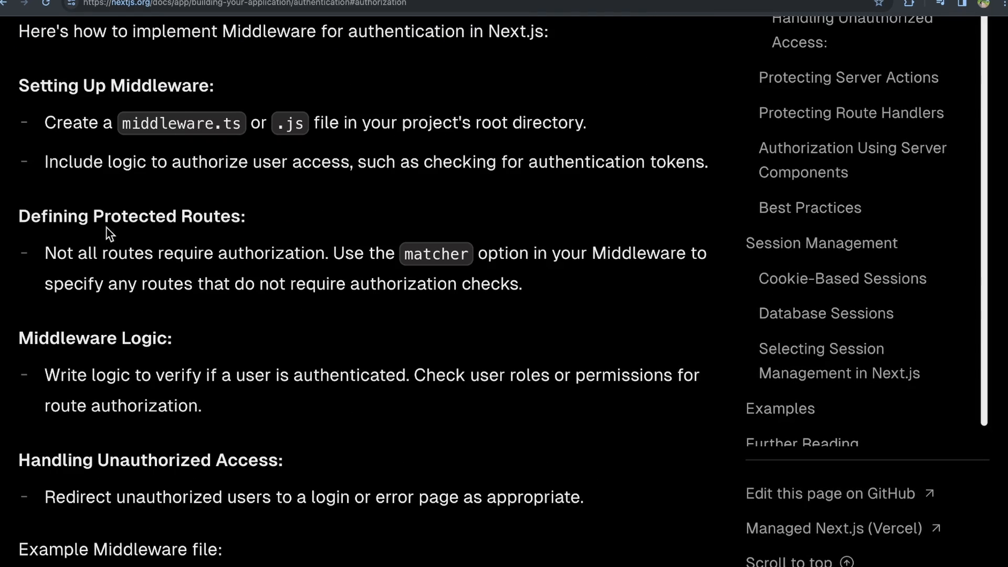
mouse_move(307, 182)
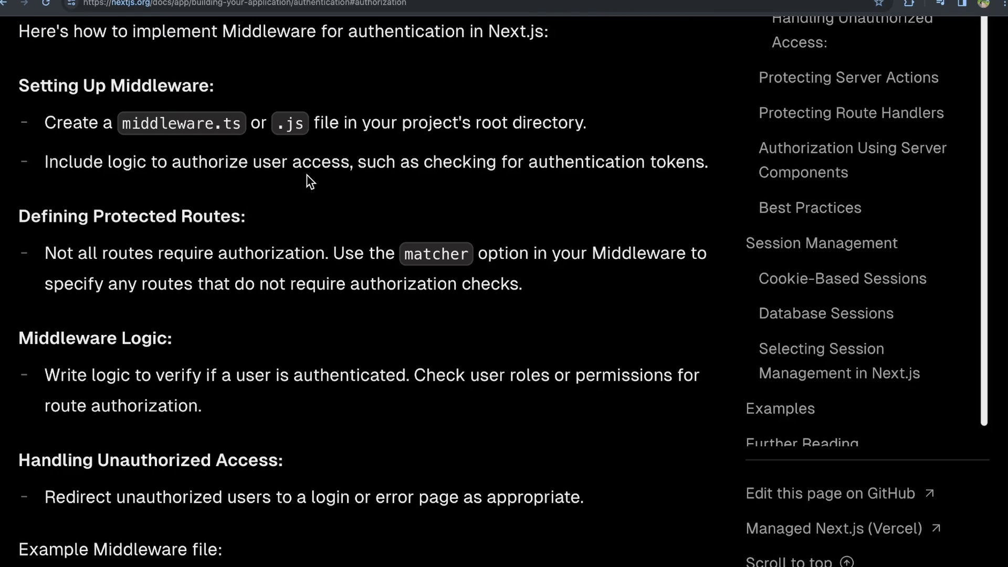
scroll(down, 3)
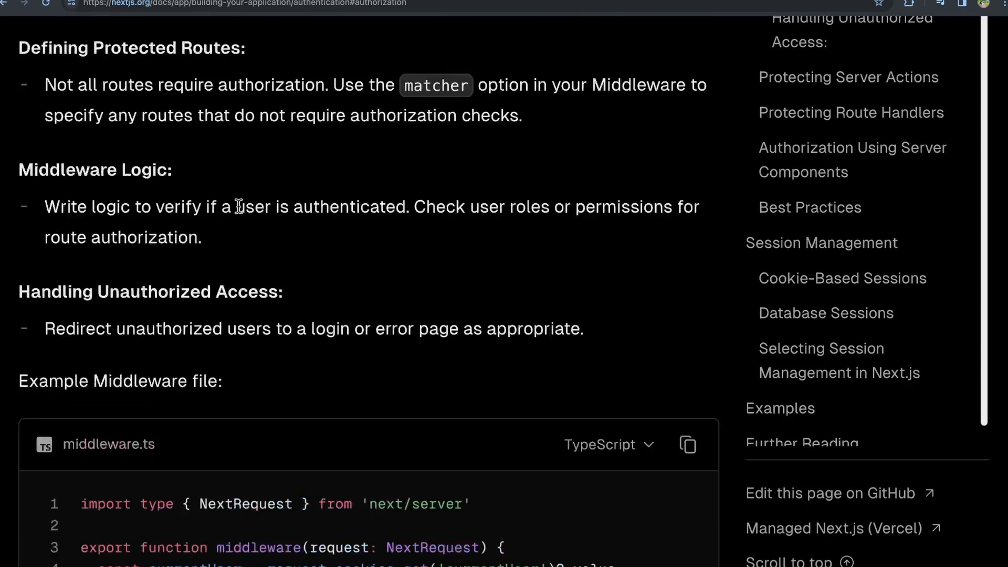
scroll(down, 3)
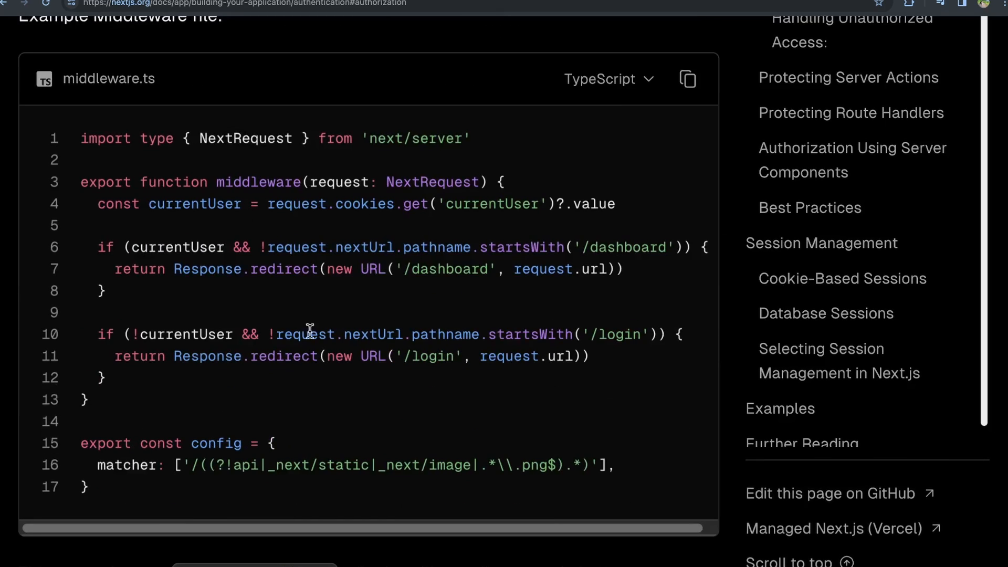
mouse_move(307, 286)
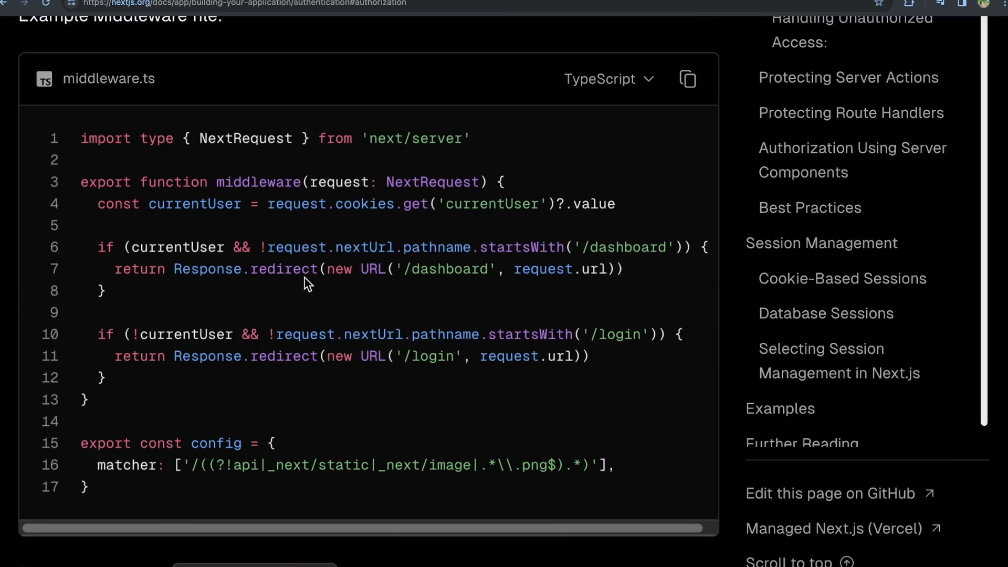
mouse_move(269, 221)
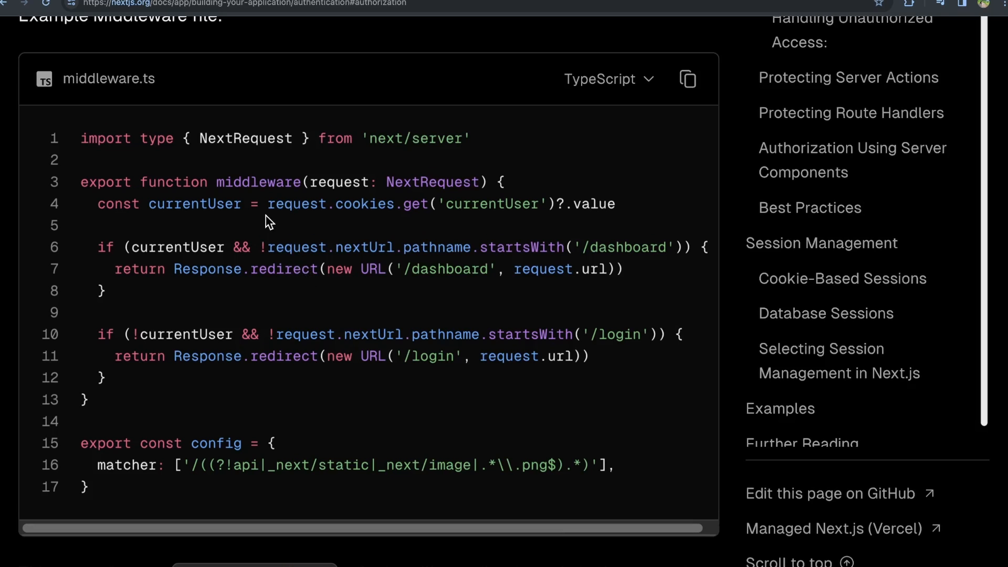
scroll(down, 3)
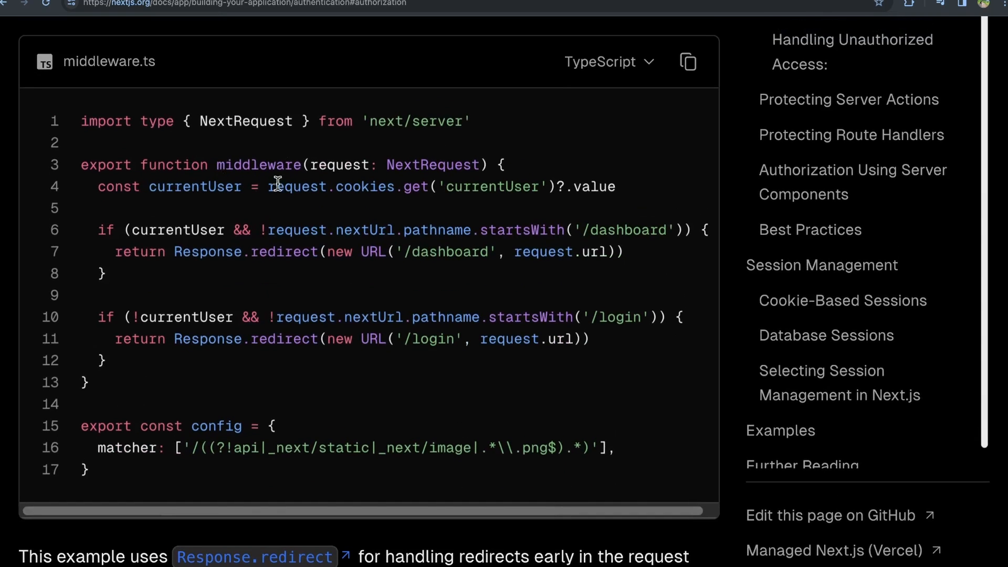
mouse_move(164, 186)
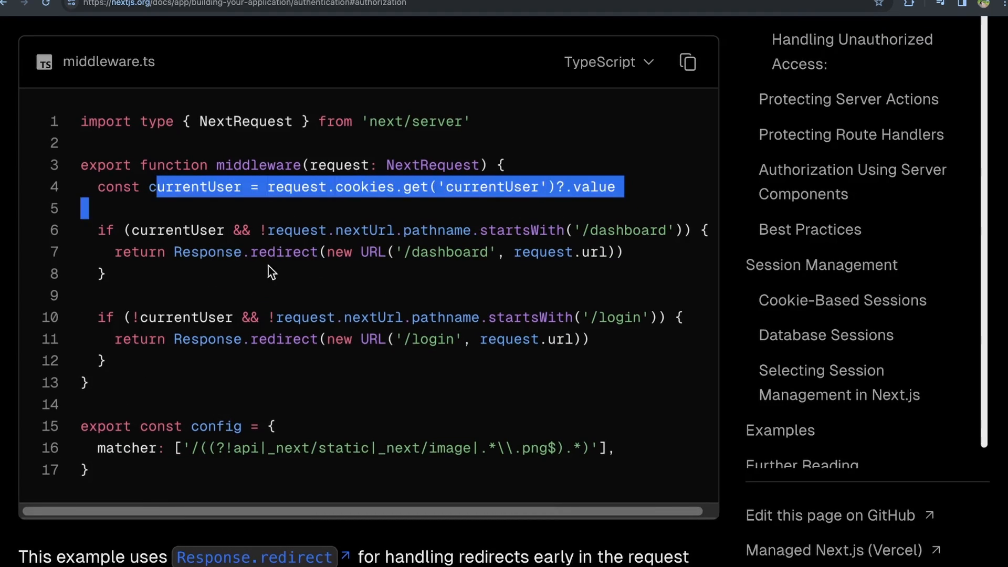
mouse_move(352, 335)
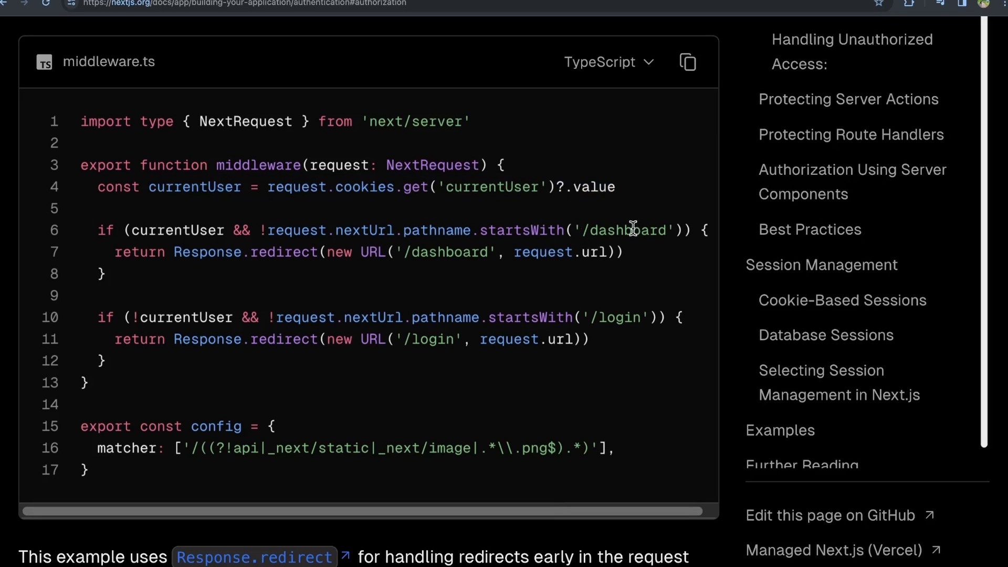
mouse_move(233, 217)
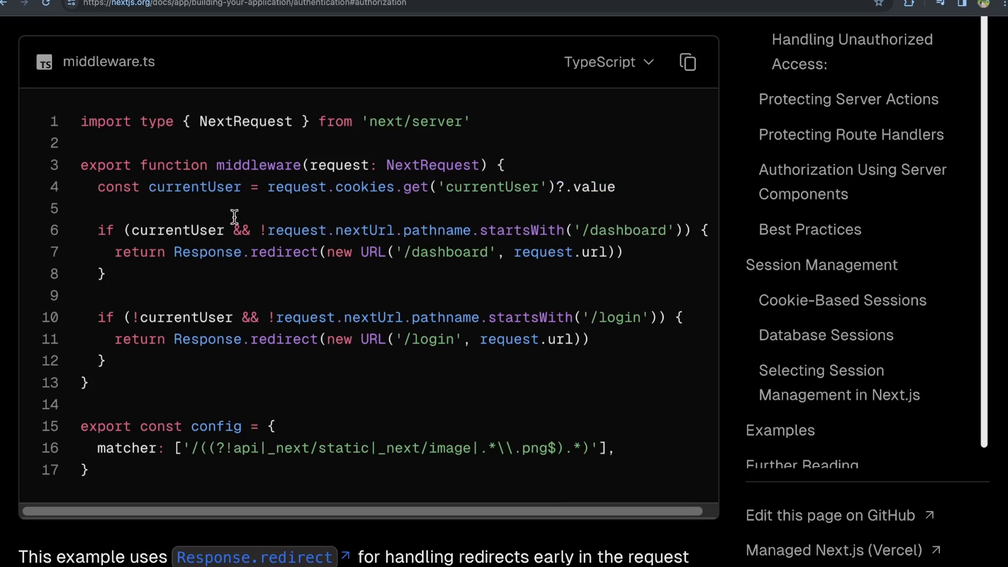
mouse_move(438, 338)
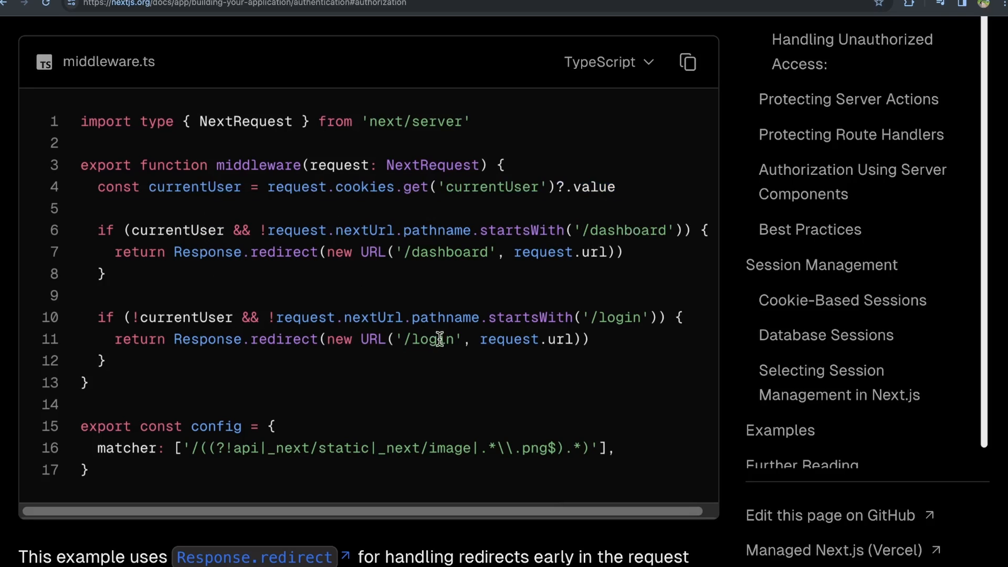
drag(379, 340, 453, 339)
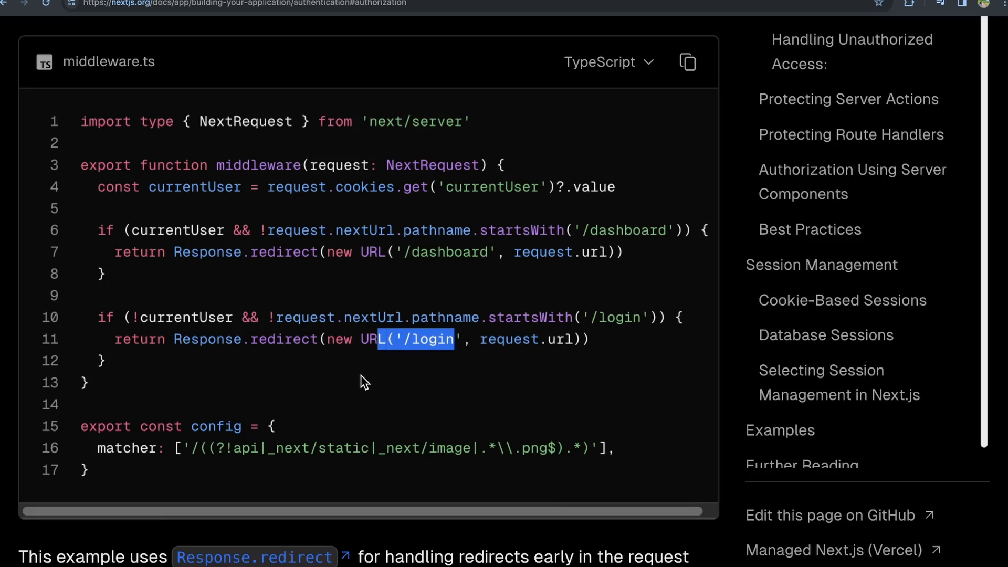
mouse_move(507, 334)
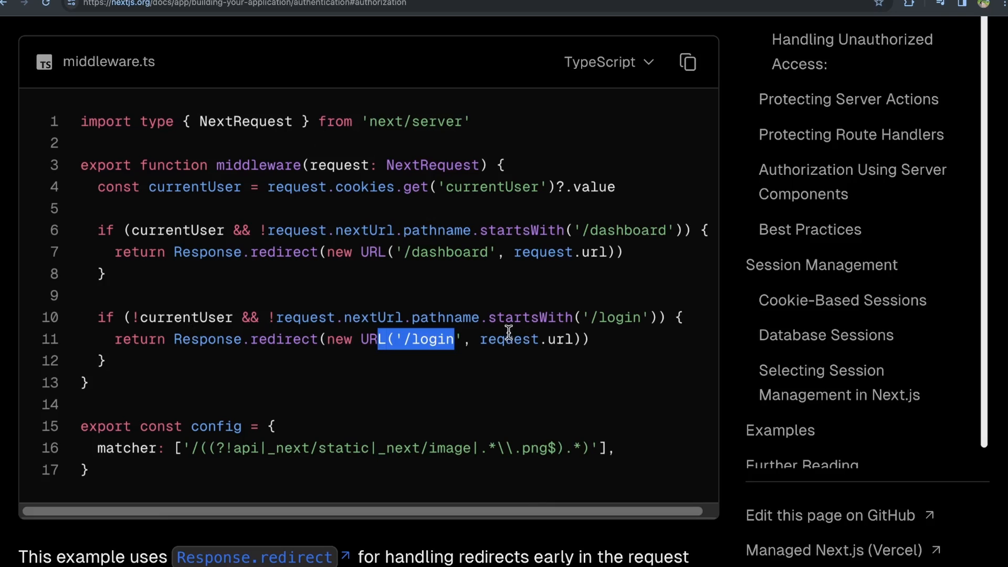
mouse_move(487, 309)
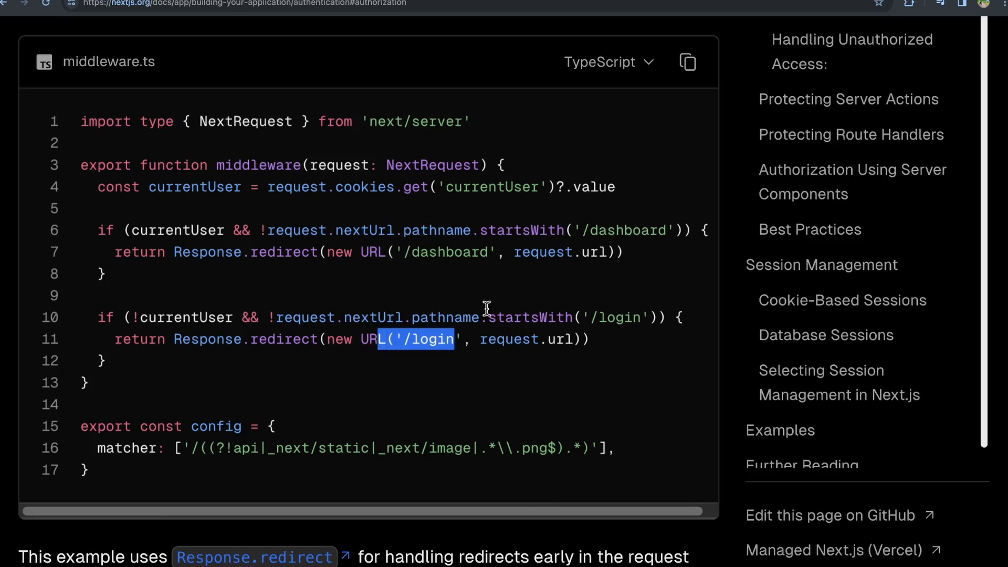
mouse_move(483, 310)
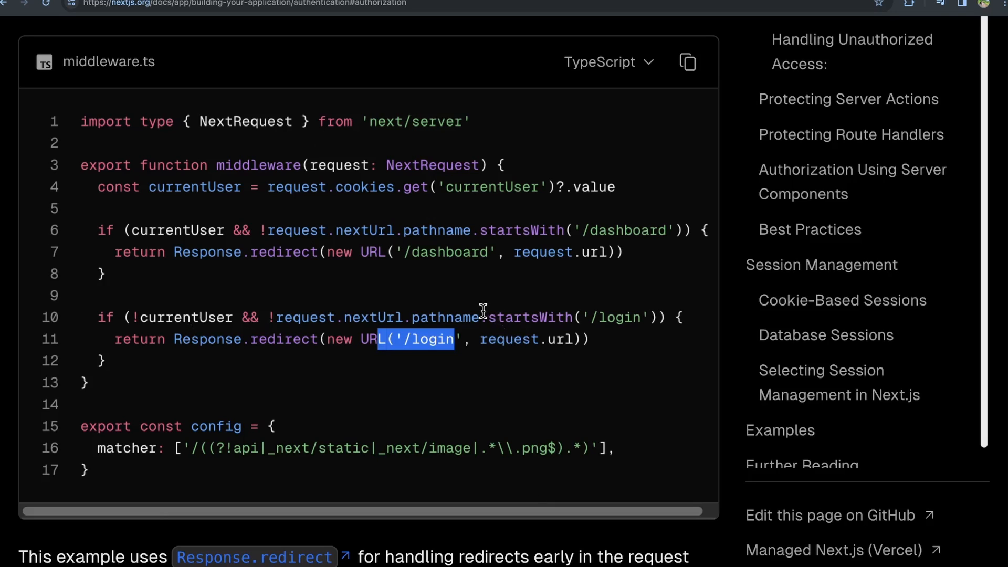
mouse_move(477, 308)
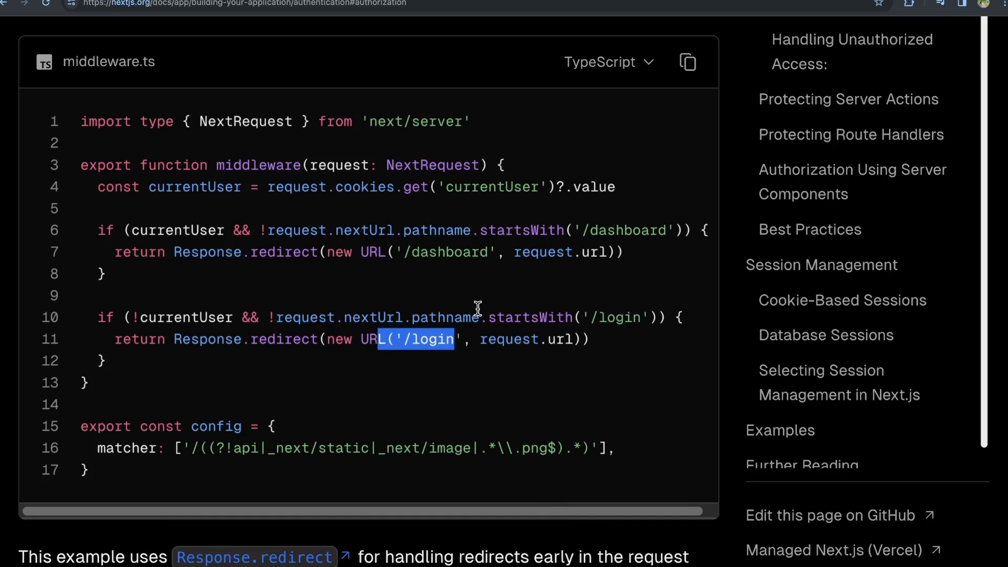
mouse_move(479, 310)
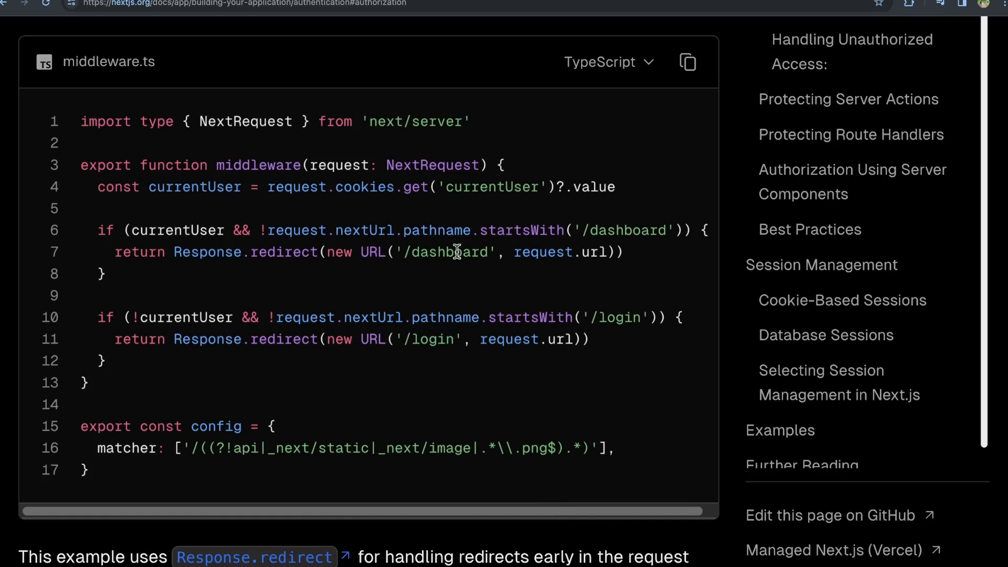
double_click(441, 252)
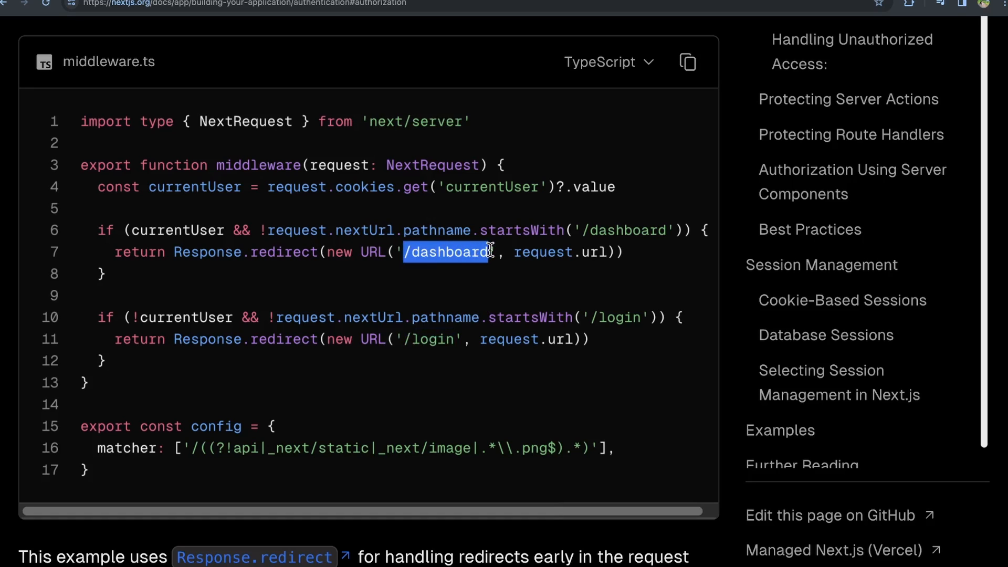
mouse_move(418, 281)
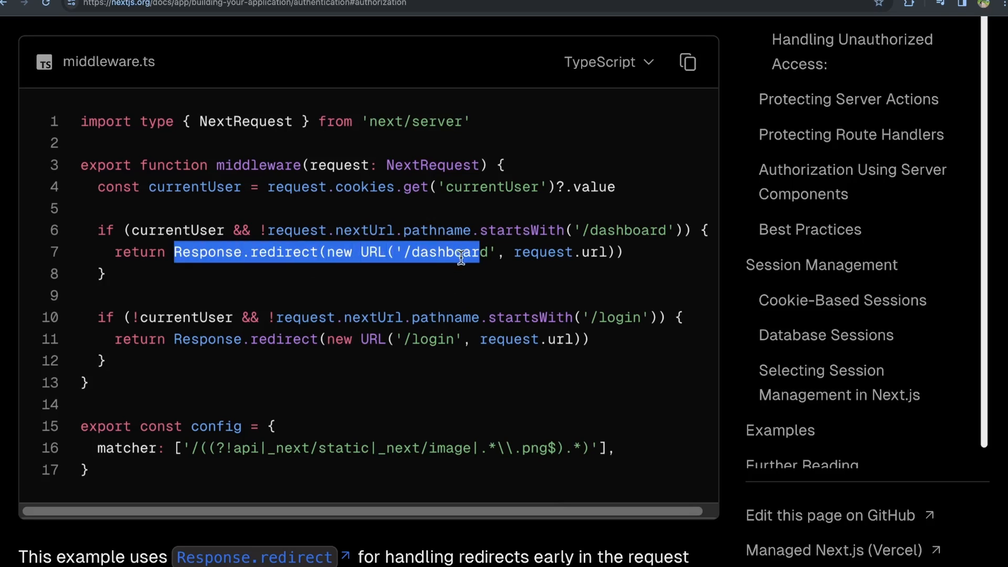
mouse_move(448, 301)
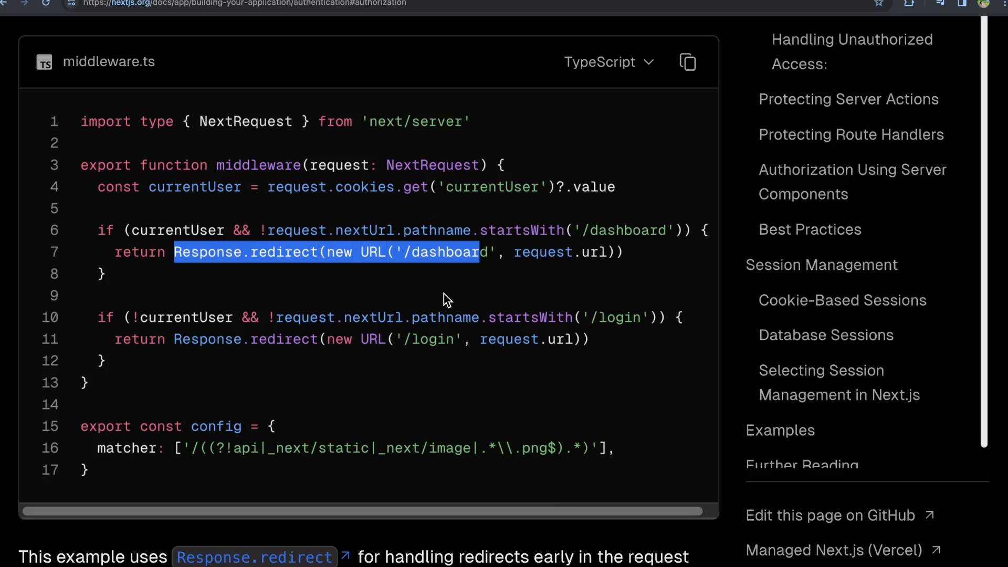
mouse_move(442, 300)
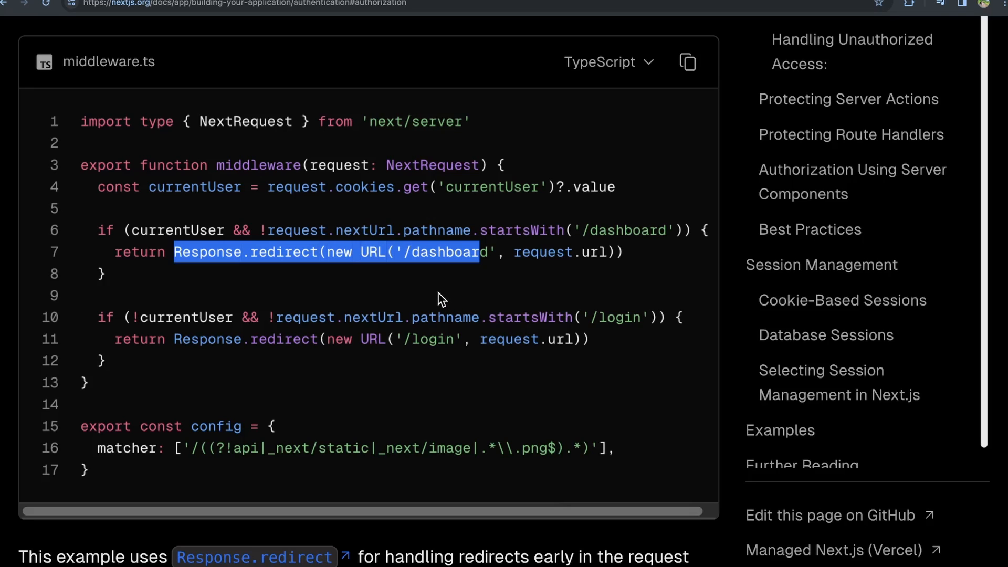
mouse_move(441, 301)
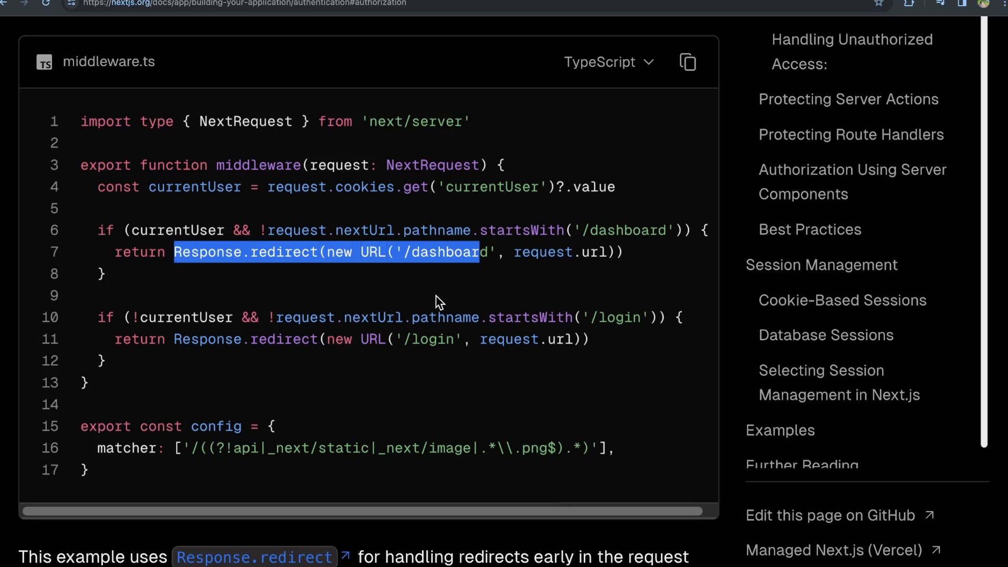
mouse_move(432, 301)
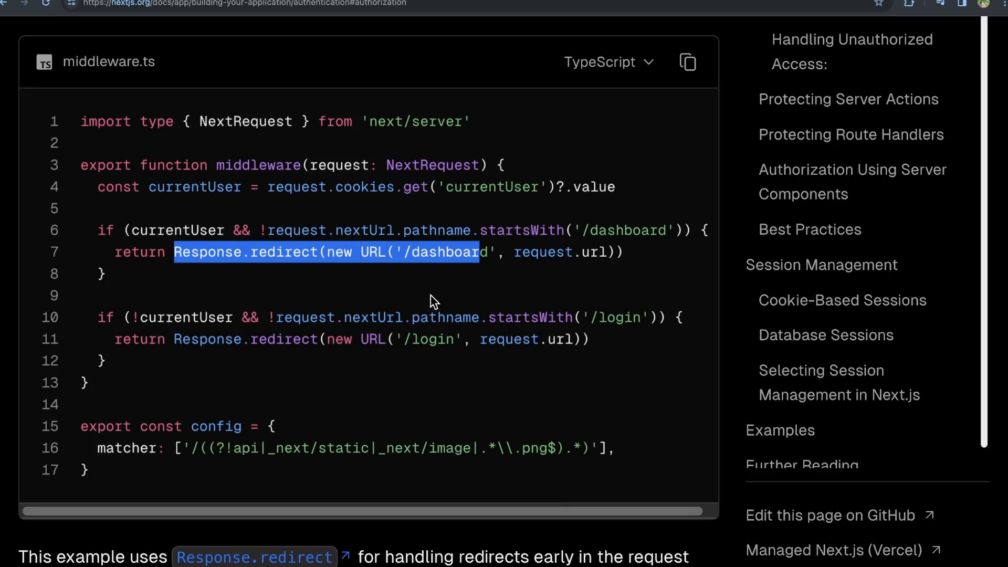
mouse_move(303, 342)
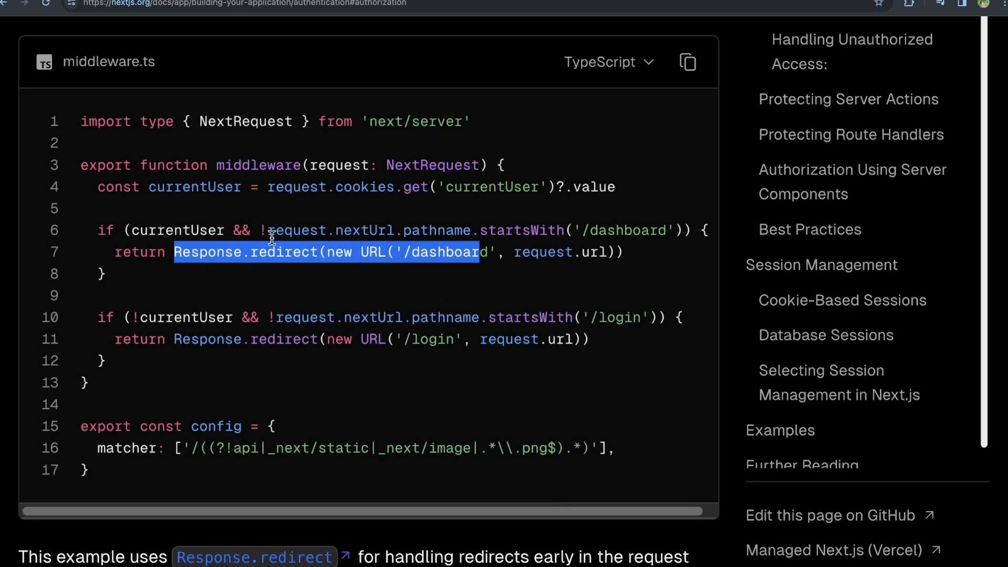
mouse_move(363, 199)
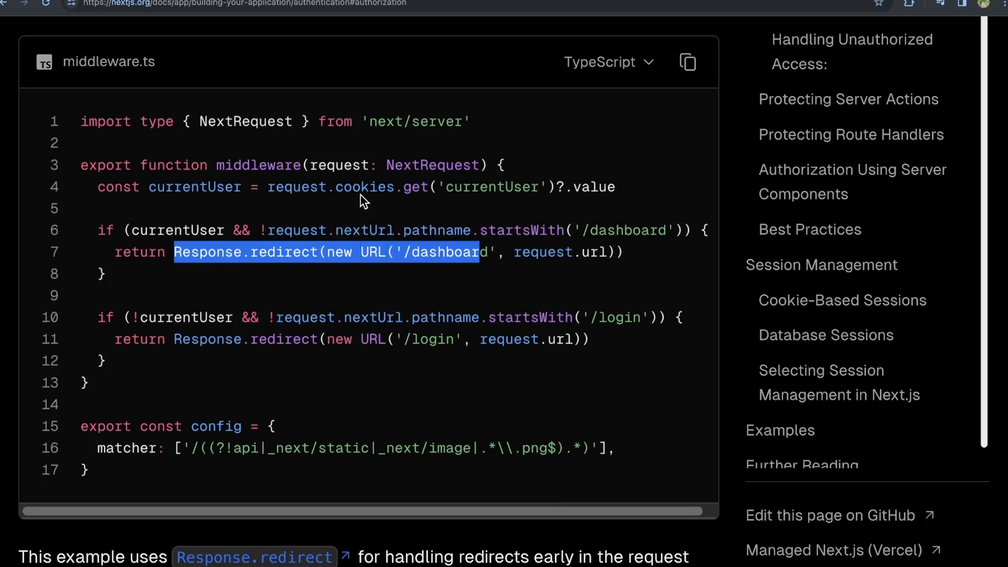
mouse_move(324, 165)
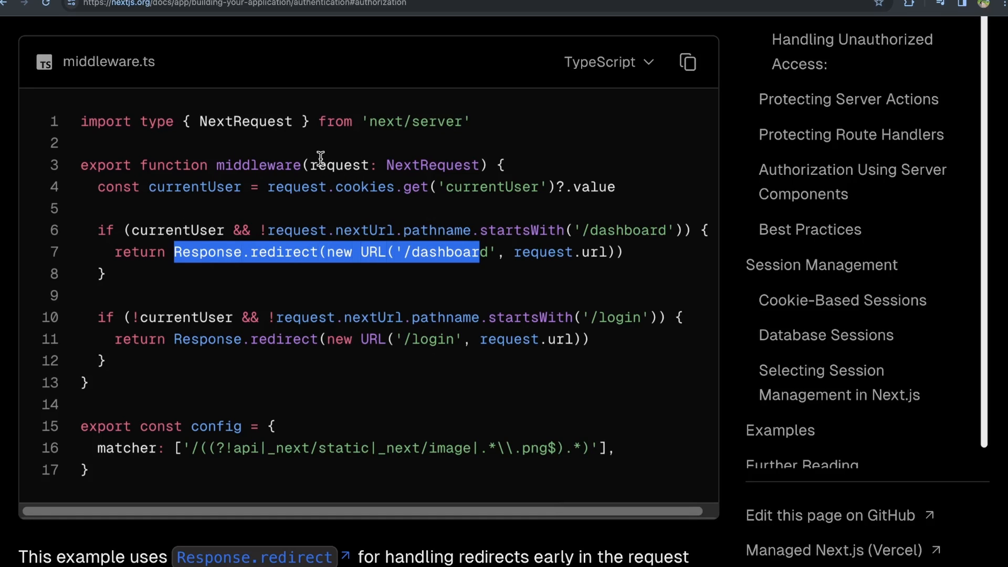
mouse_move(324, 152)
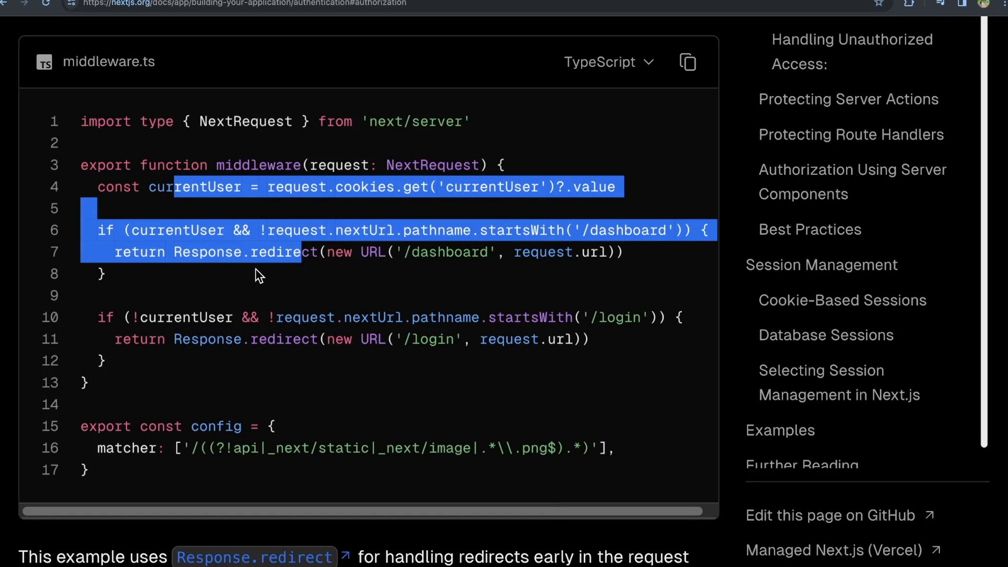
Scroll to the app/lib/actions.ts example and highlight lines 6–12 with the session and admin-role check.
scroll(down, 3)
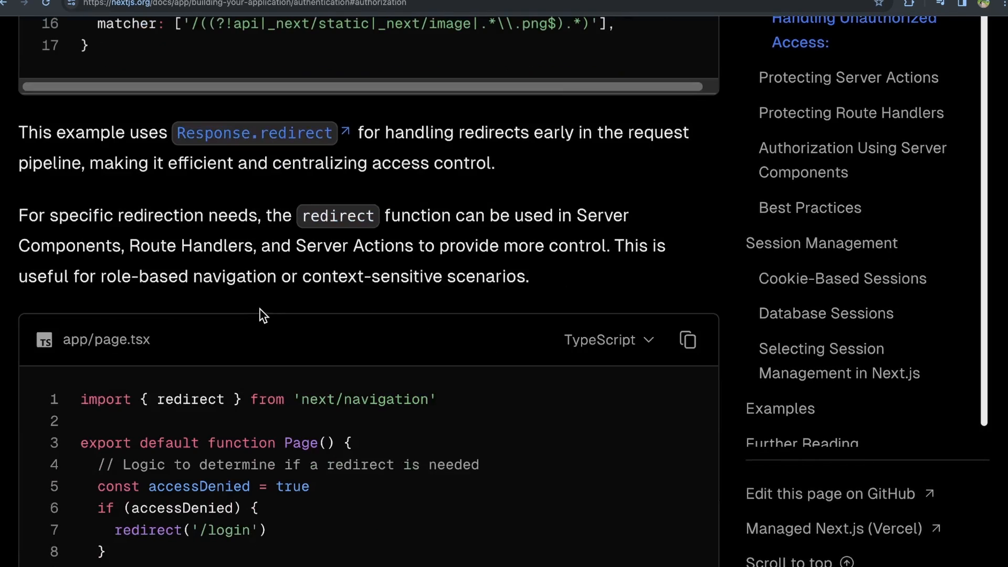
scroll(down, 3)
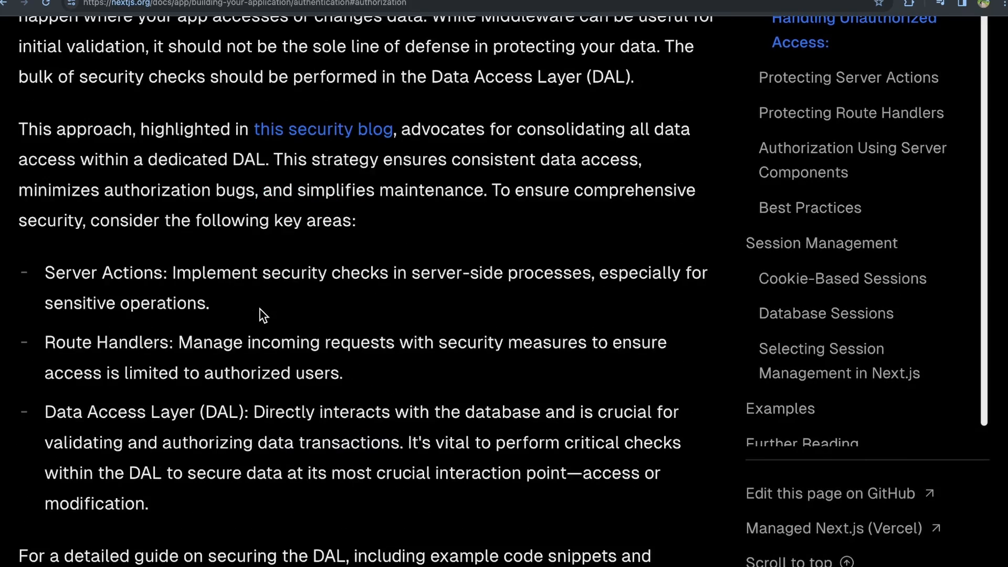
scroll(down, 3)
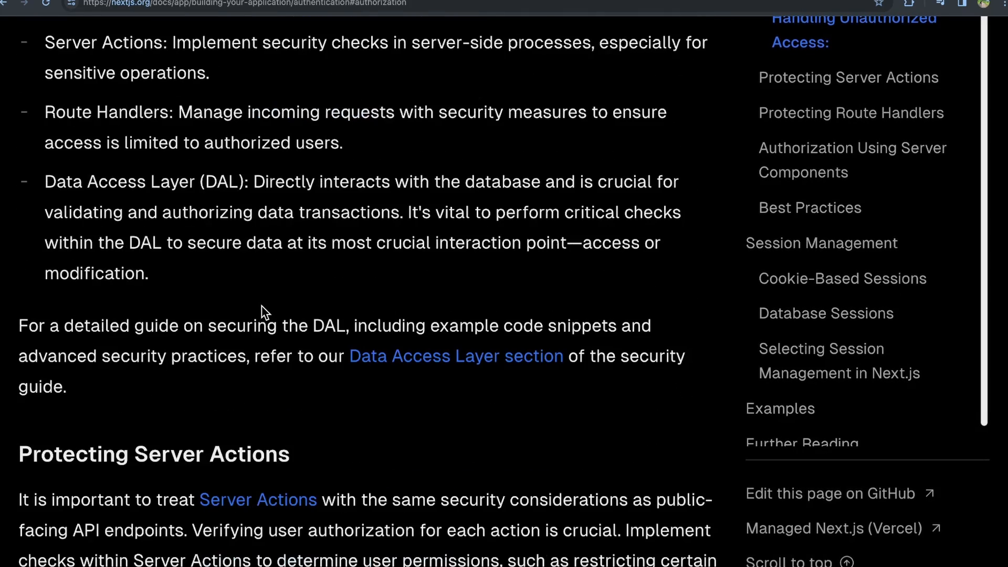
scroll(down, 3)
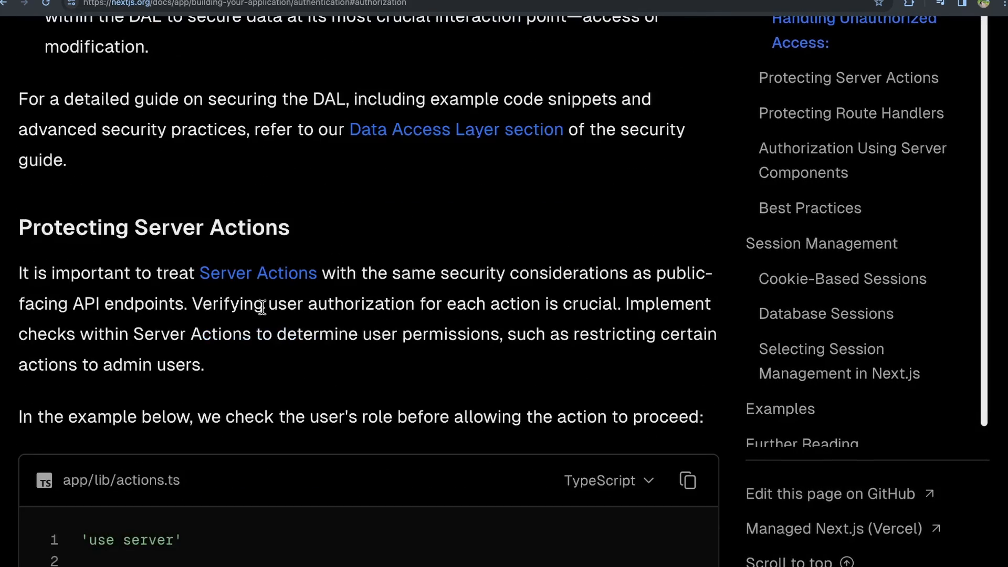
scroll(down, 3)
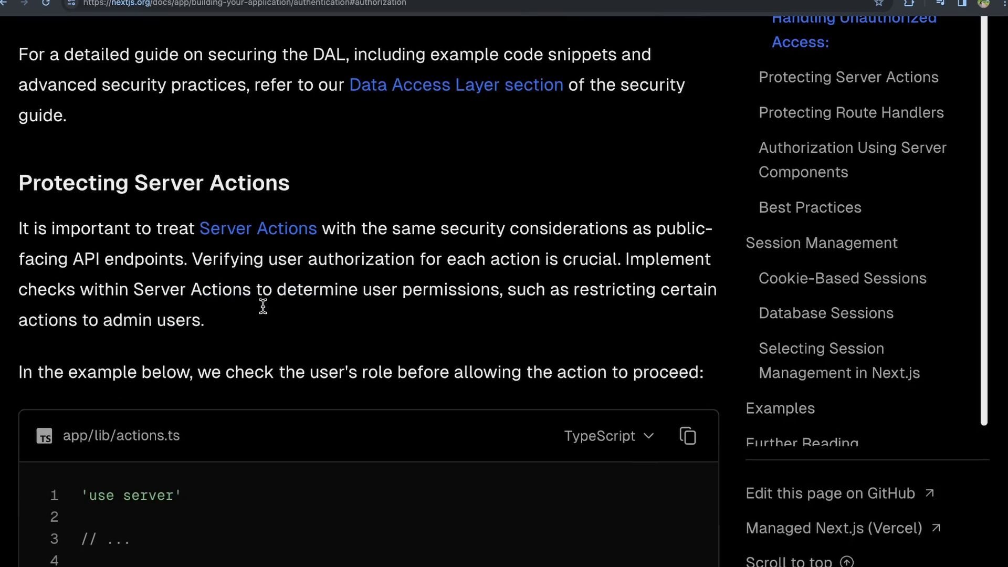
scroll(down, 3)
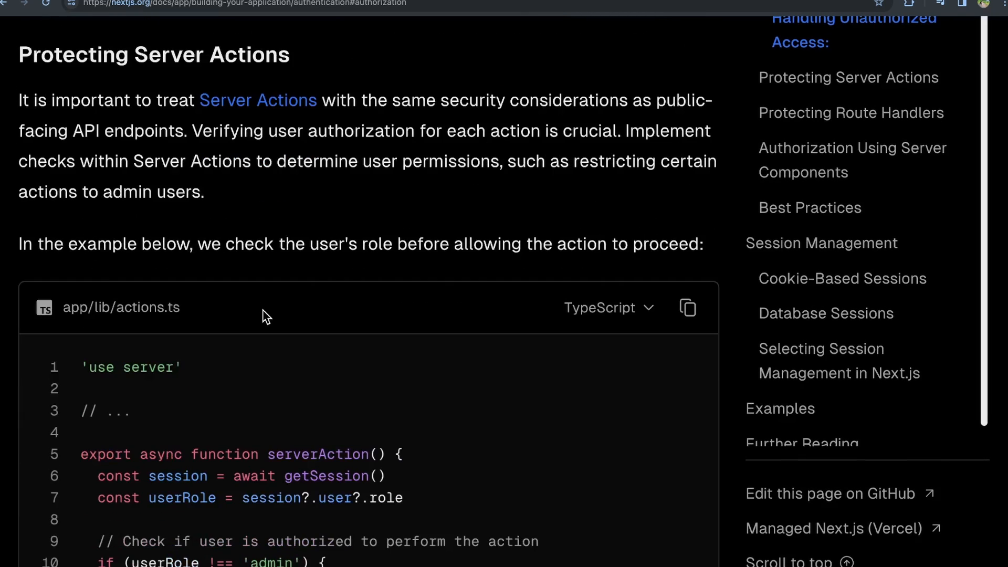
mouse_move(104, 180)
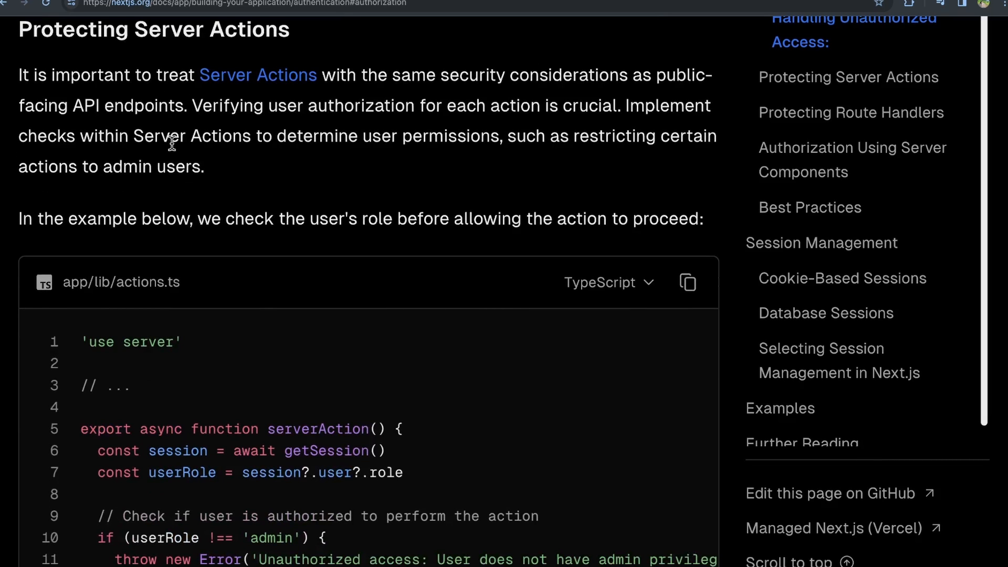
scroll(down, 3)
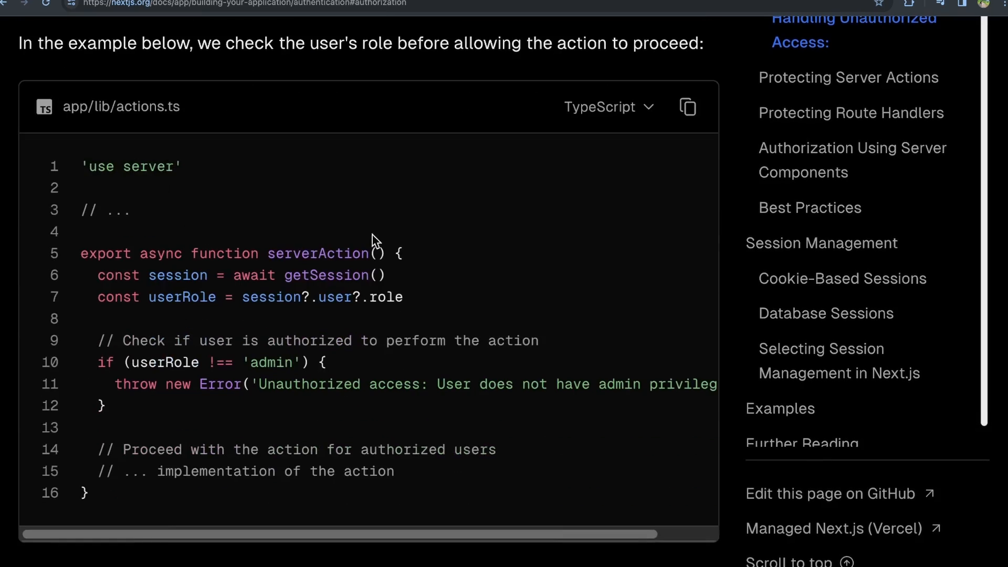
drag(315, 296, 403, 296)
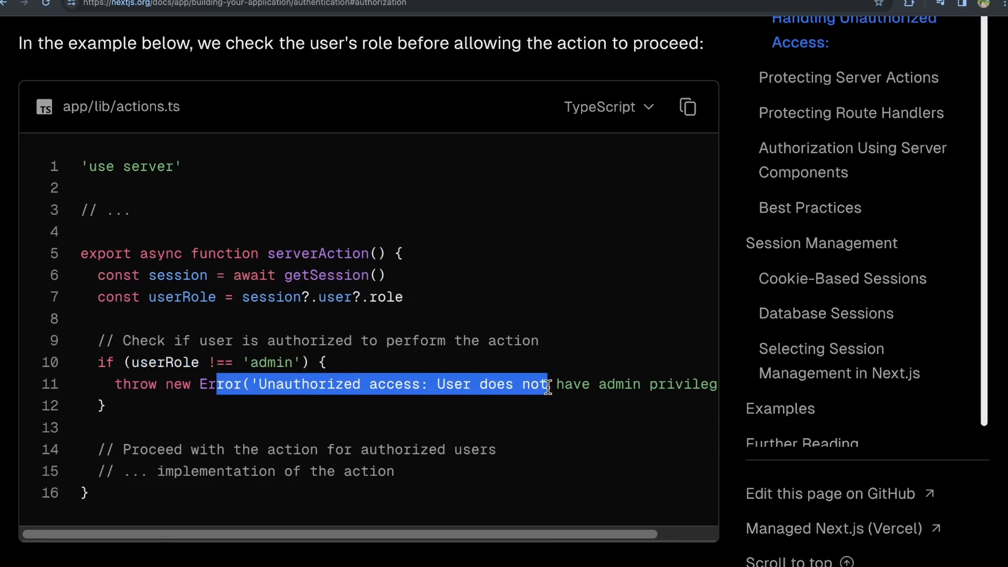
mouse_move(552, 379)
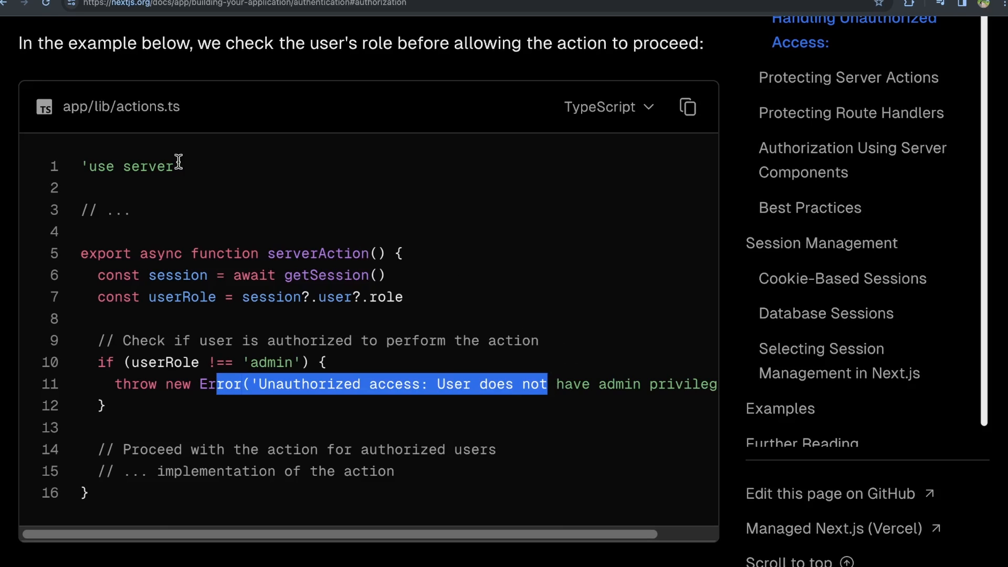
mouse_move(121, 273)
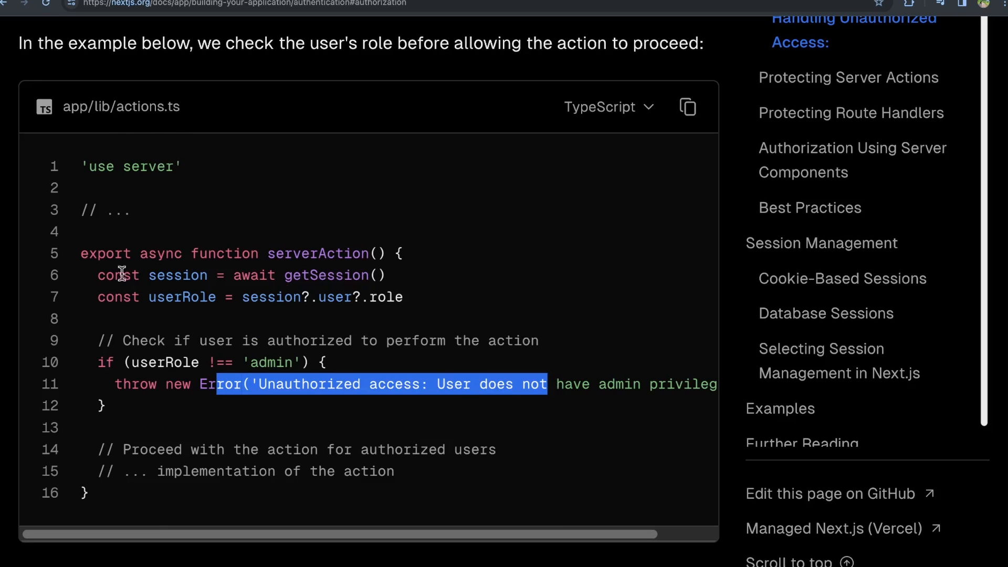
drag(97, 275, 298, 412)
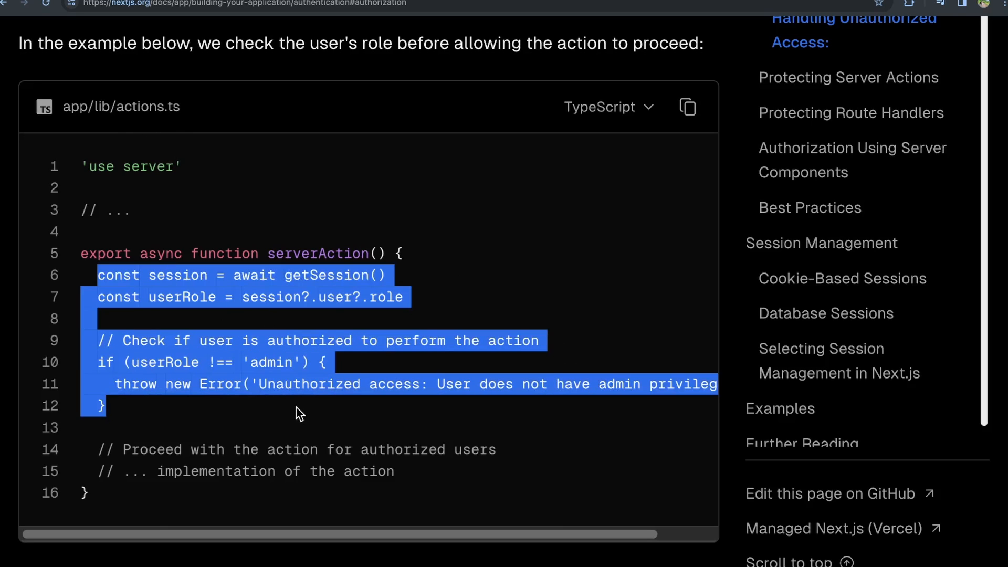
mouse_move(294, 390)
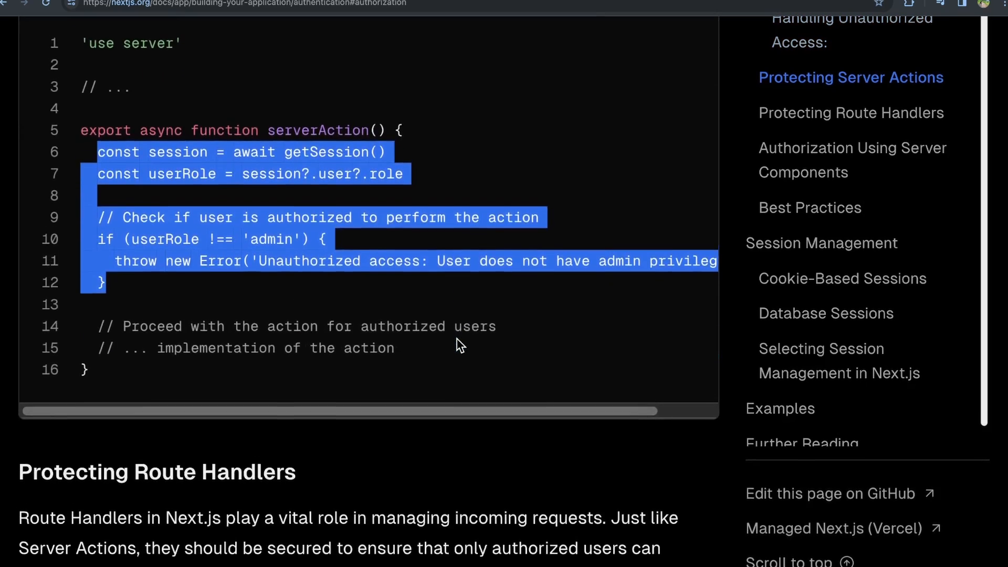
Scroll to the app/api/route.ts example with its 401 if (!session) check.
scroll(down, 3)
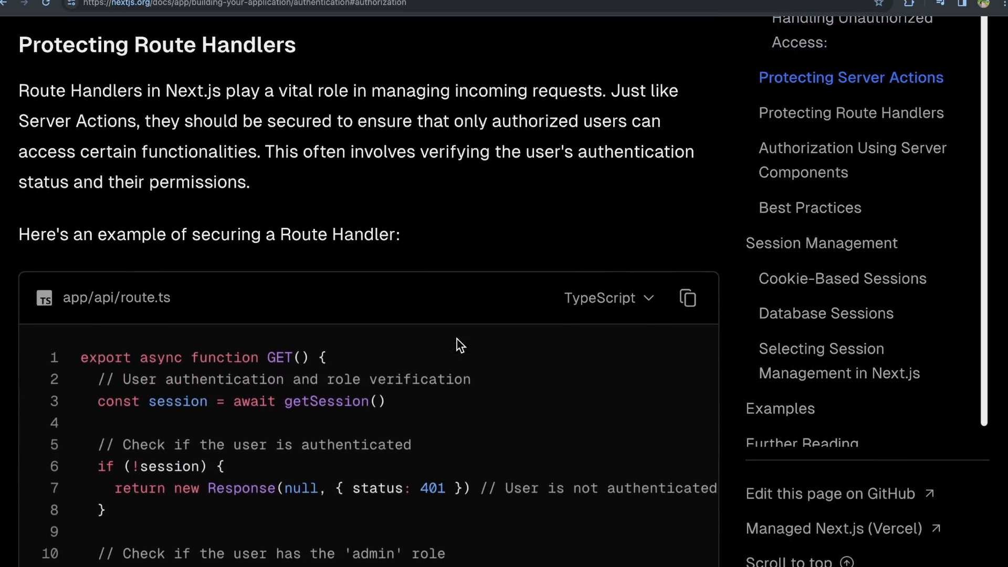
mouse_move(222, 335)
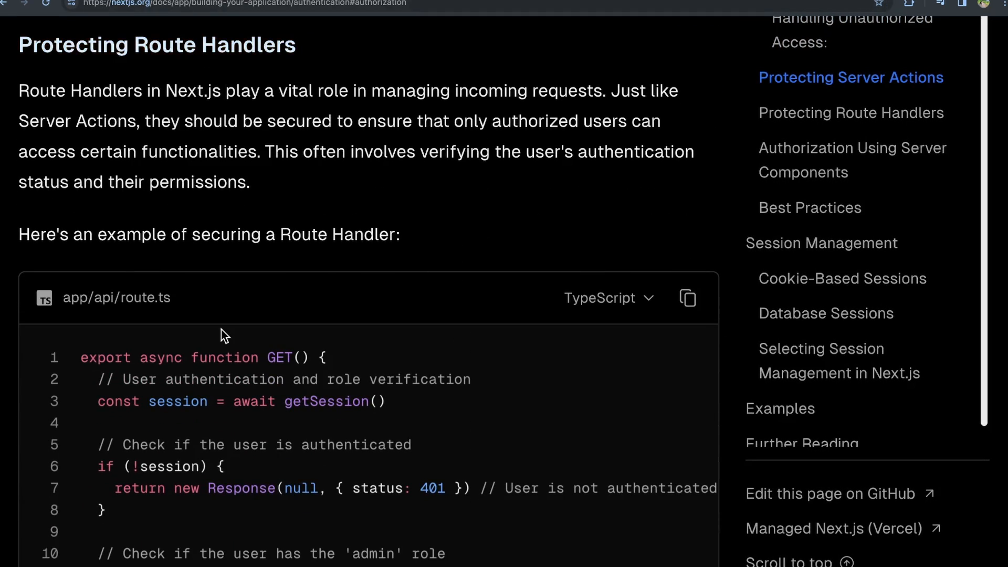
scroll(down, 3)
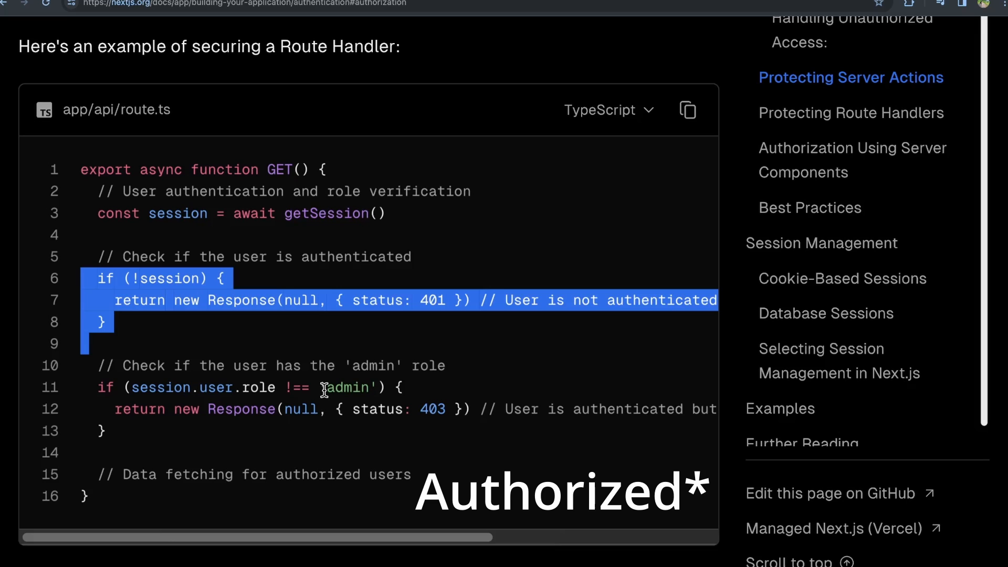
Highlight the admin condition, AdminDashboard, UserDashboard and AccessDenied returns in app/dashboard/page.tsx.
scroll(down, 3)
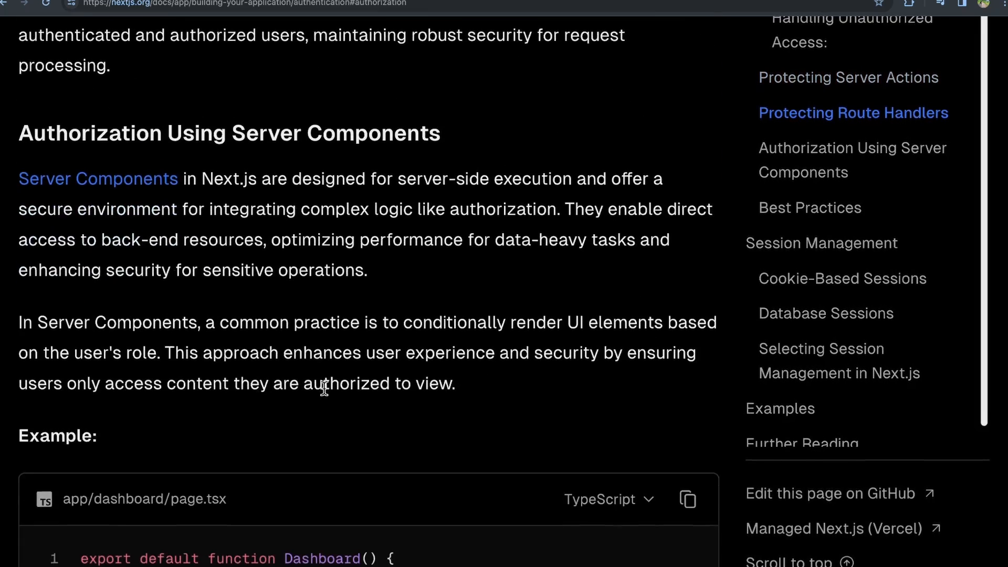
scroll(down, 3)
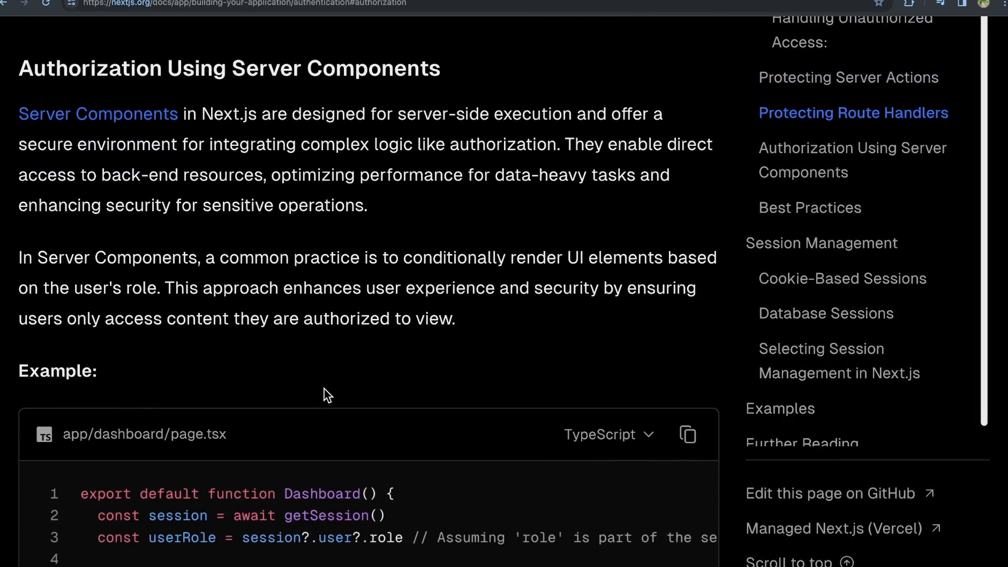
scroll(down, 3)
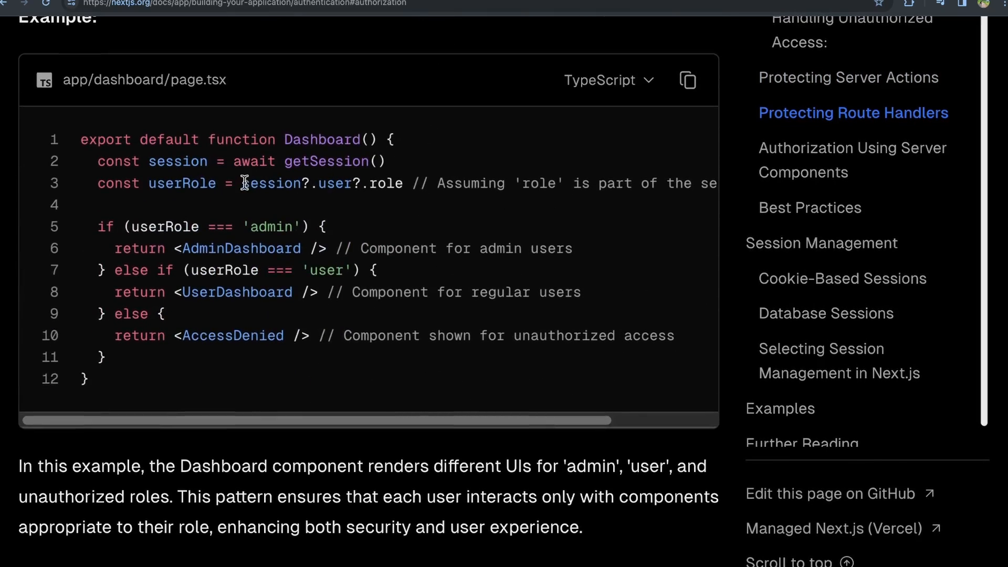
double_click(321, 139)
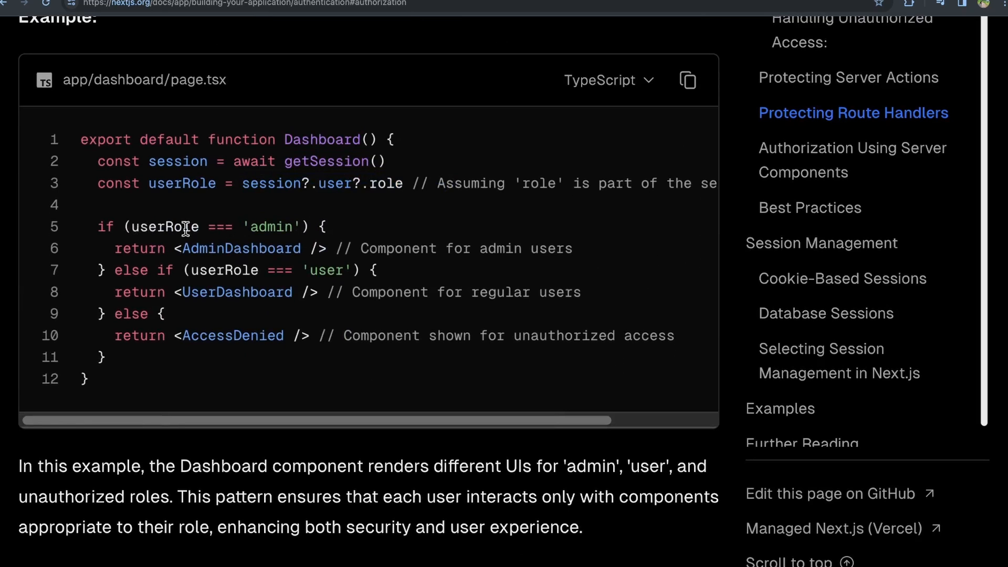
drag(126, 226, 290, 226)
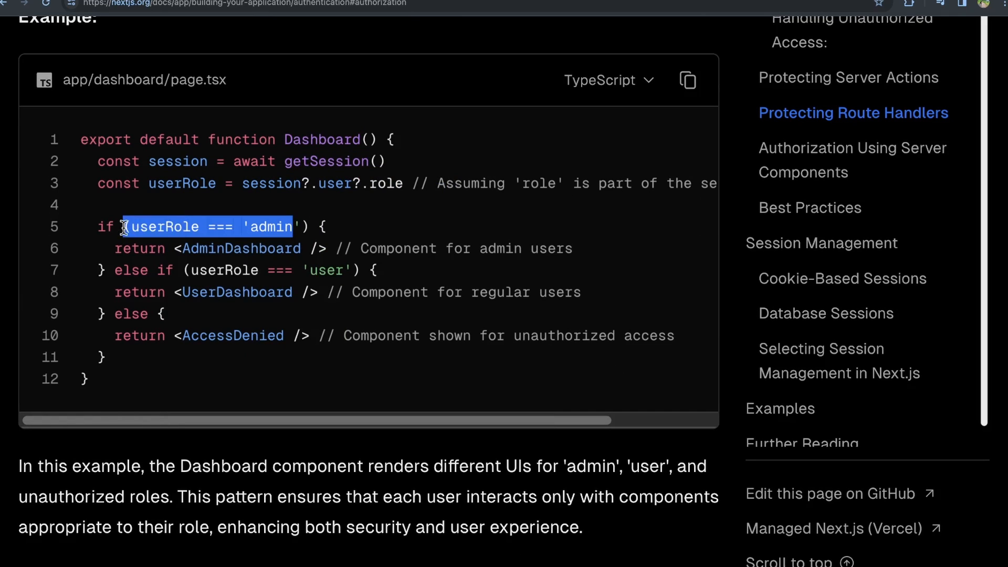
drag(122, 226, 327, 248)
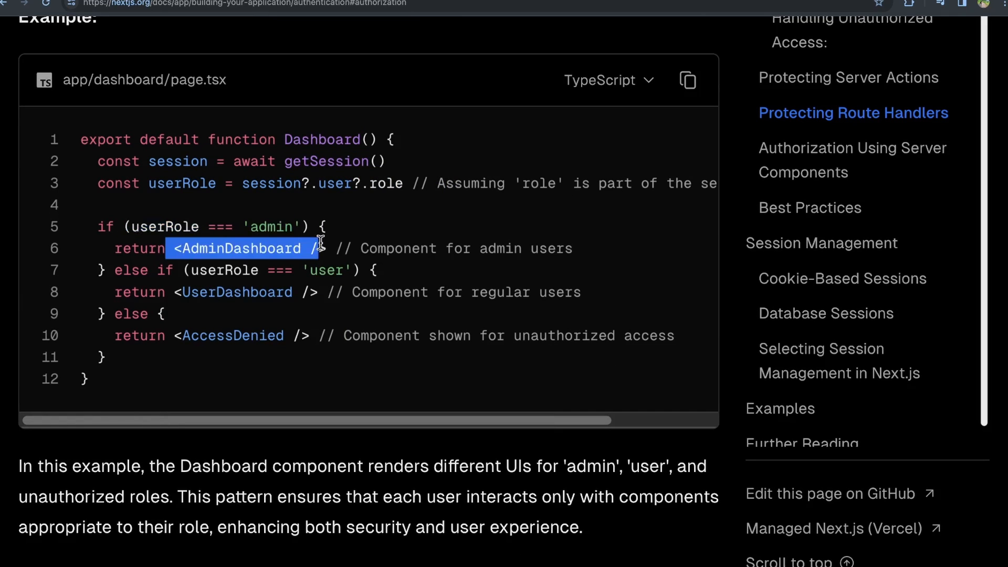
drag(321, 249, 286, 270)
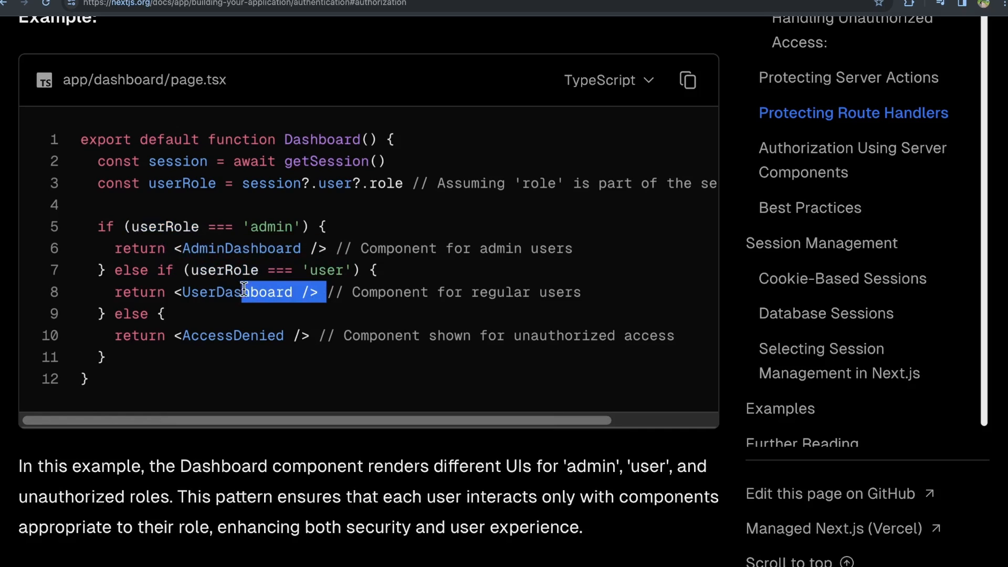
drag(243, 291, 129, 335)
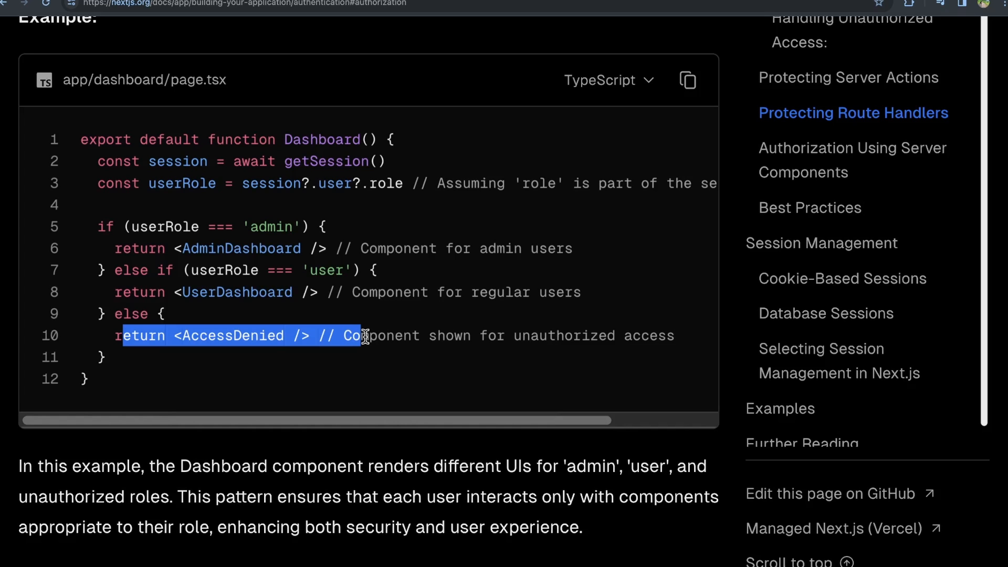
Highlight the session data security and avoid-hardcoded-roles phrases in Best Practices.
scroll(down, 3)
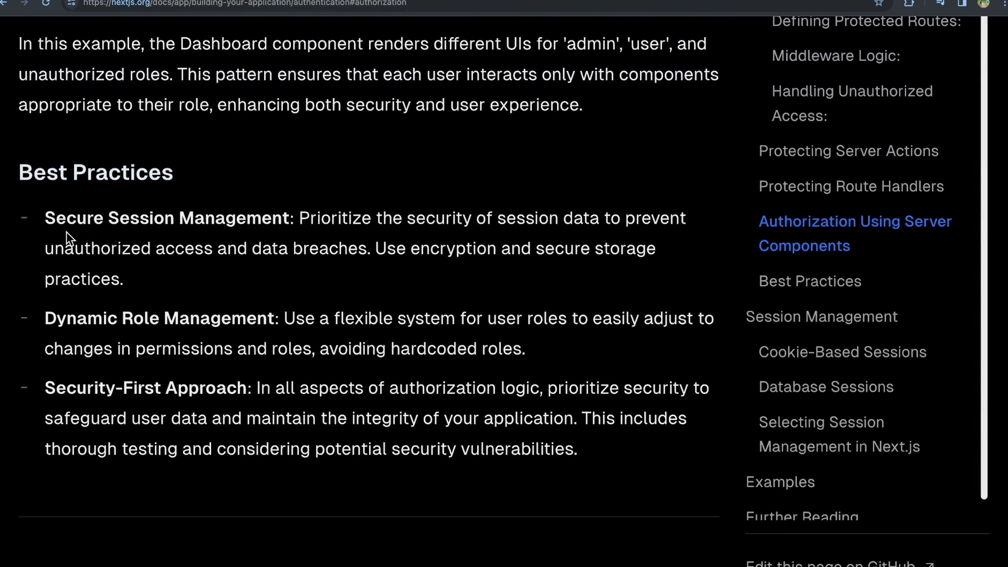
drag(375, 218, 561, 218)
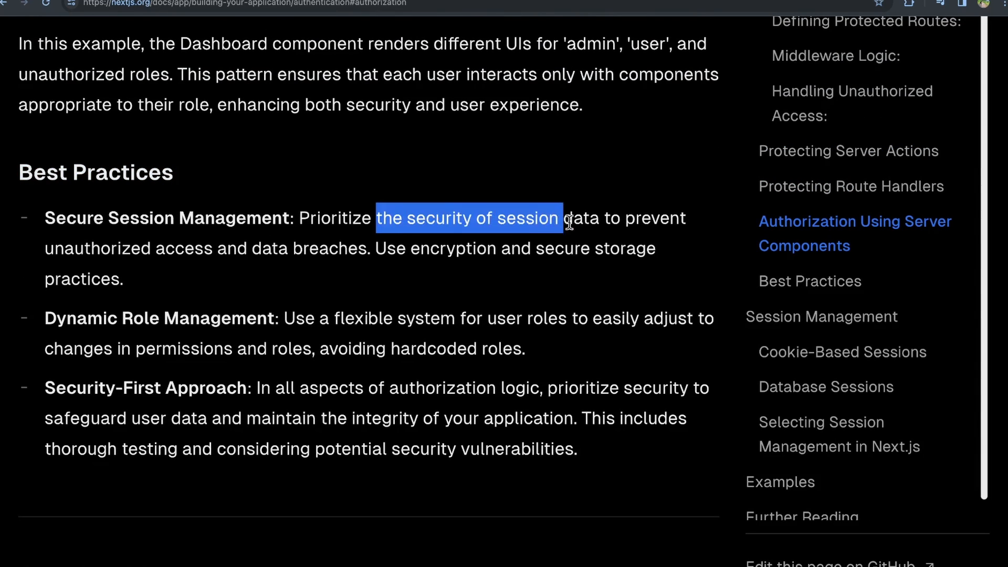
drag(566, 218, 229, 248)
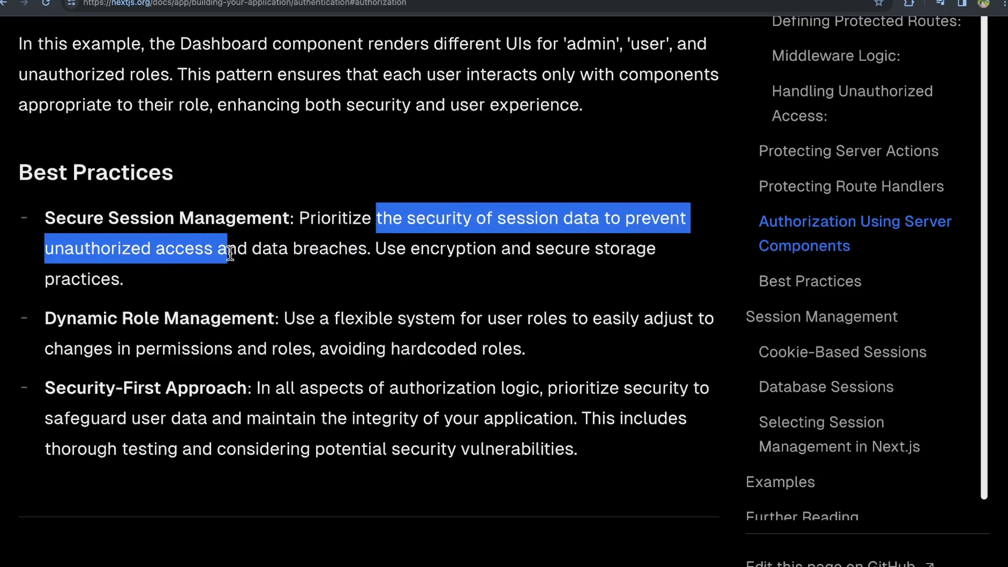
drag(229, 248, 408, 249)
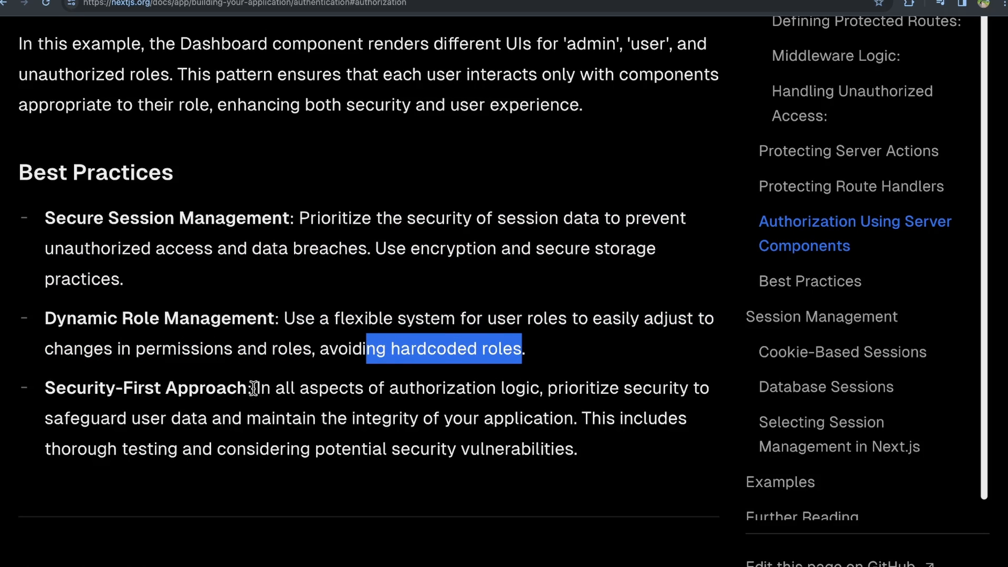
Highlight the Security-First Approach advice through testing and maintaining application integrity.
drag(253, 387, 450, 387)
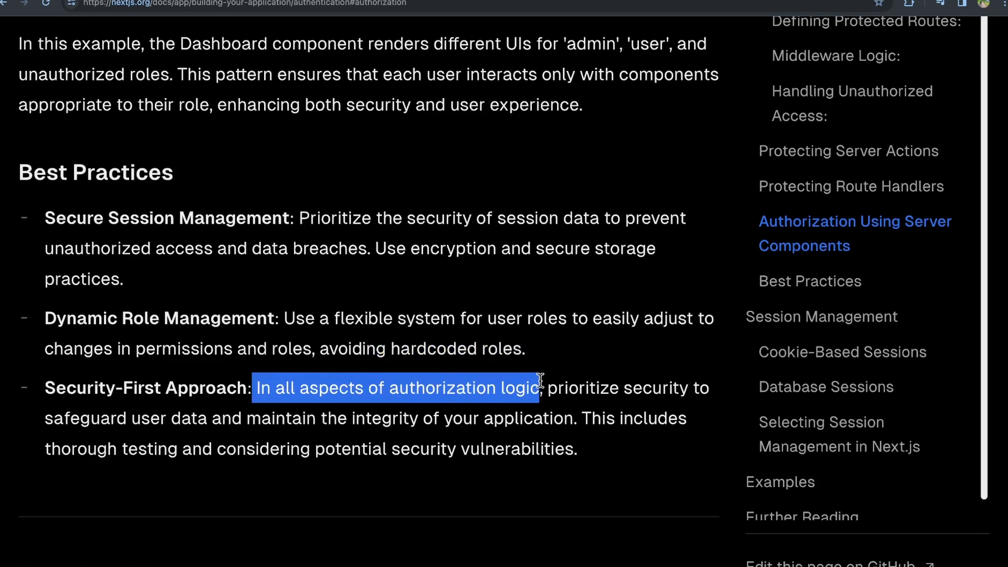
drag(540, 387, 179, 448)
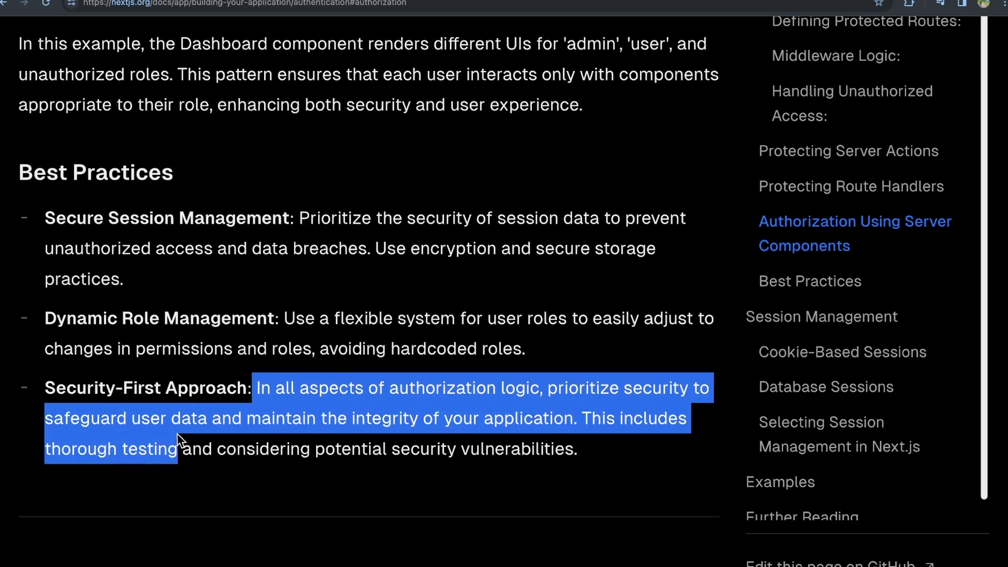
drag(180, 439, 485, 411)
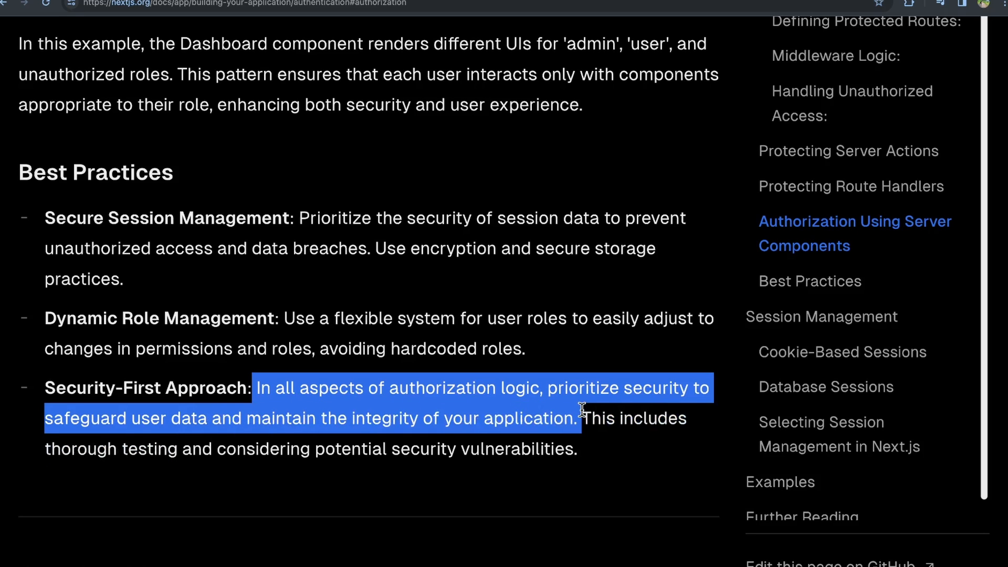
mouse_move(353, 442)
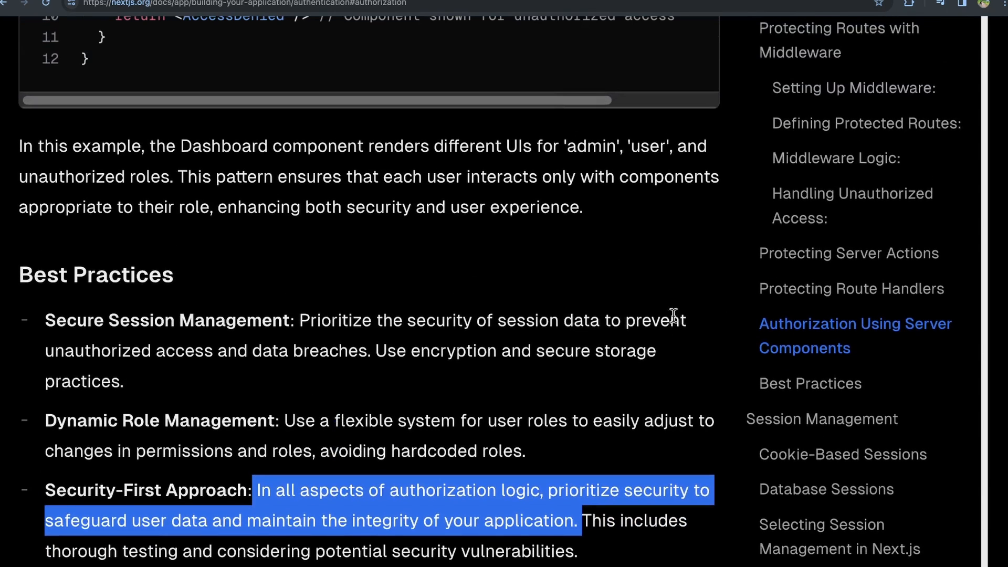
mouse_move(829, 331)
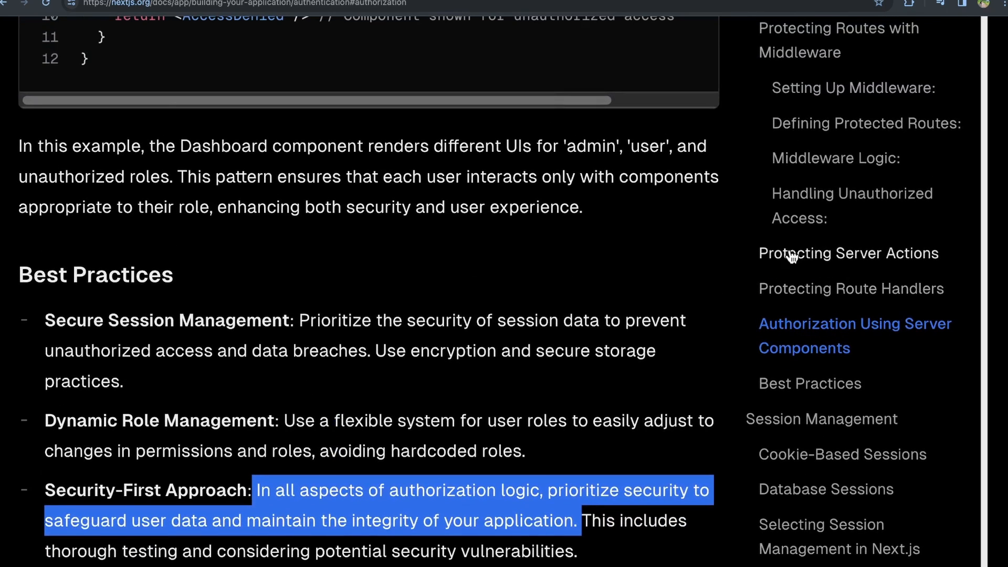
Scroll past the route handler example to the Authorization Using Server Components heading and Dashboard example.
scroll(down, 3)
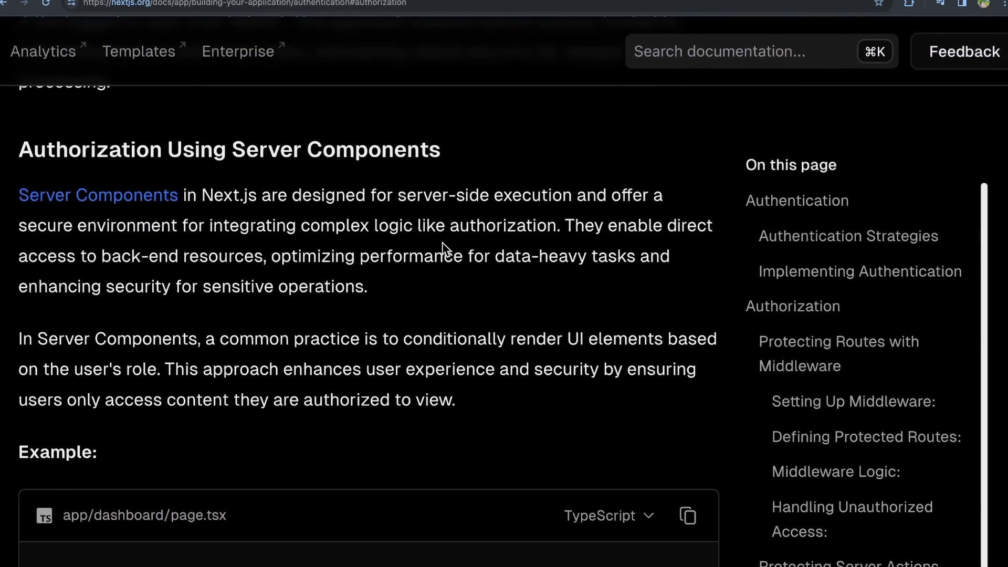
scroll(down, 3)
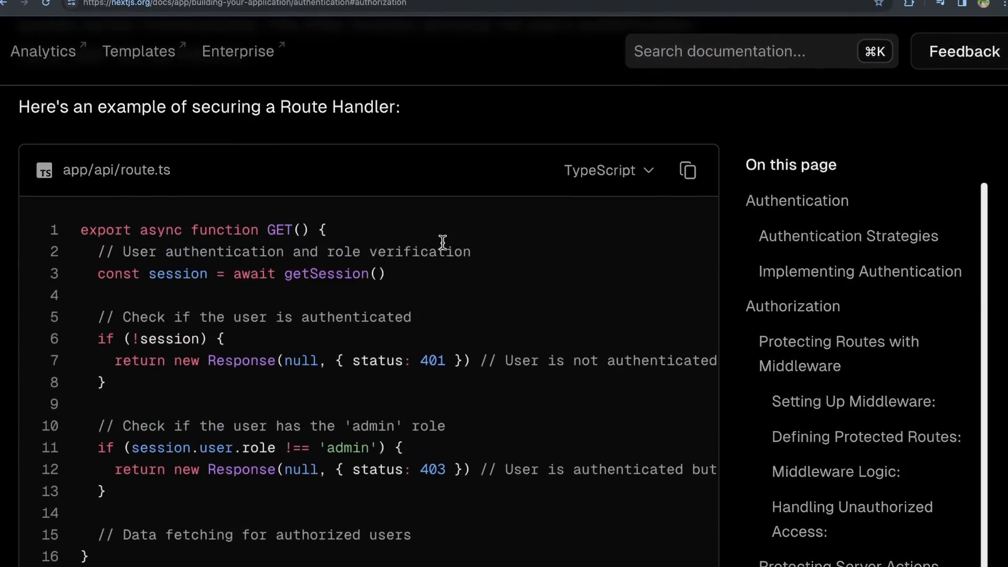
scroll(down, 3)
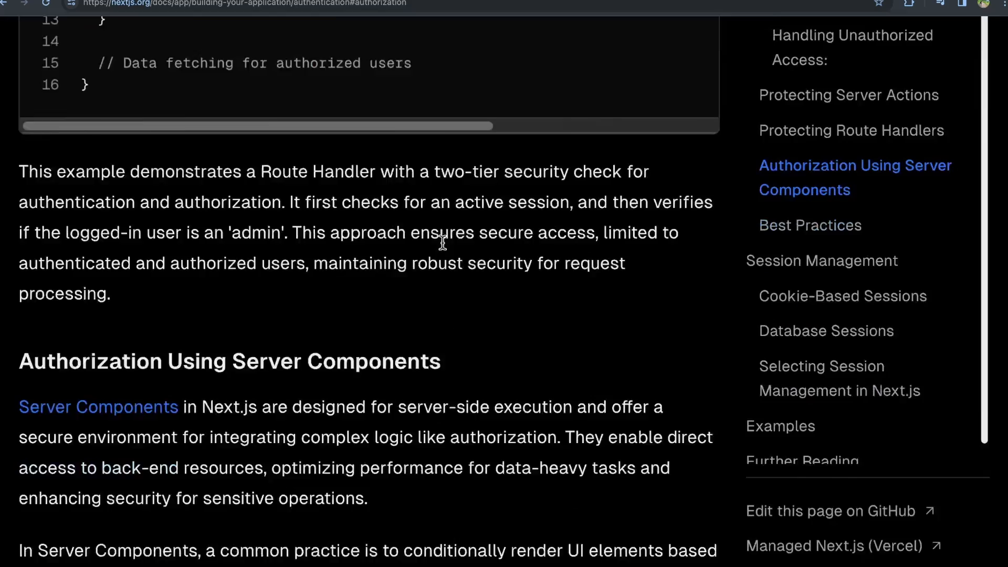
scroll(down, 3)
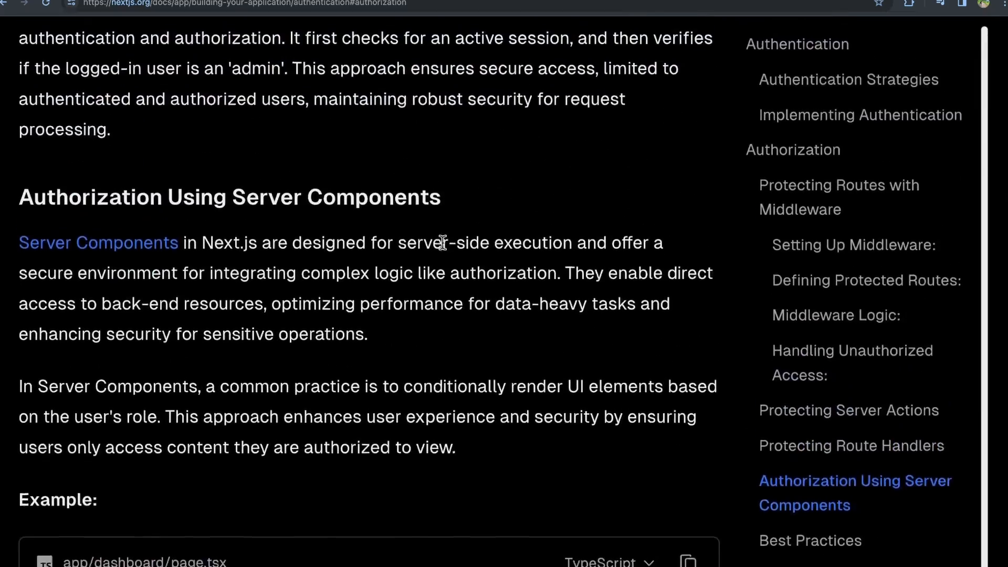
scroll(down, 3)
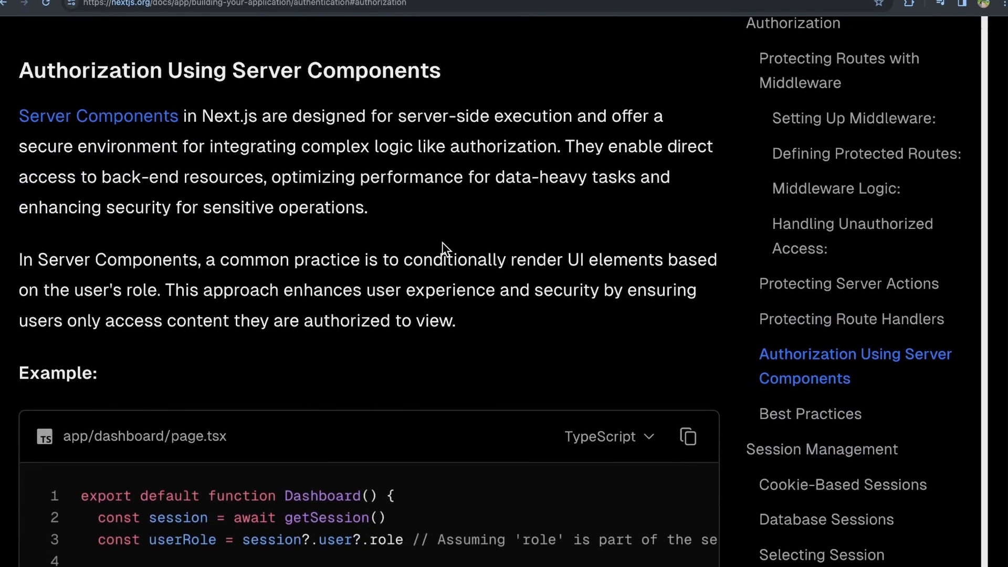